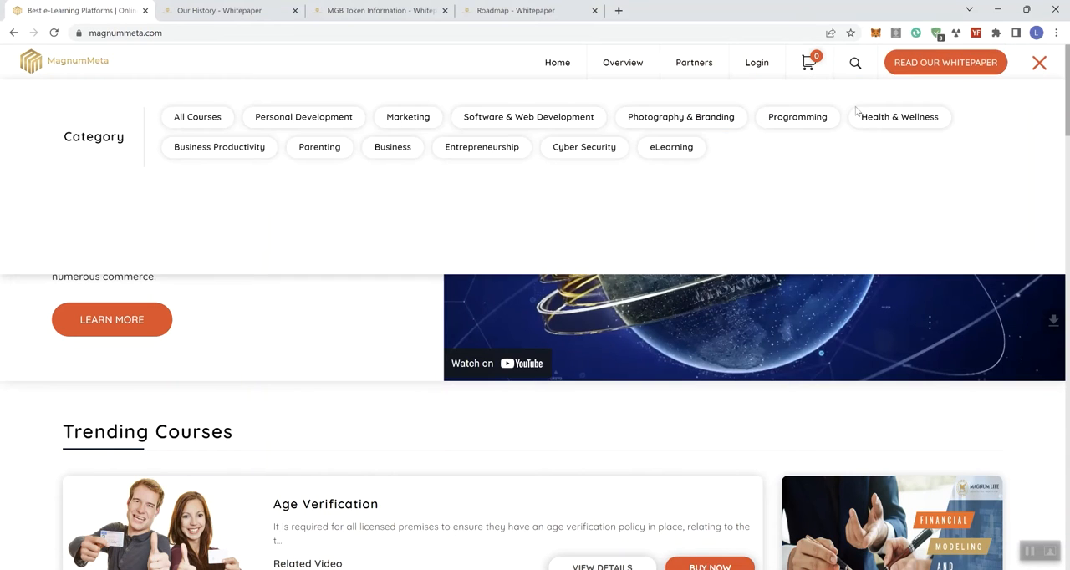
mouse_move(974, 119)
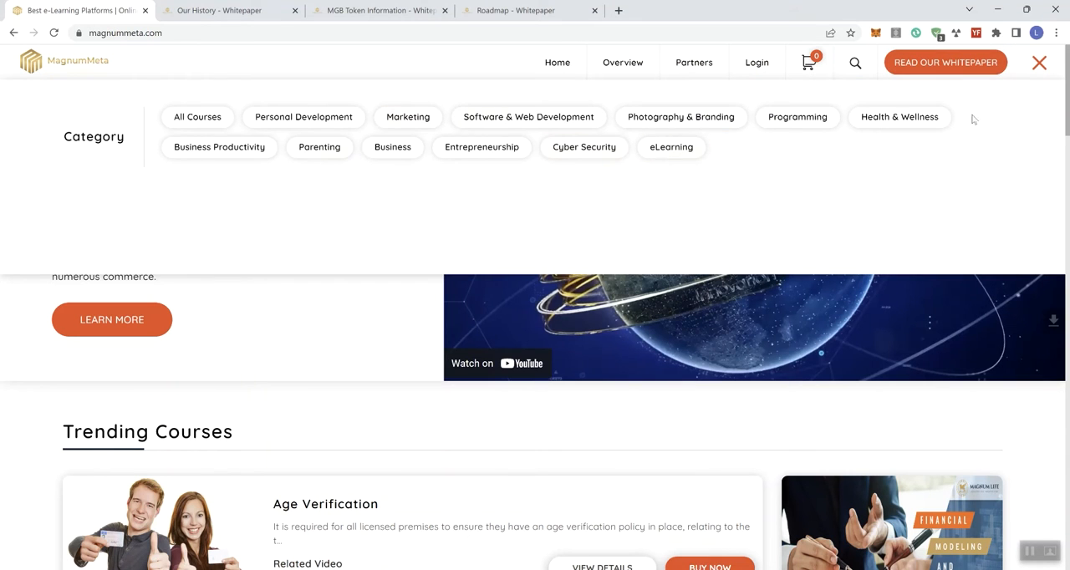
Scroll the homepage past course categories and Trending Courses to the Join Our Network section
scroll(down, 3)
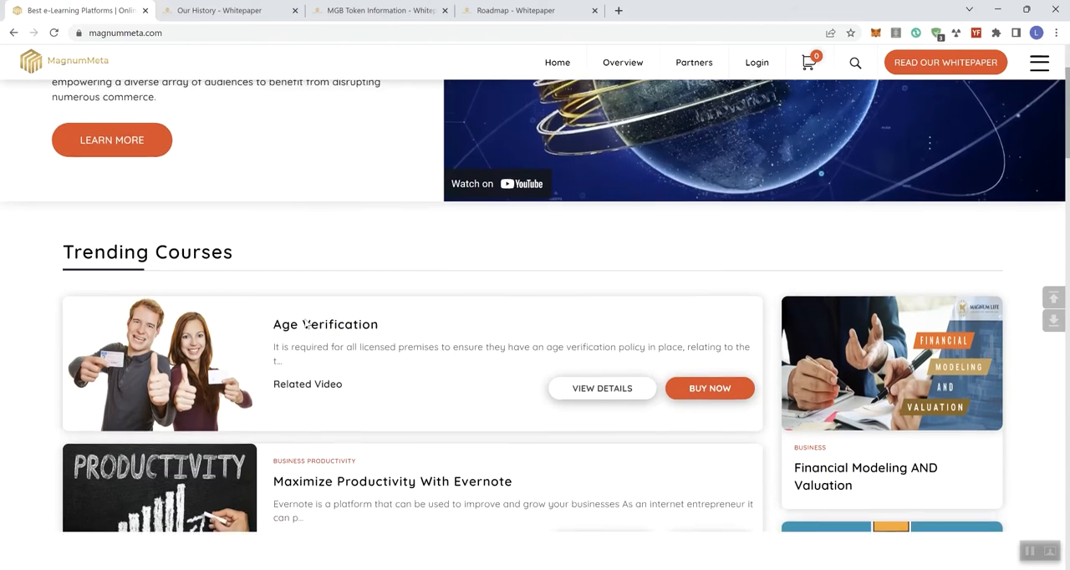
scroll(down, 3)
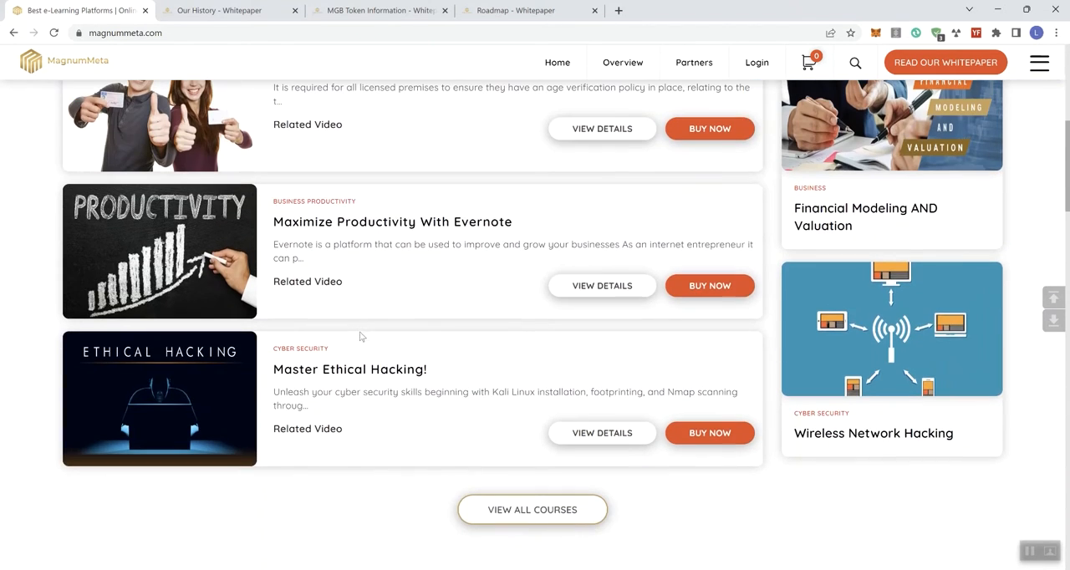
mouse_move(533, 510)
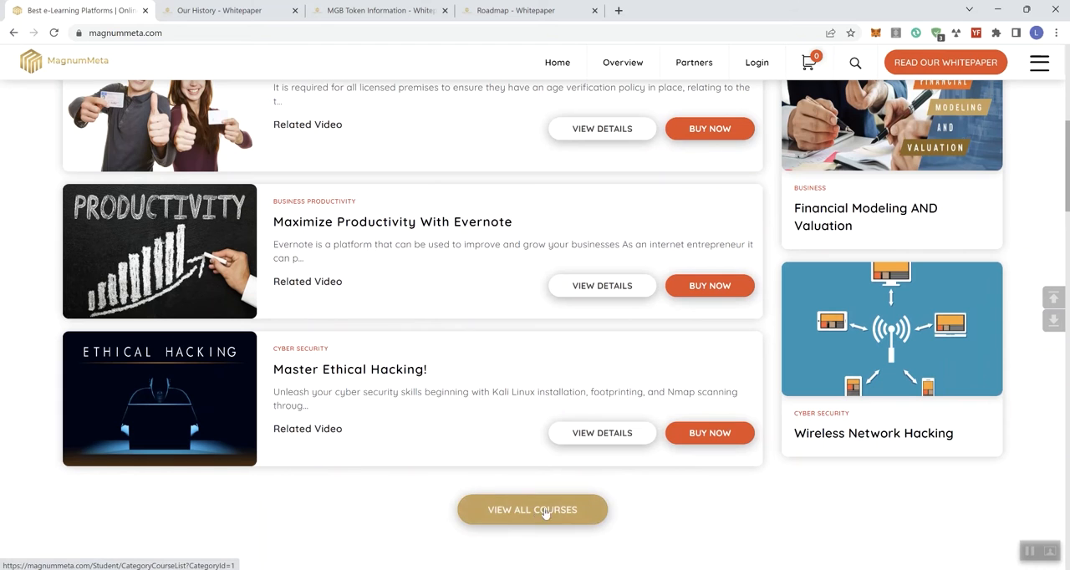
scroll(down, 3)
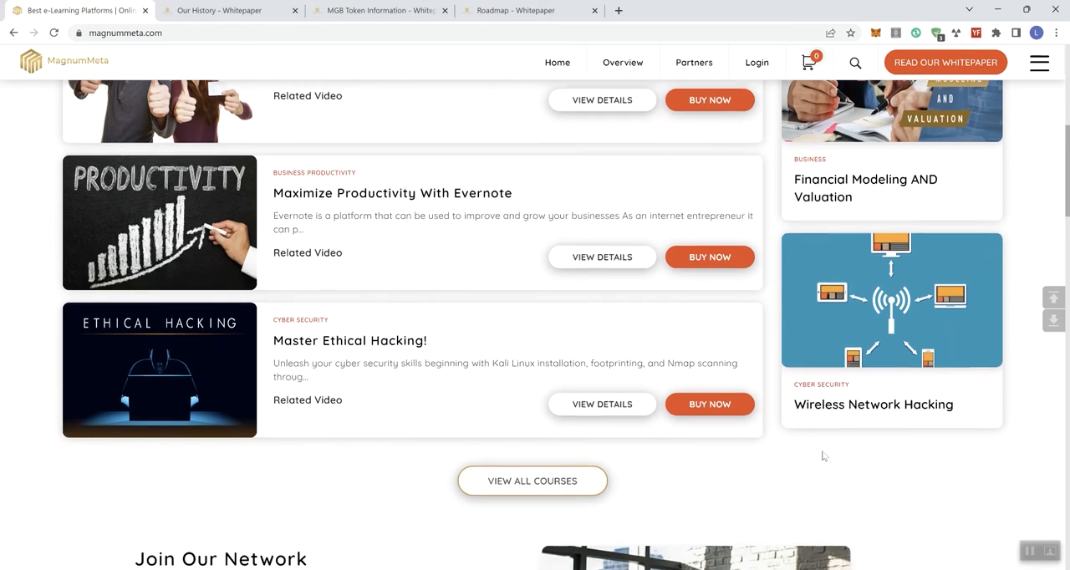
scroll(down, 3)
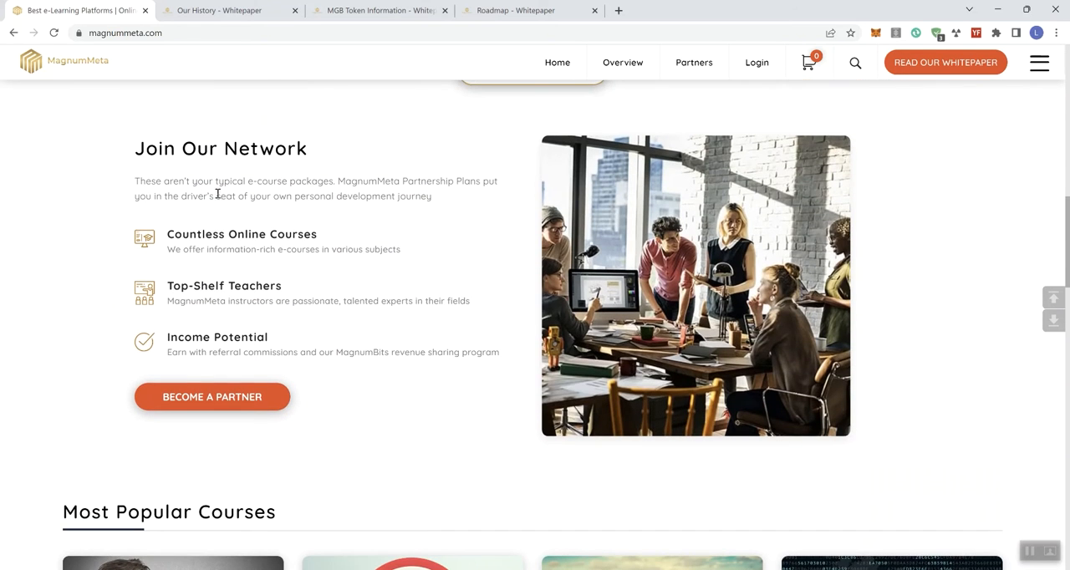
mouse_move(306, 194)
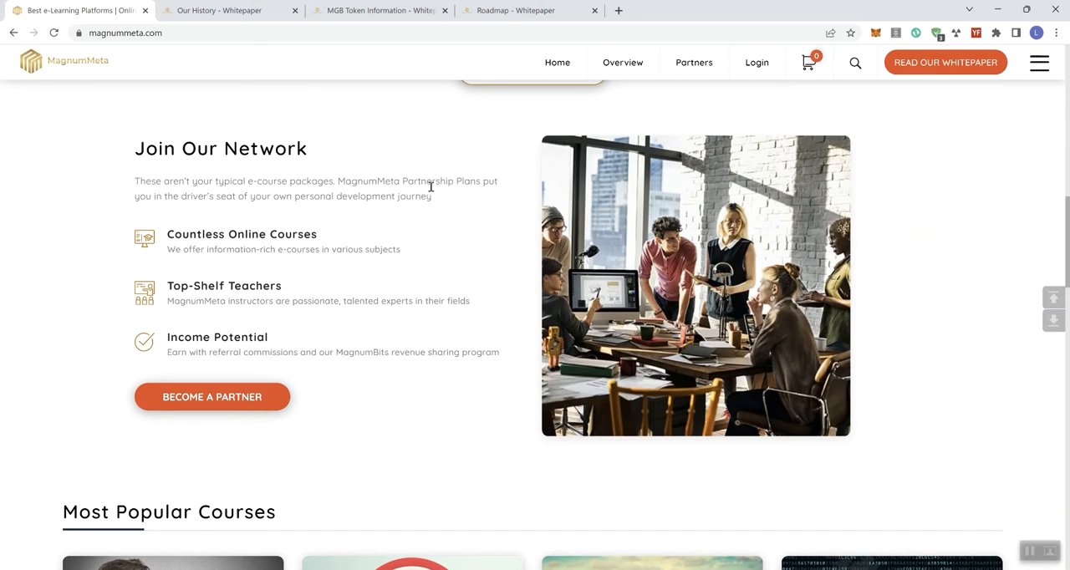
mouse_move(144, 201)
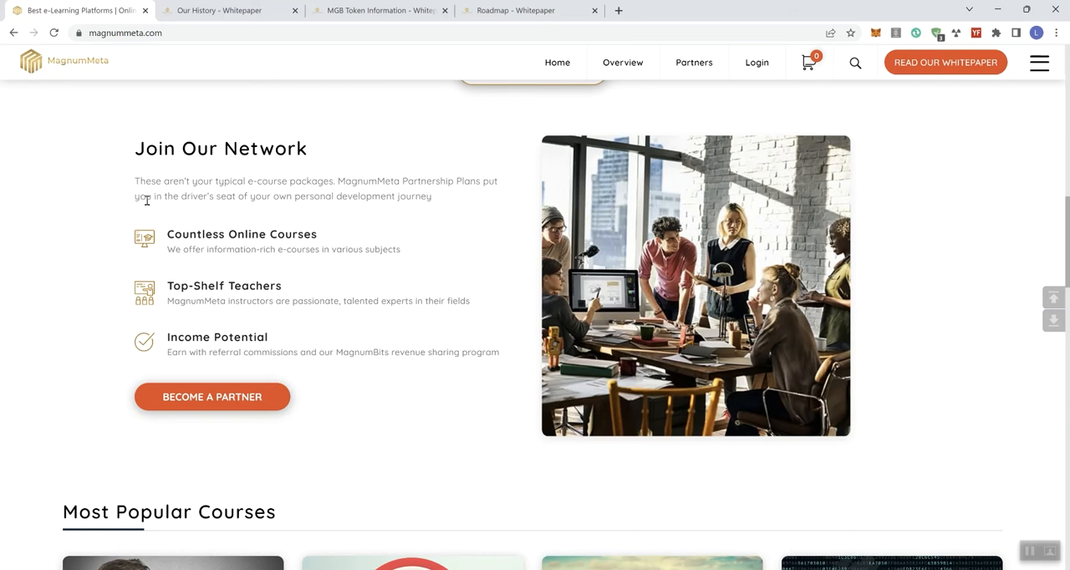
mouse_move(308, 235)
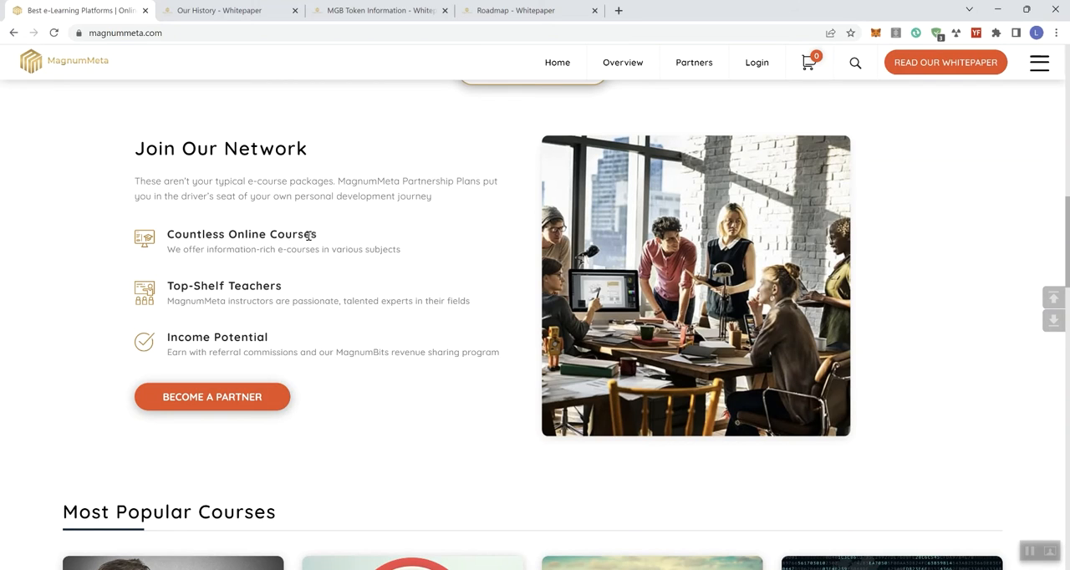
mouse_move(181, 340)
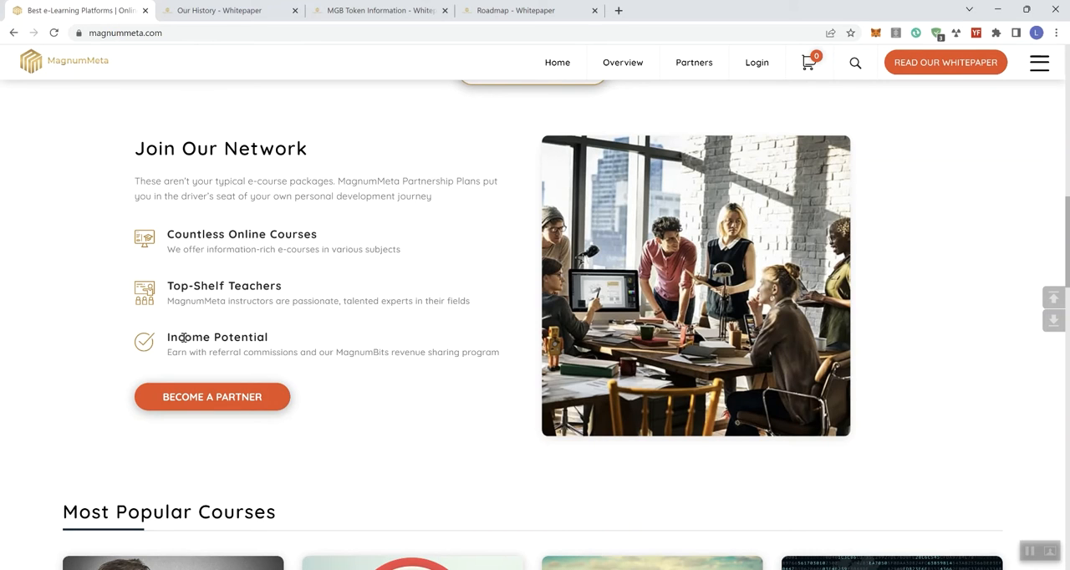
mouse_move(308, 336)
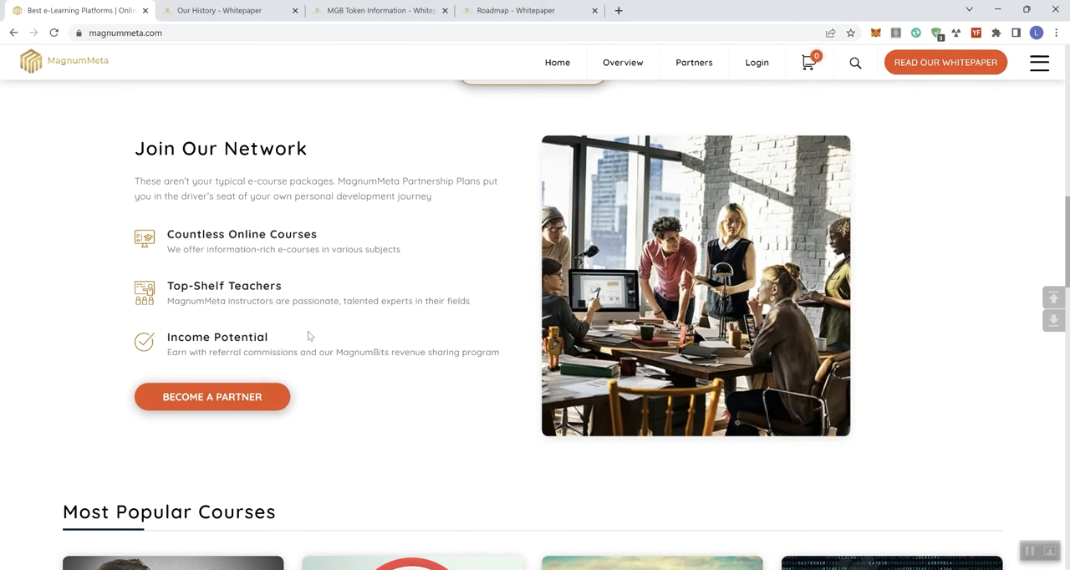
Scroll through Most Popular Courses, Categories, Courses and footer, then back toward the hero banner
scroll(down, 3)
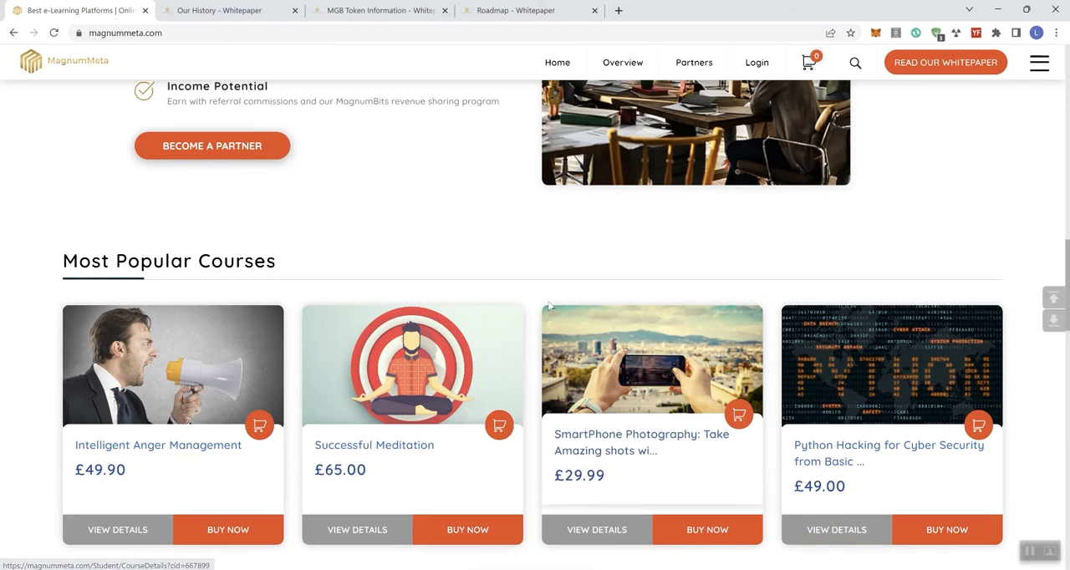
scroll(down, 3)
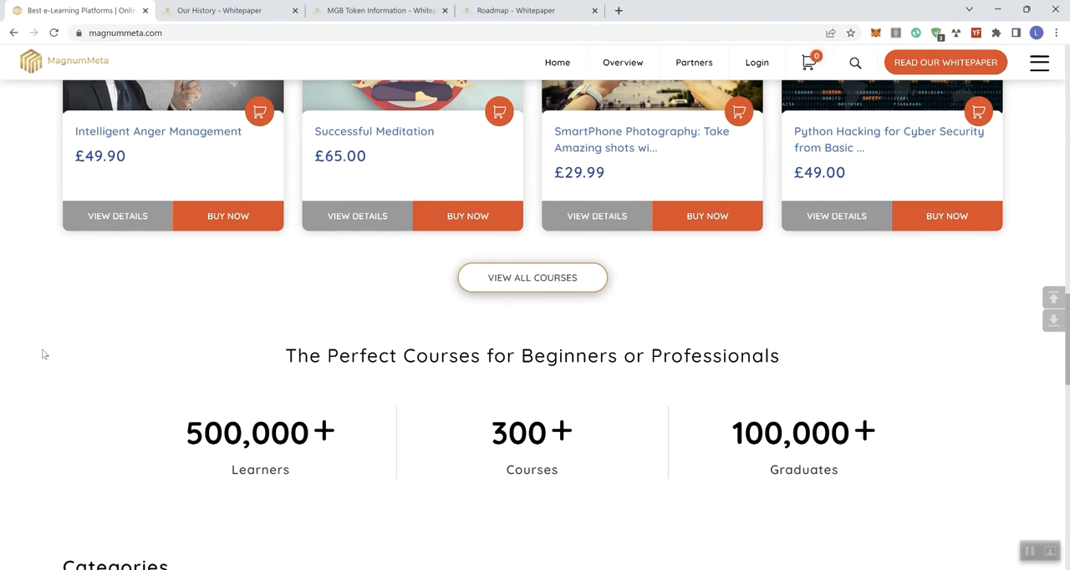
mouse_move(346, 361)
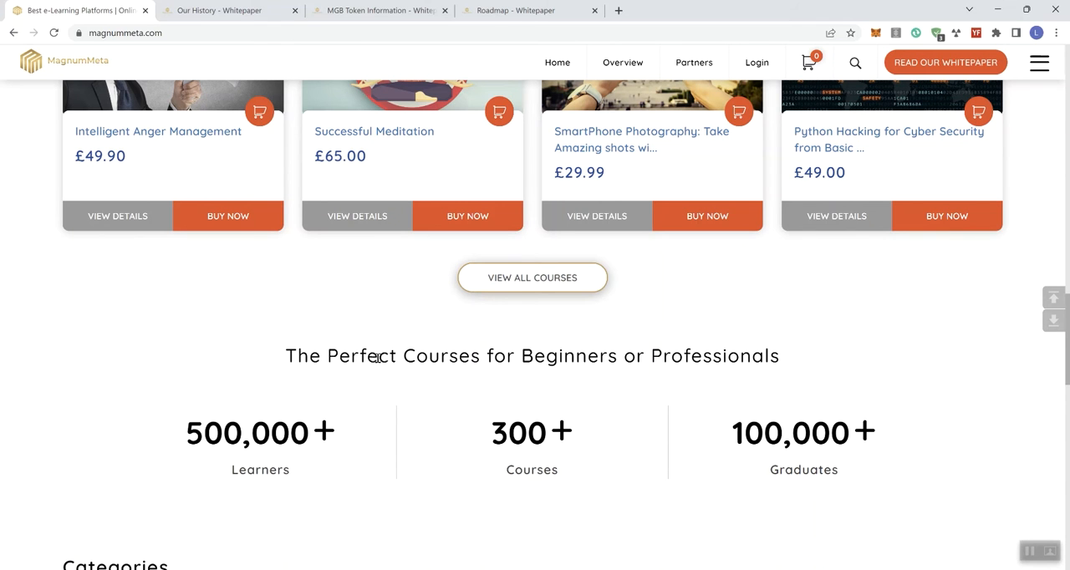
scroll(down, 3)
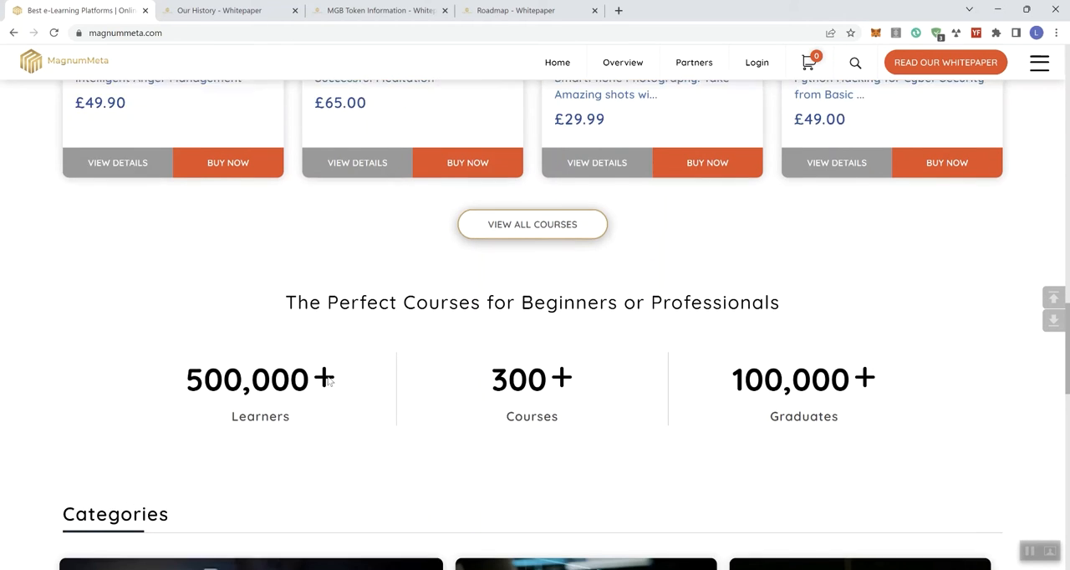
scroll(down, 3)
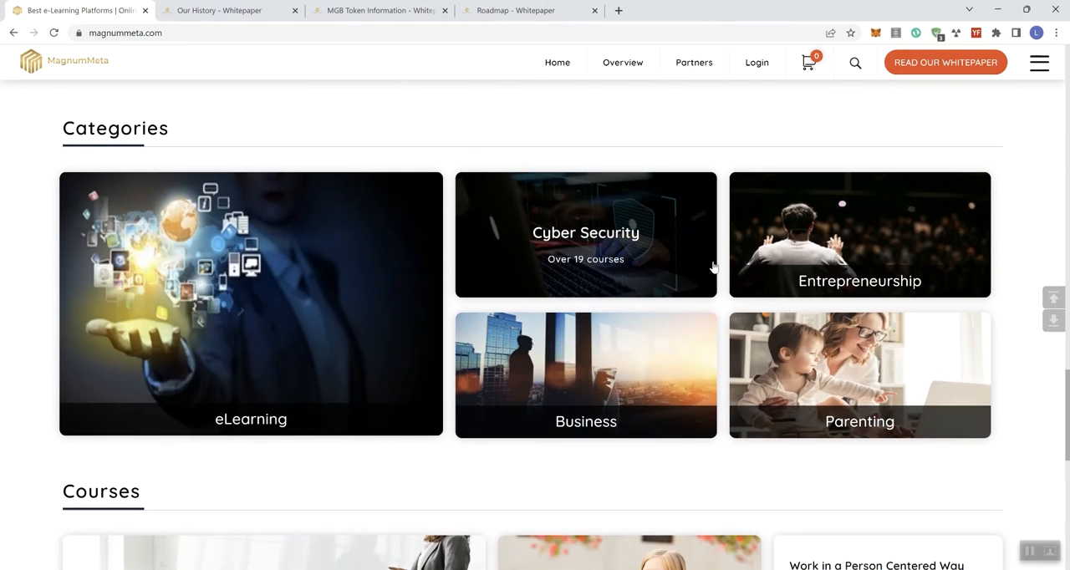
mouse_move(860, 393)
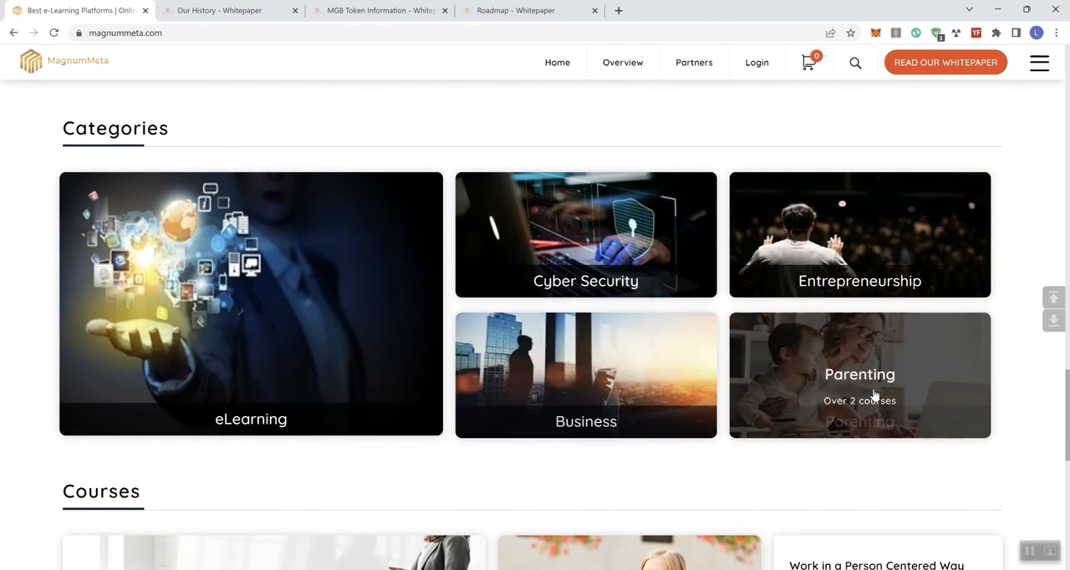
scroll(down, 3)
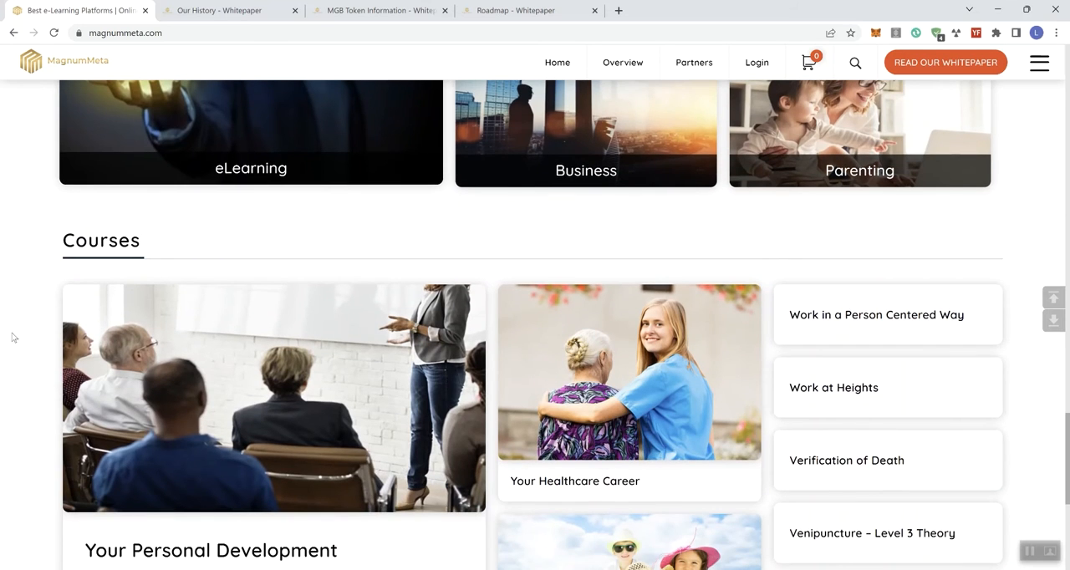
scroll(down, 3)
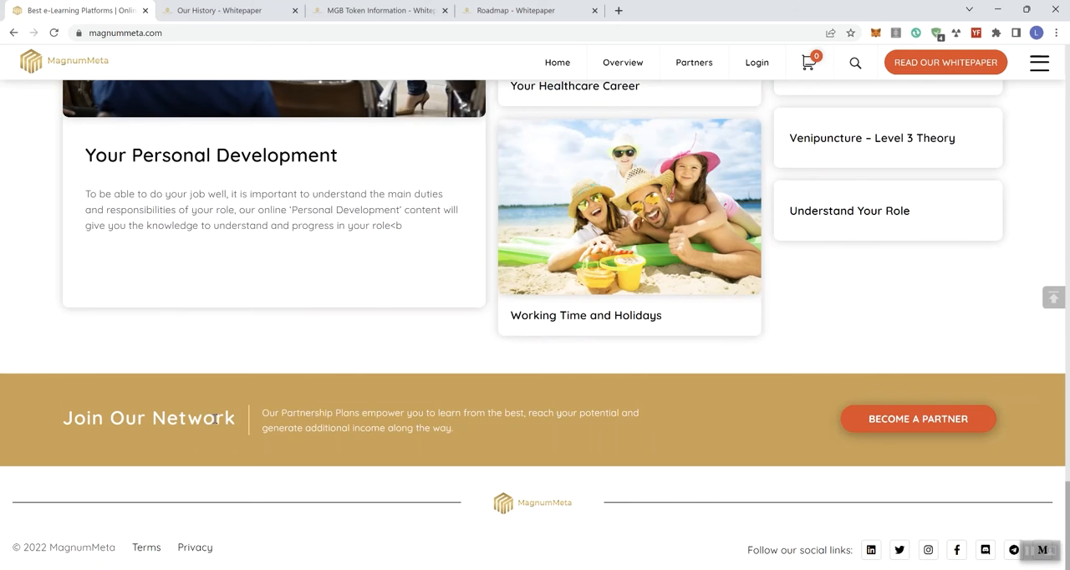
mouse_move(855, 522)
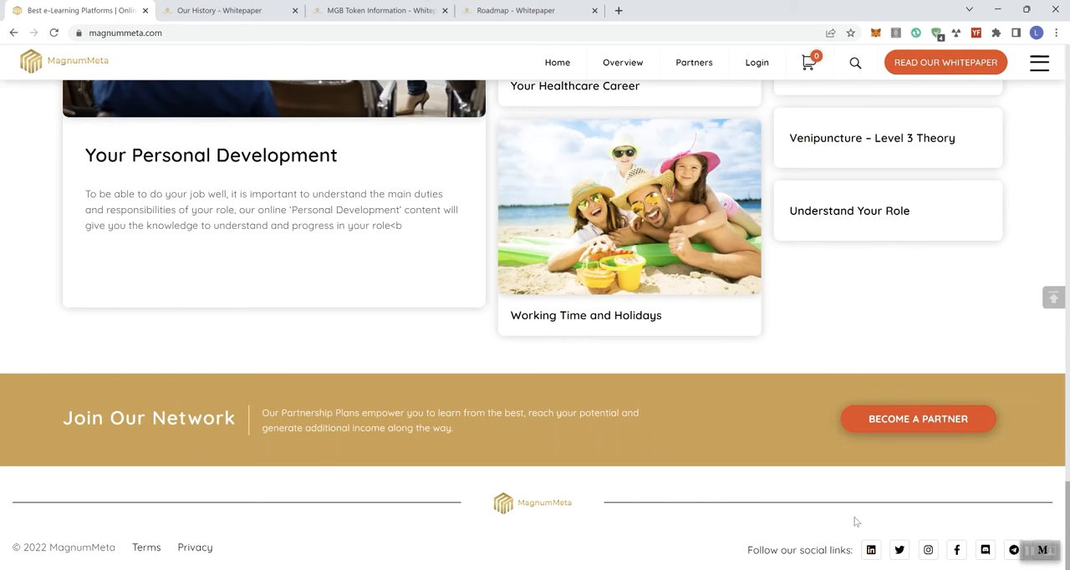
mouse_move(901, 535)
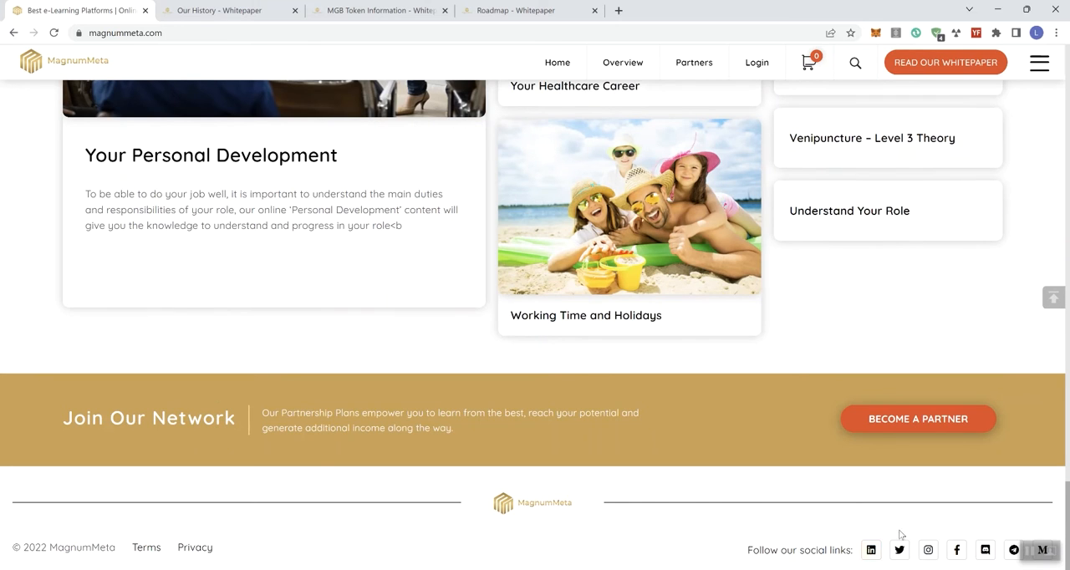
mouse_move(985, 550)
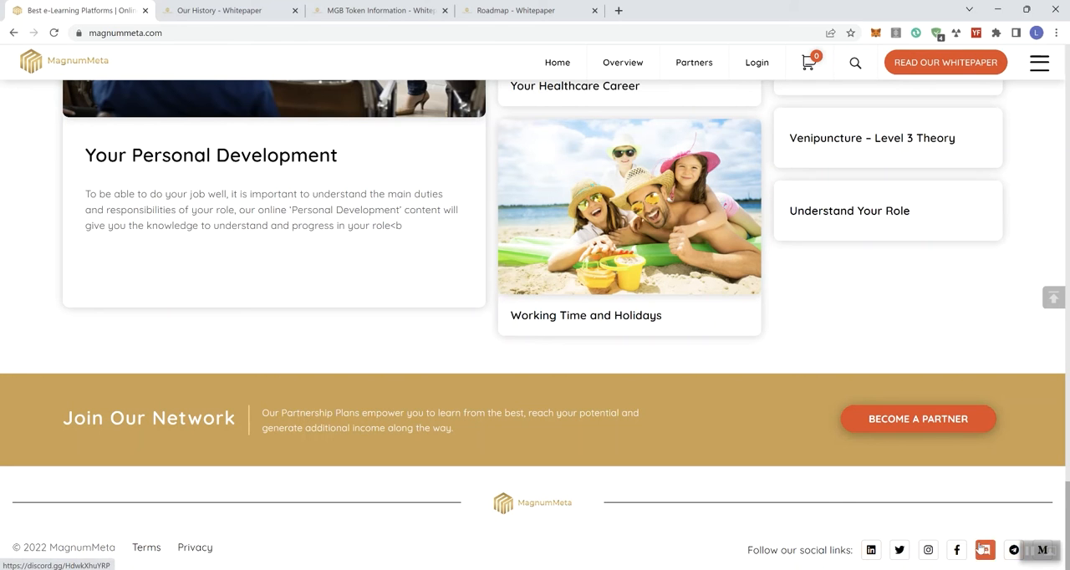
mouse_move(1028, 411)
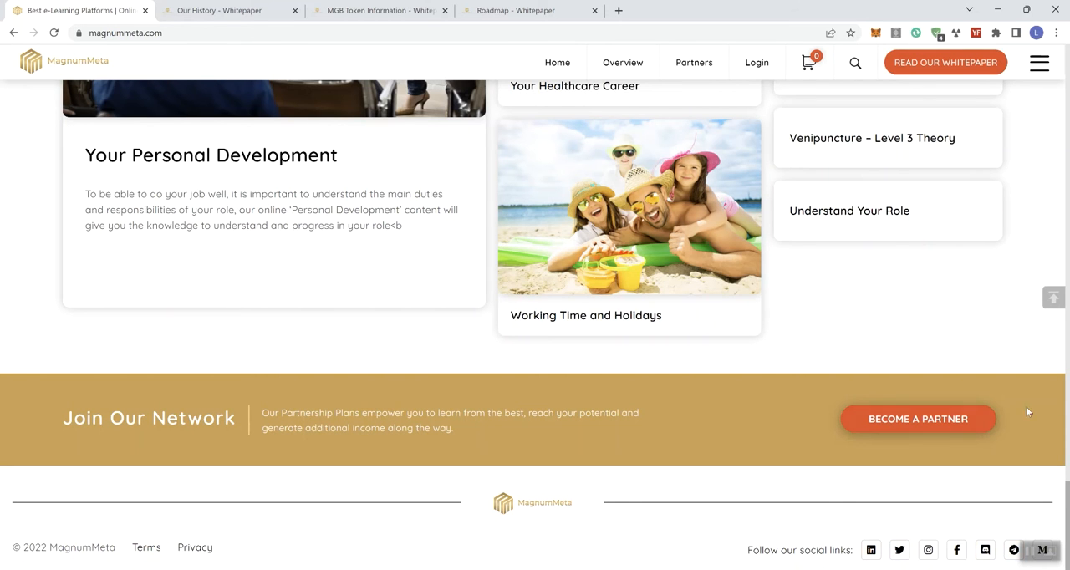
scroll(up, 3)
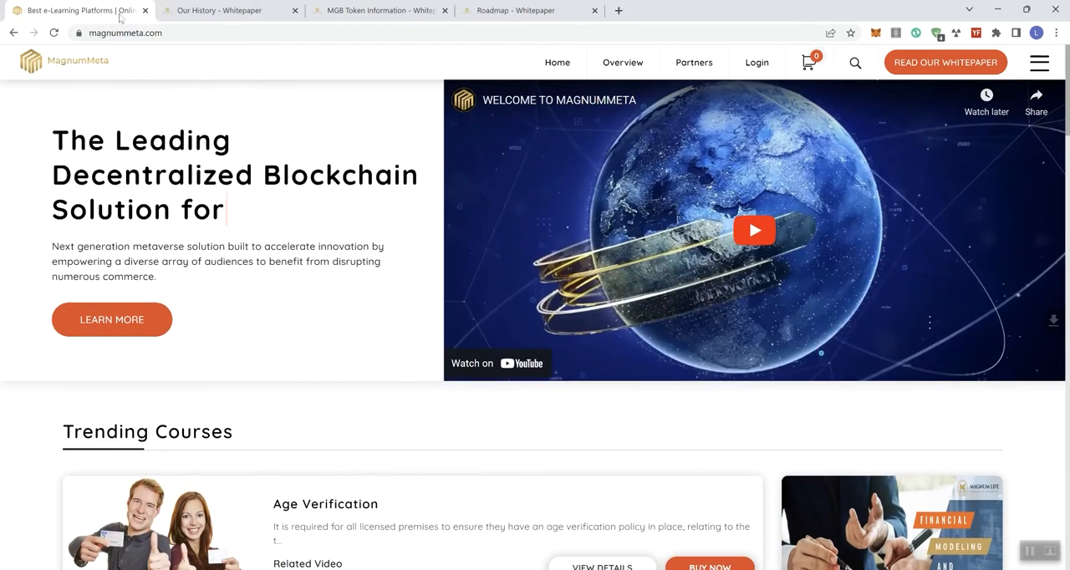
Read the Our History whitepaper page to the bottom, then open the Team page
click(222, 10)
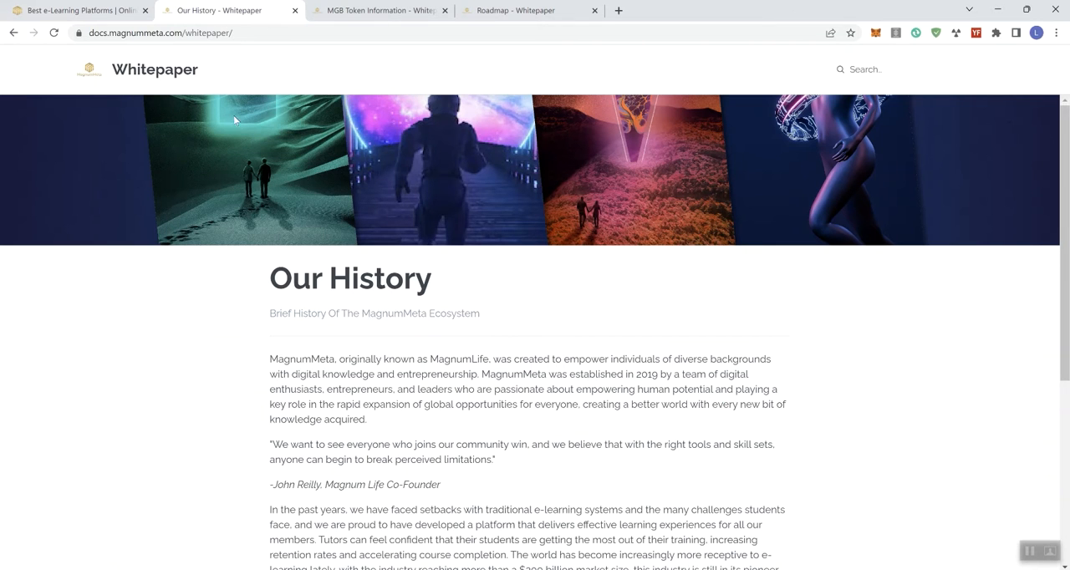
scroll(down, 3)
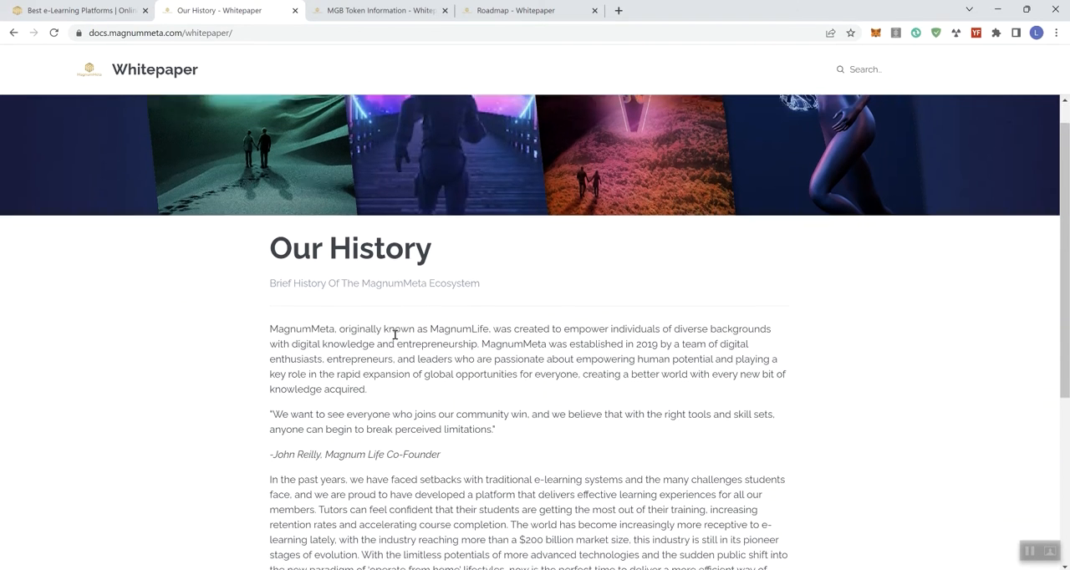
scroll(down, 3)
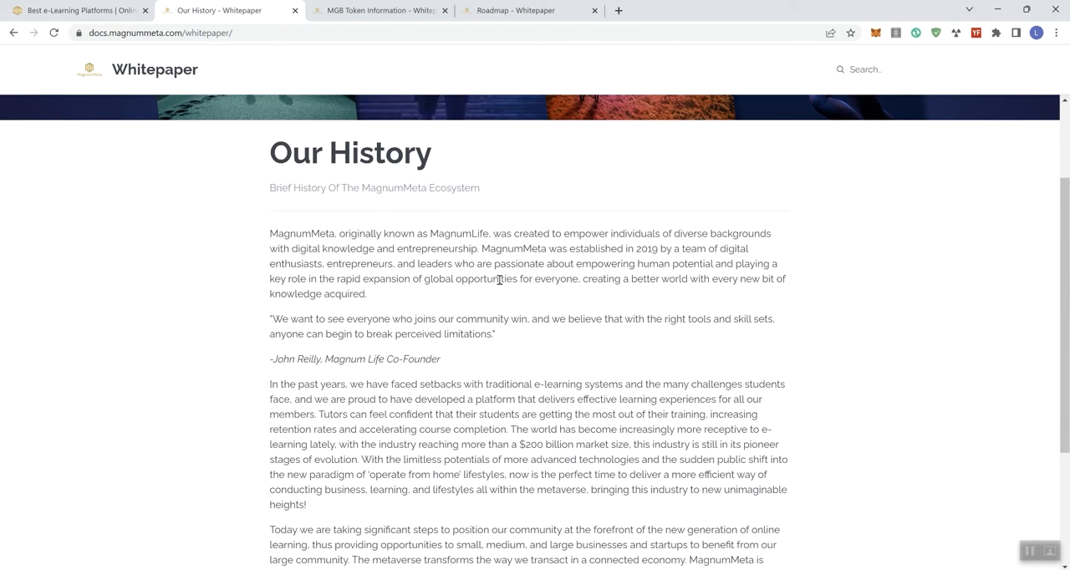
scroll(down, 3)
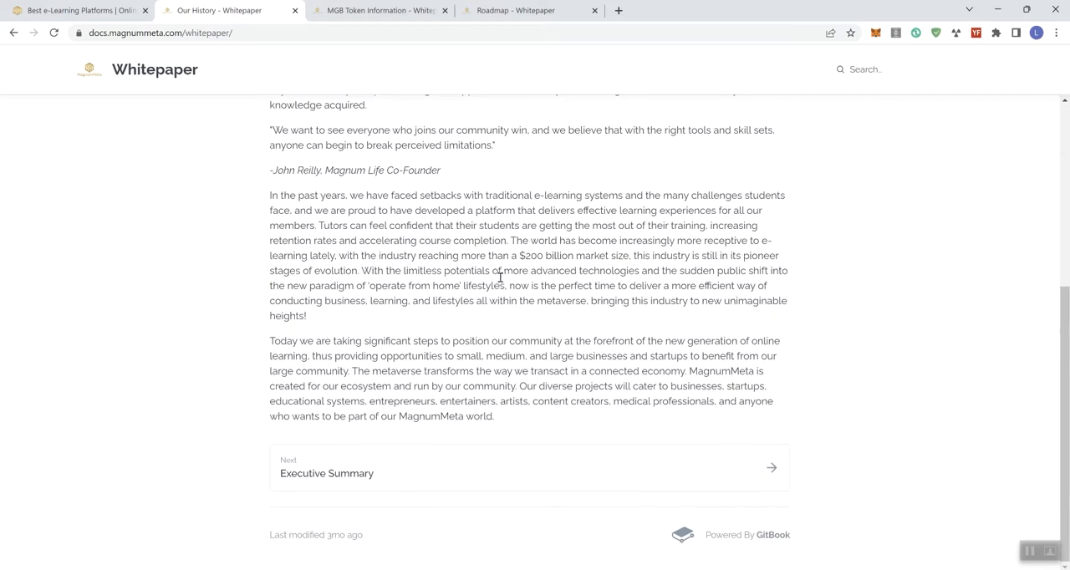
mouse_move(373, 356)
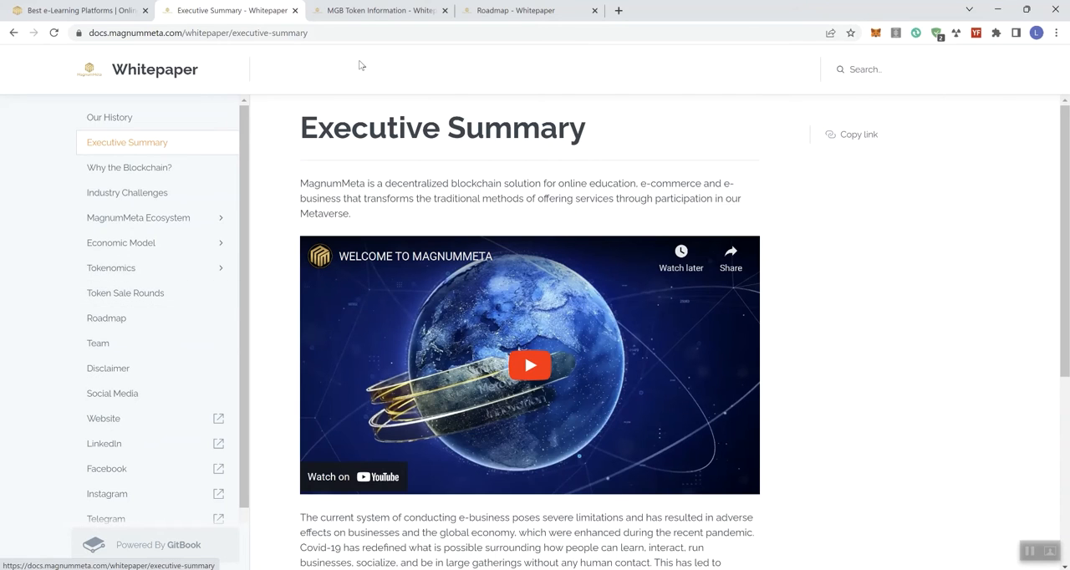
click(98, 343)
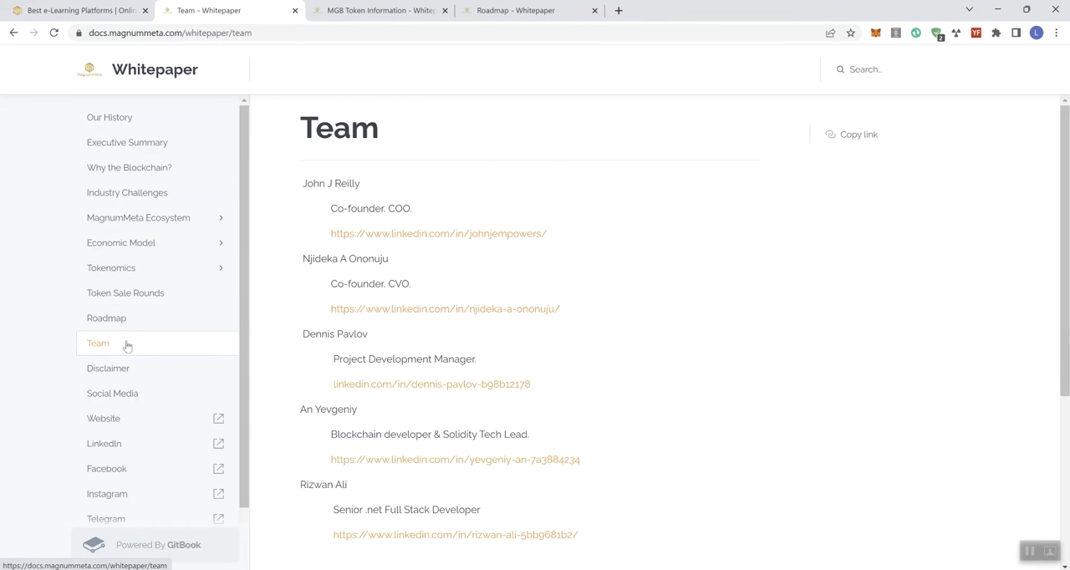
mouse_move(514, 246)
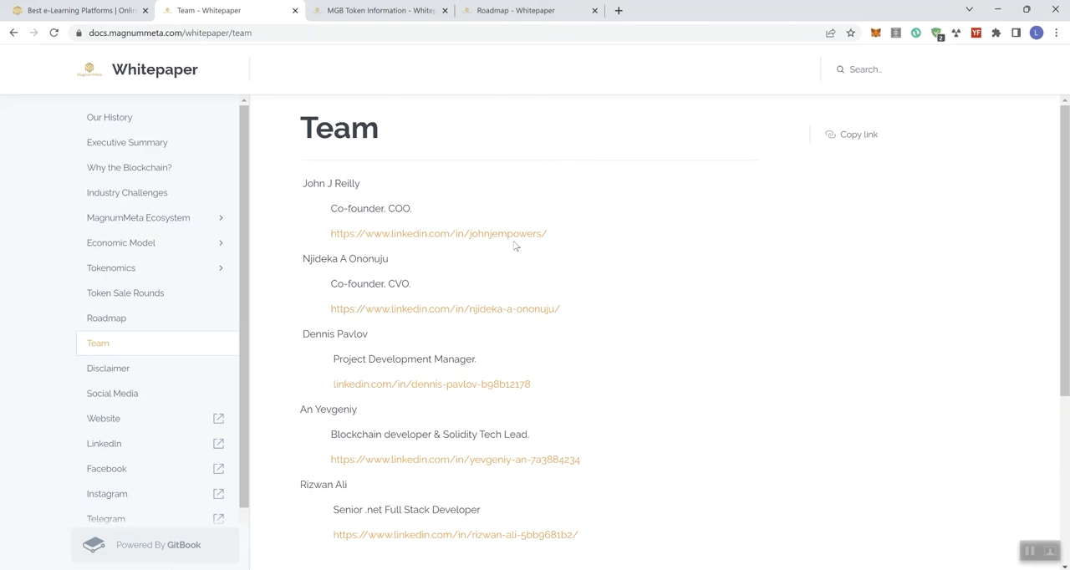
mouse_move(388, 180)
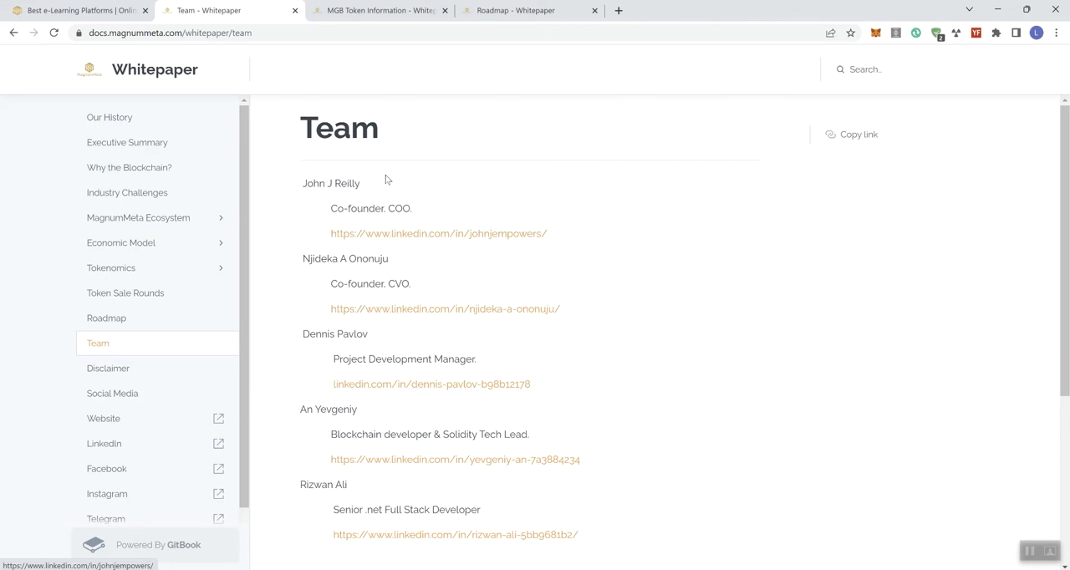
mouse_move(465, 249)
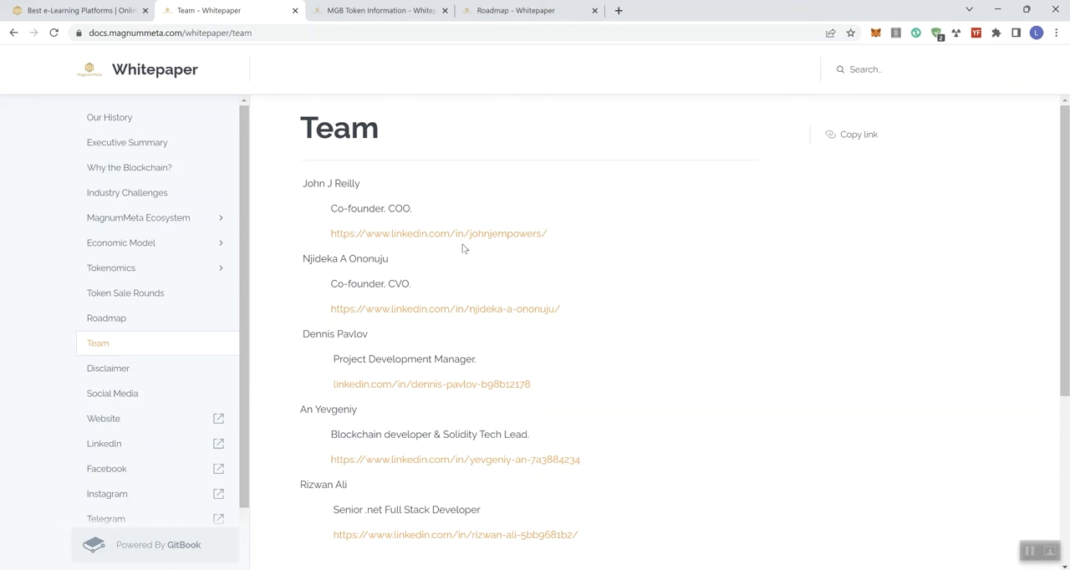
mouse_move(438, 233)
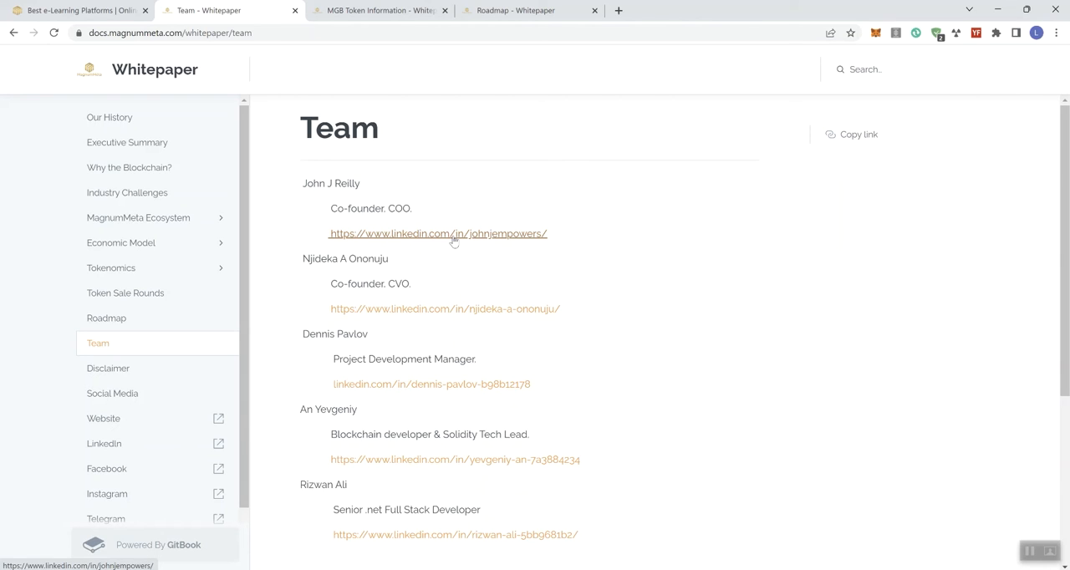
mouse_move(406, 325)
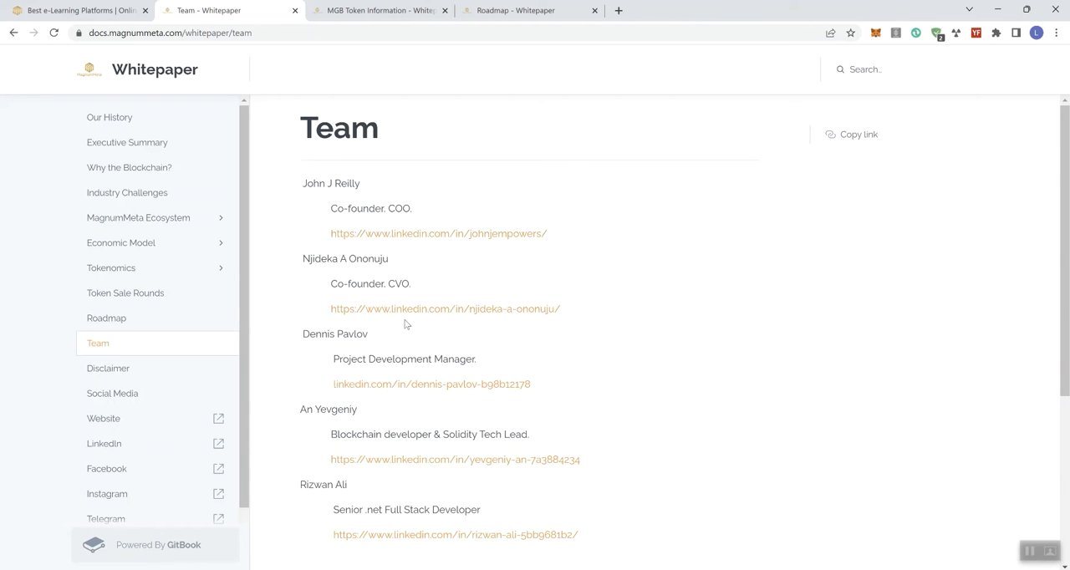
mouse_move(372, 299)
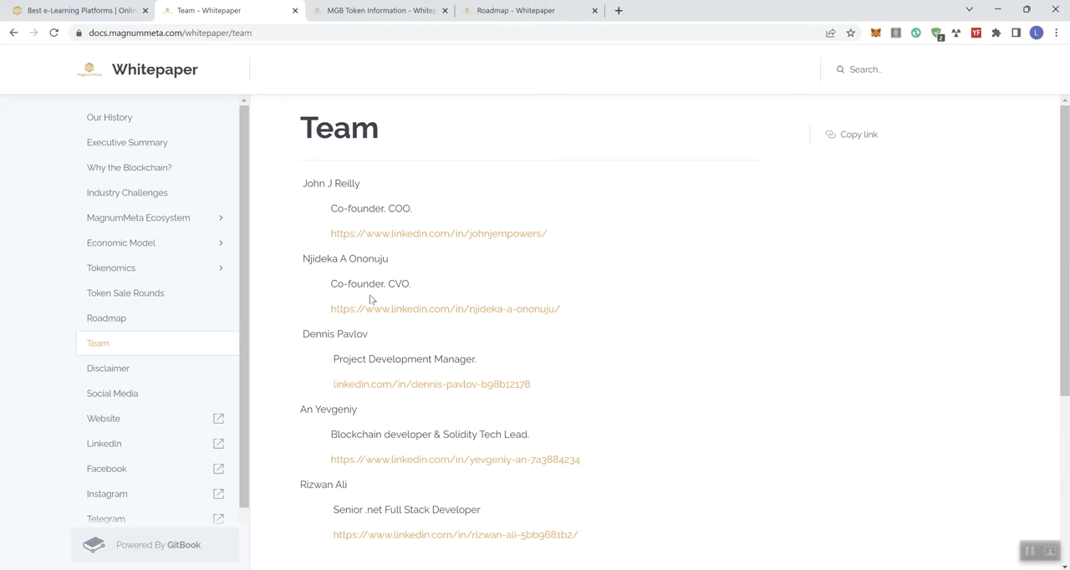
mouse_move(311, 109)
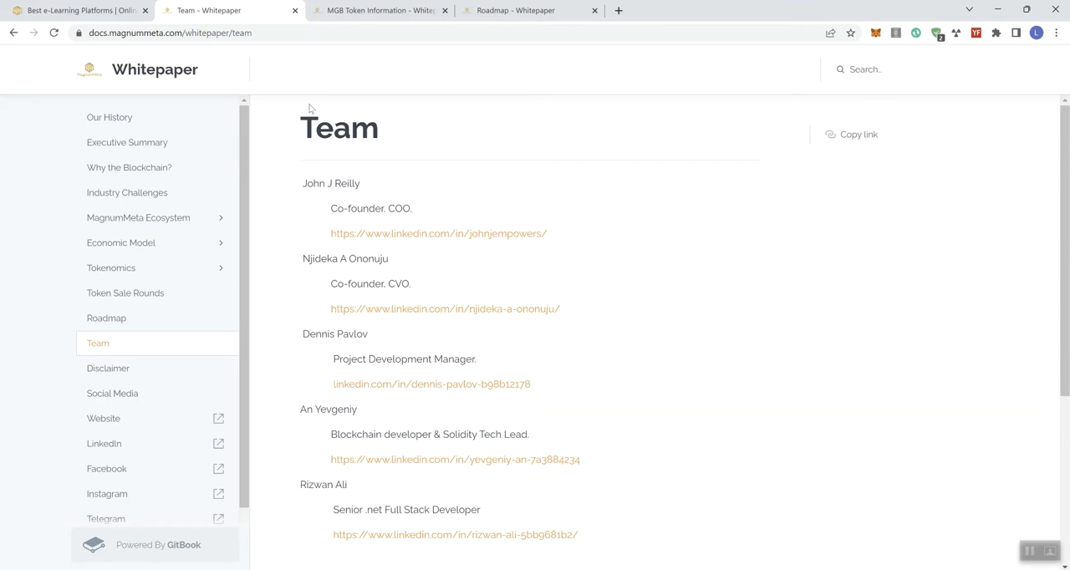
mouse_move(380, 10)
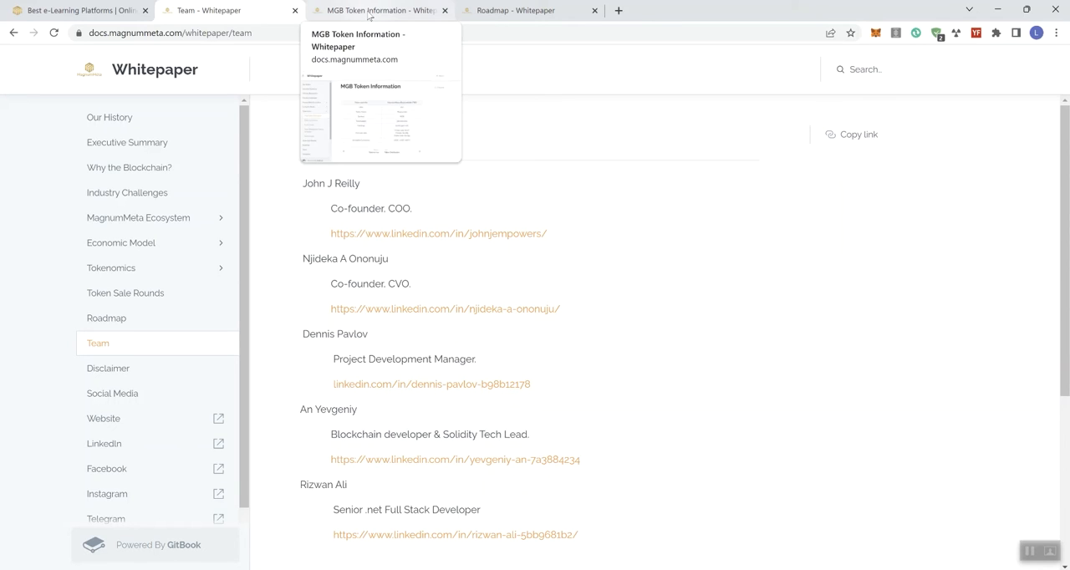
Switch to the 'MGB Token Information - Whitepaper' tab showing supply, hardcap and prices
click(381, 10)
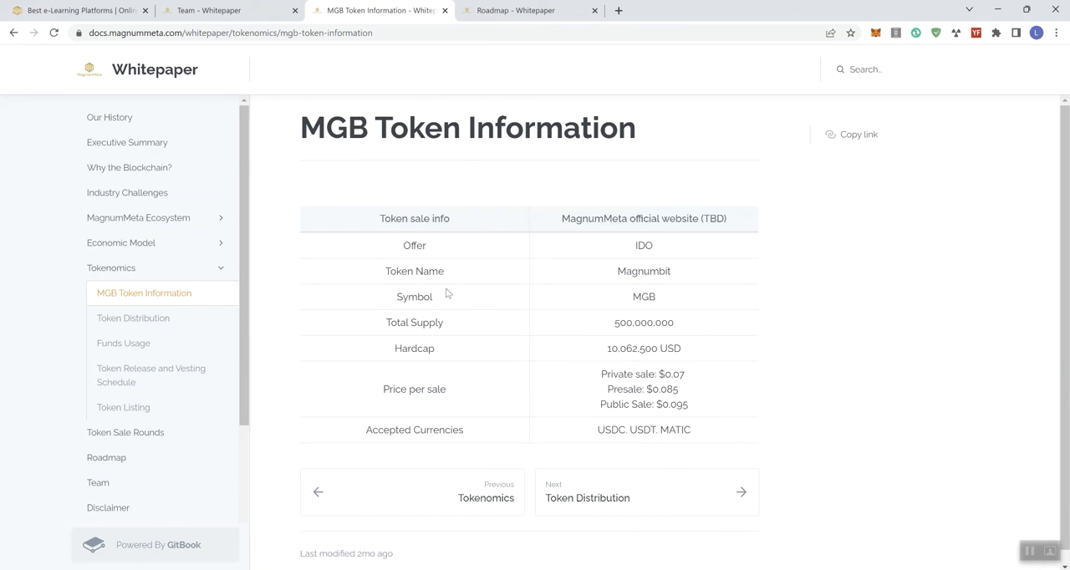
mouse_move(433, 246)
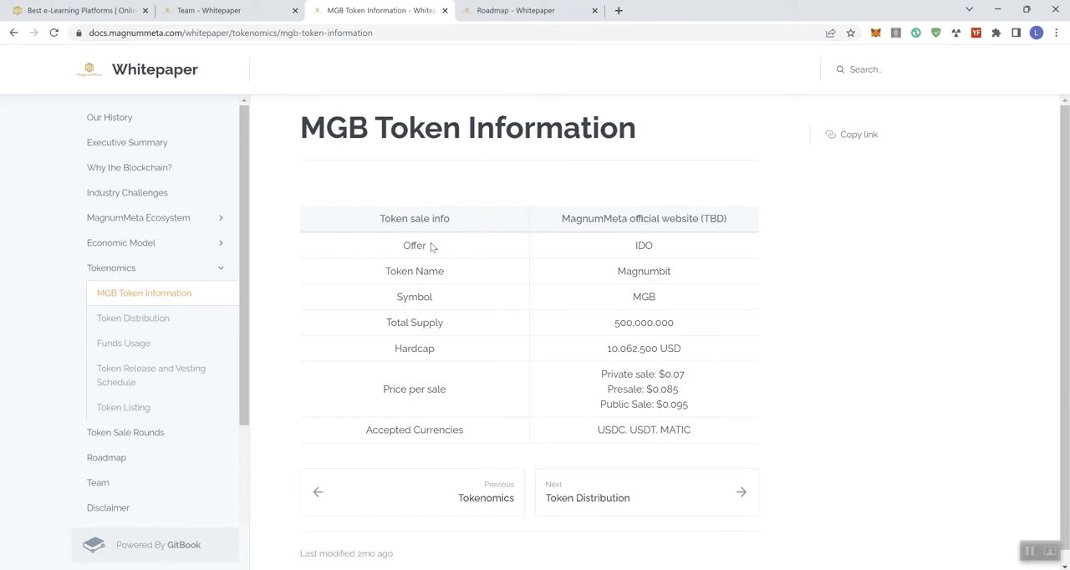
mouse_move(326, 315)
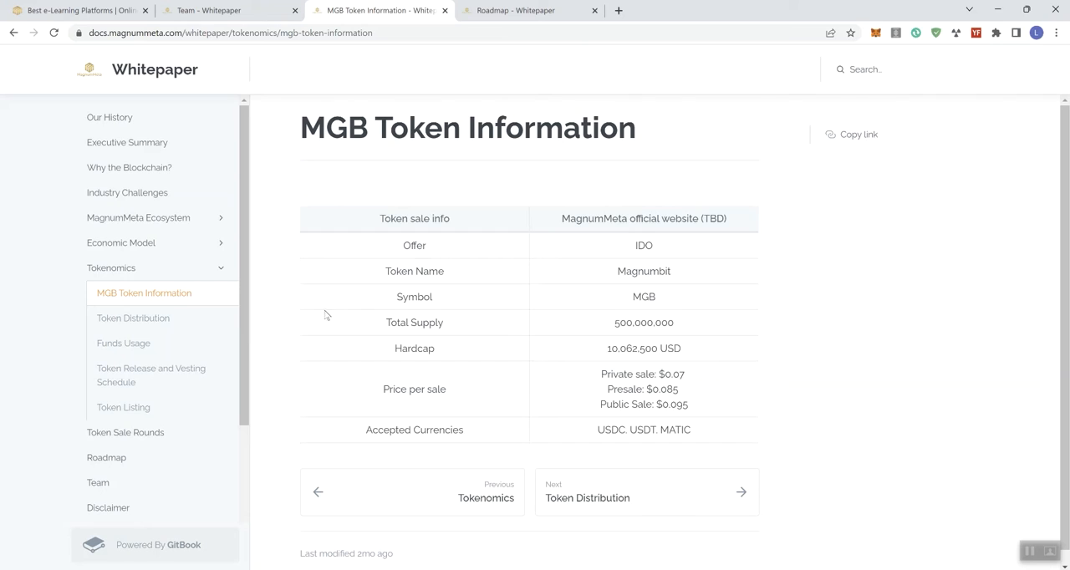
mouse_move(554, 253)
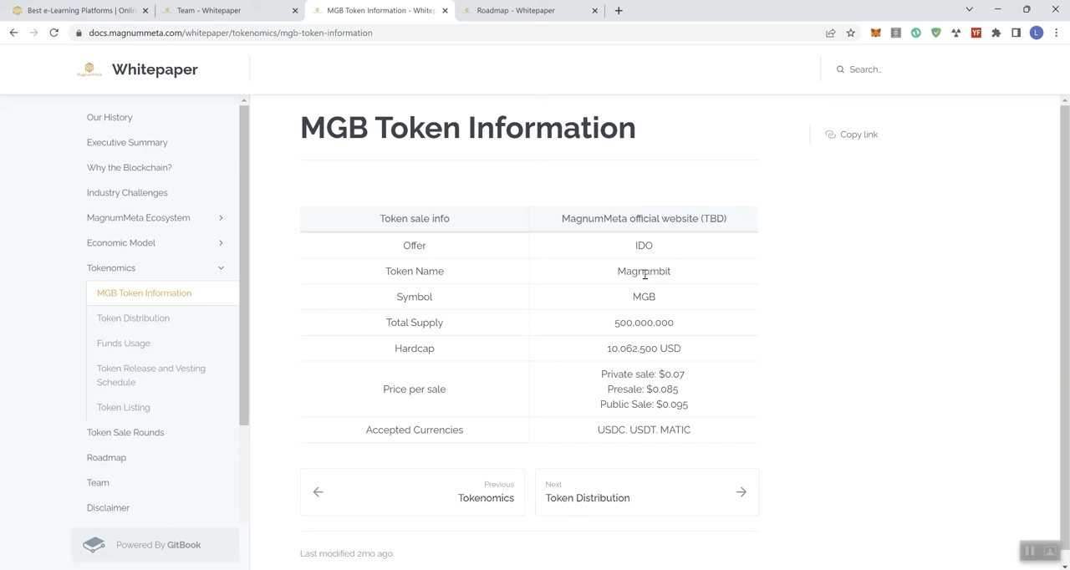
mouse_move(597, 331)
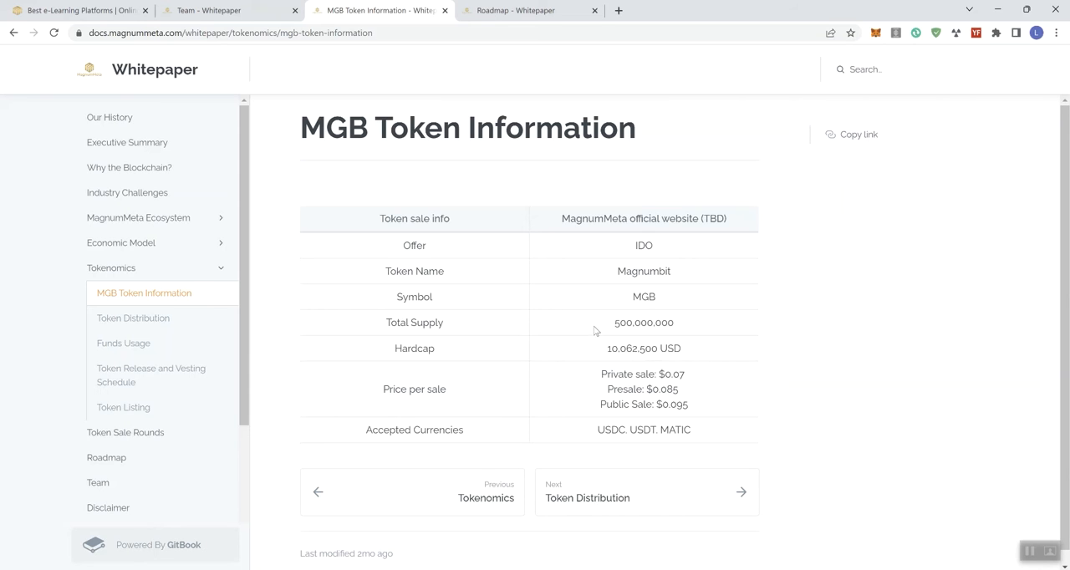
mouse_move(607, 350)
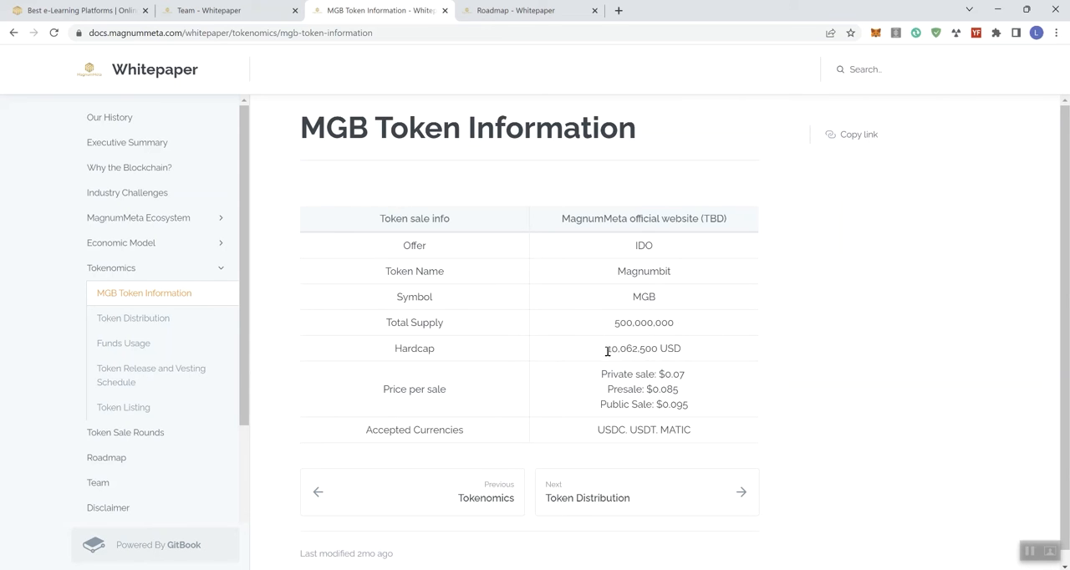
mouse_move(605, 357)
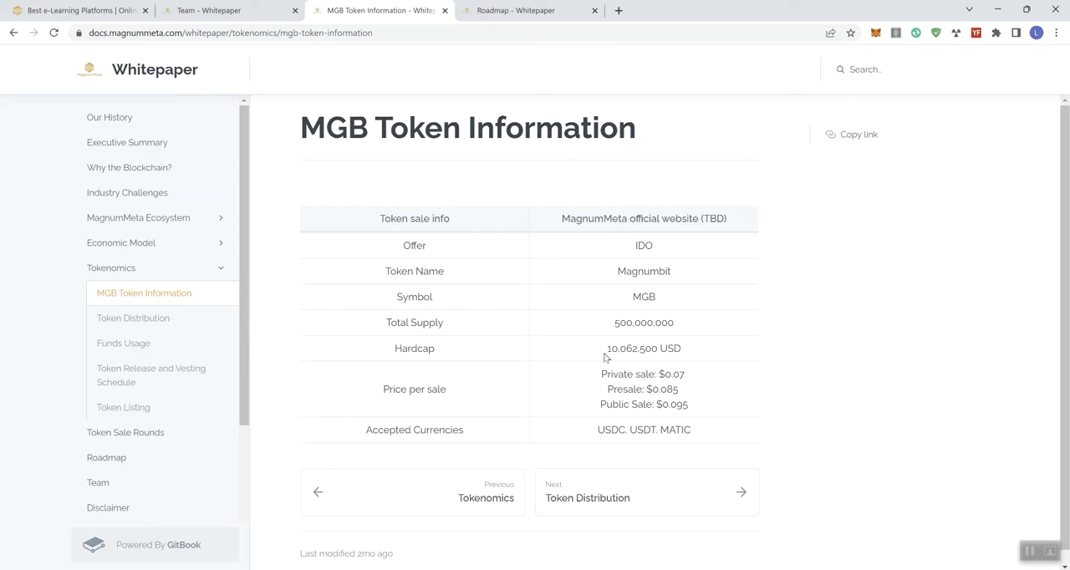
mouse_move(608, 356)
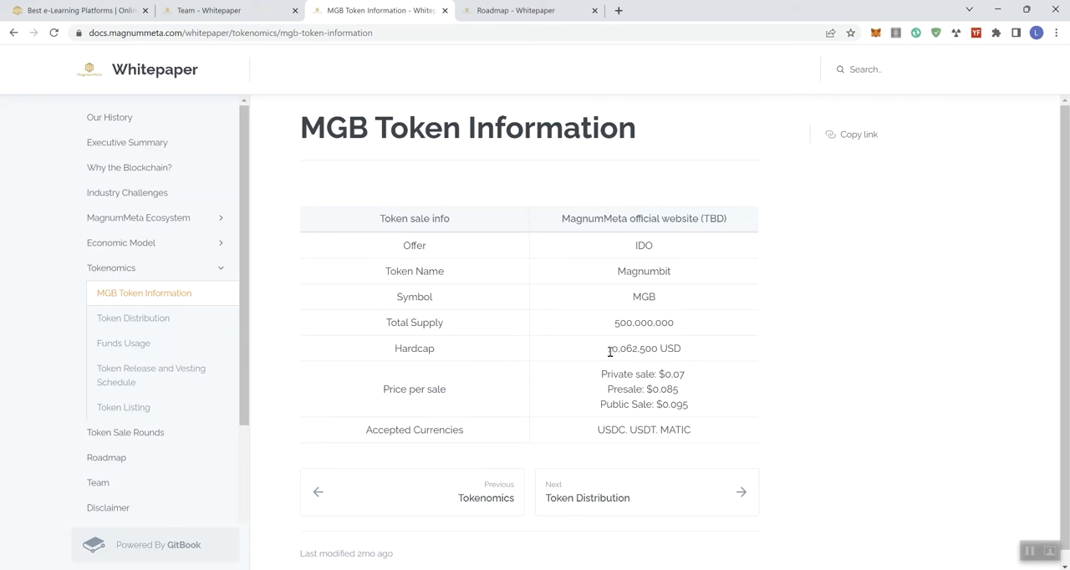
mouse_move(698, 388)
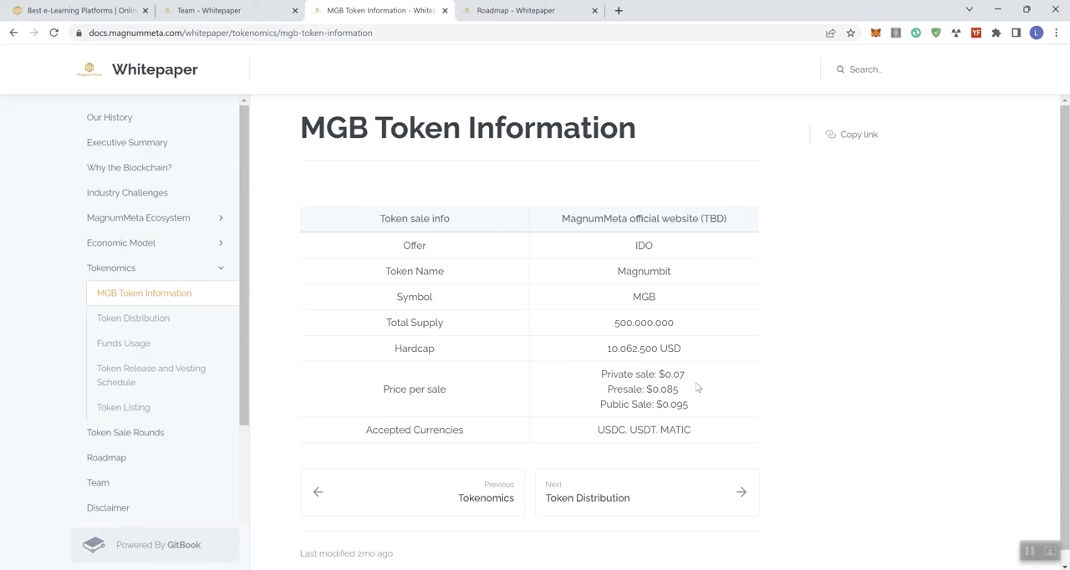
mouse_move(691, 377)
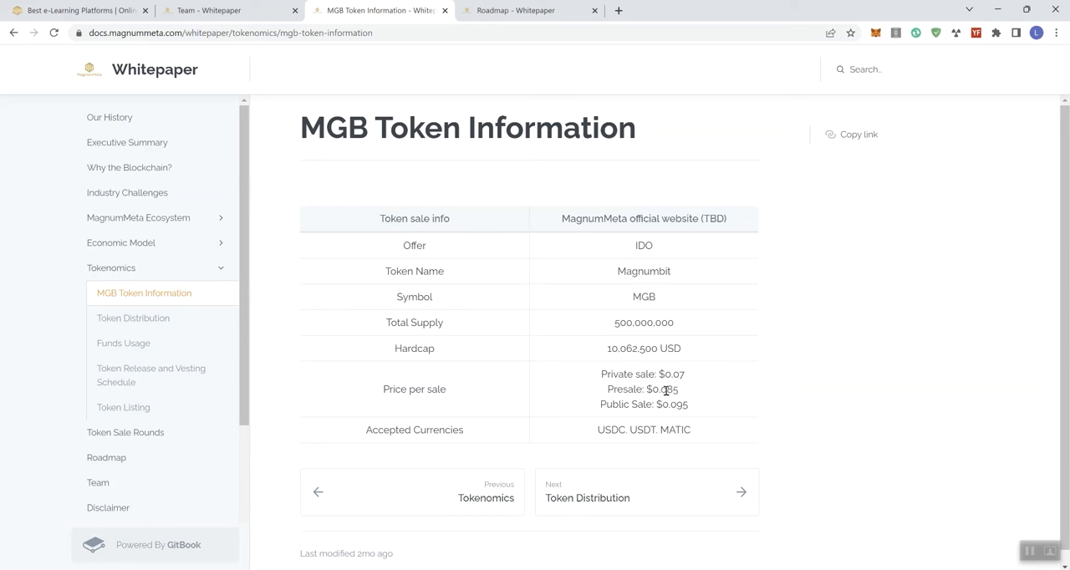
mouse_move(676, 407)
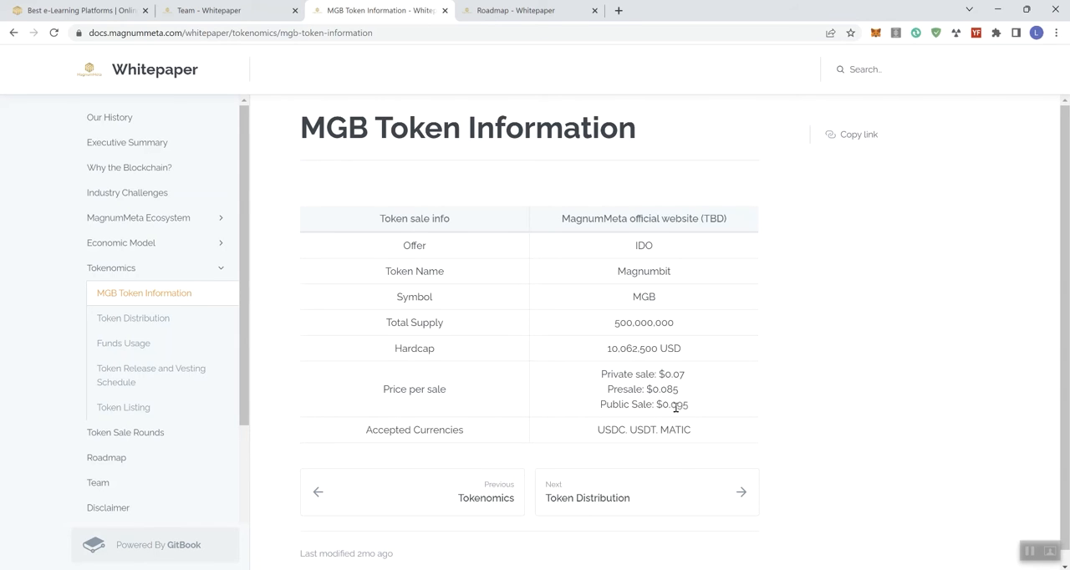
mouse_move(710, 405)
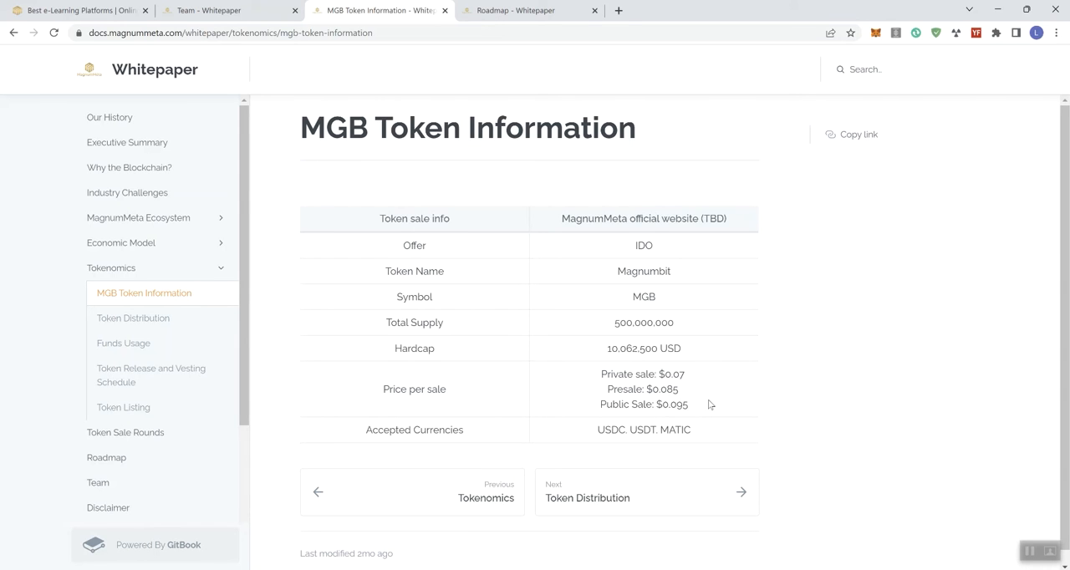
mouse_move(479, 70)
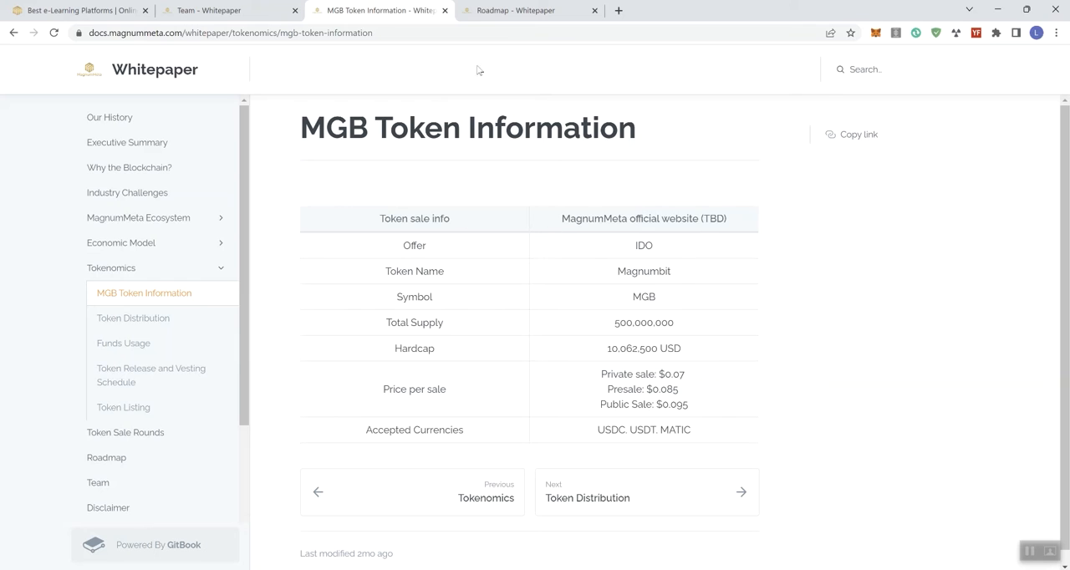
click(530, 10)
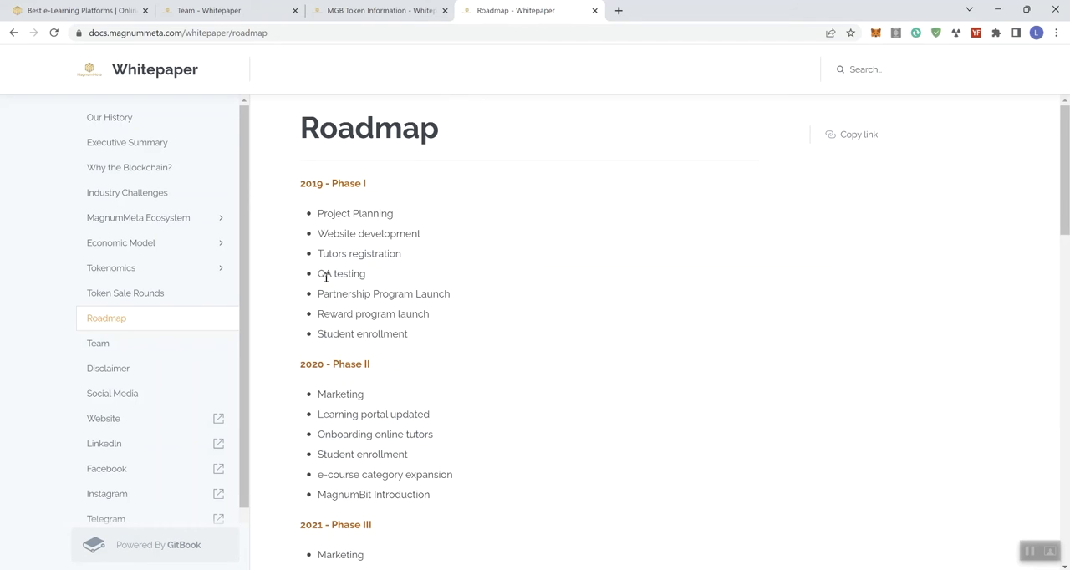
mouse_move(320, 293)
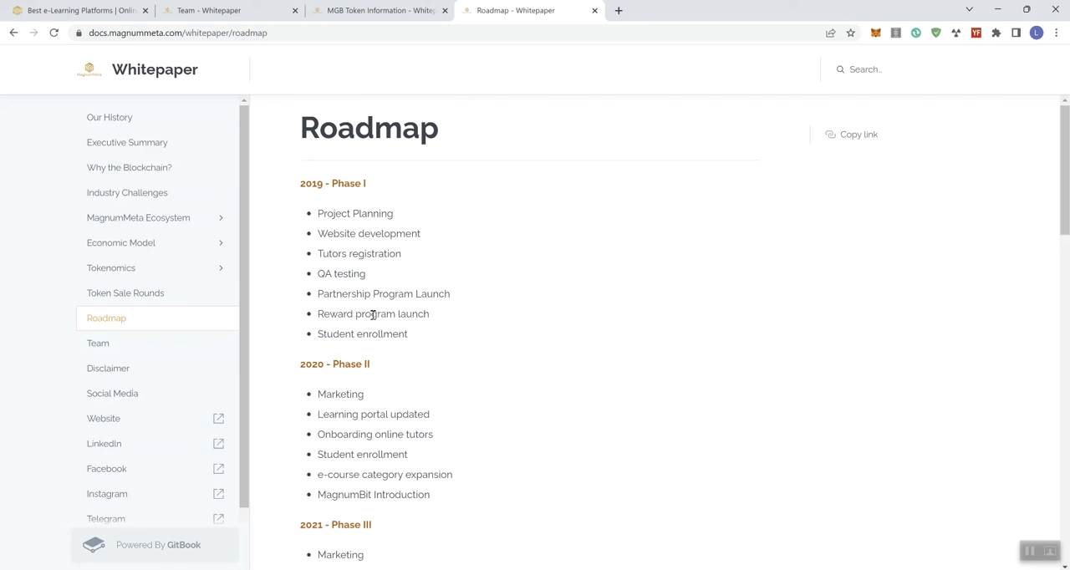
mouse_move(434, 343)
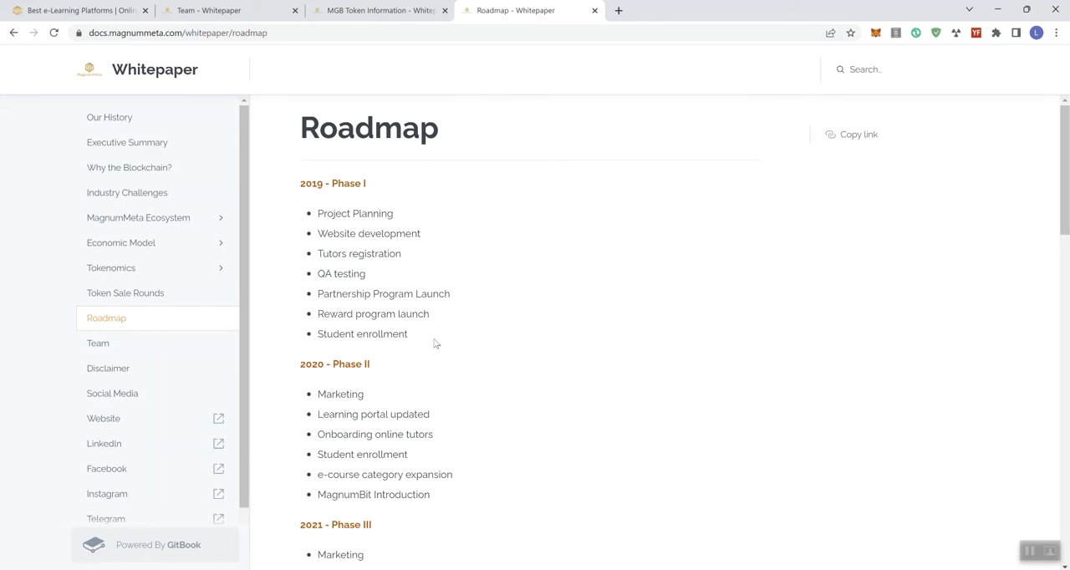
mouse_move(1004, 532)
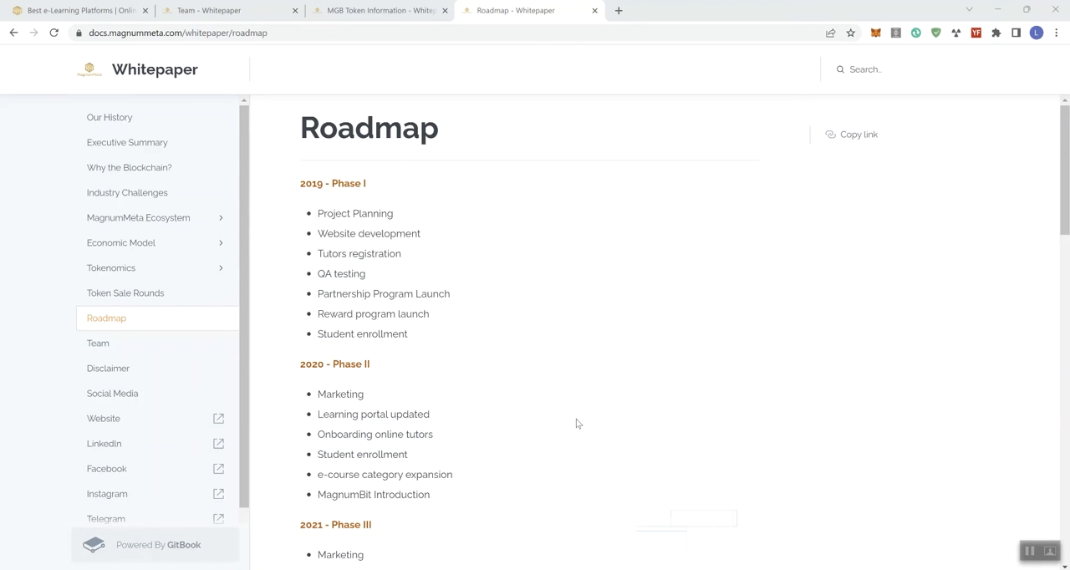
mouse_move(481, 364)
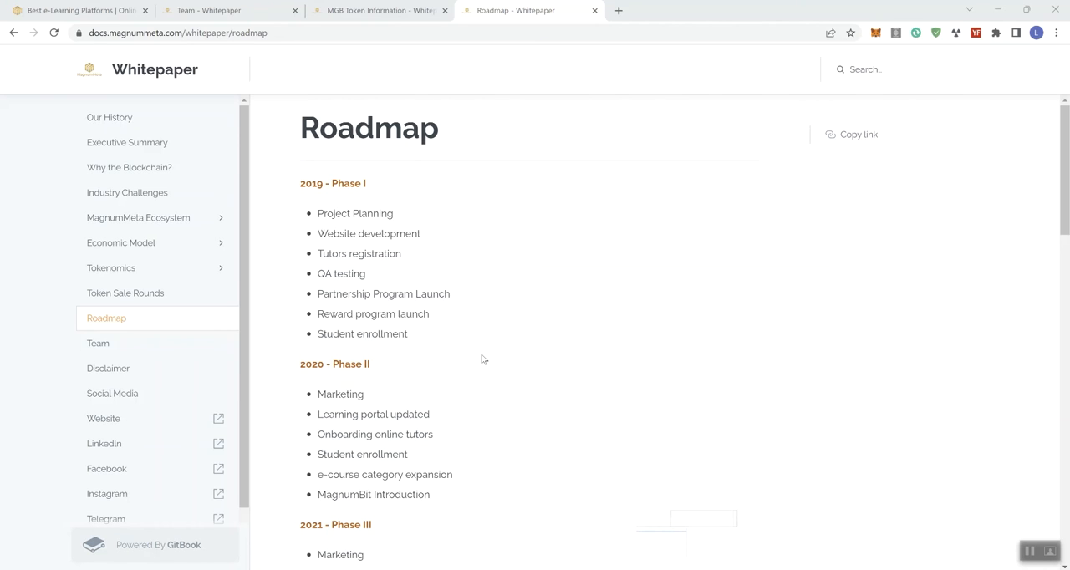
mouse_move(483, 377)
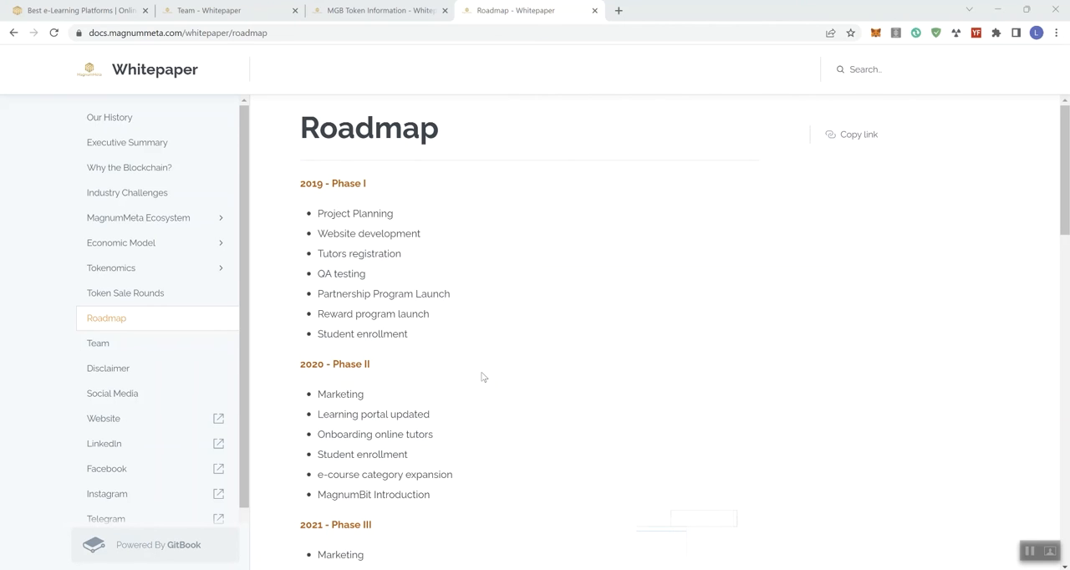
mouse_move(443, 508)
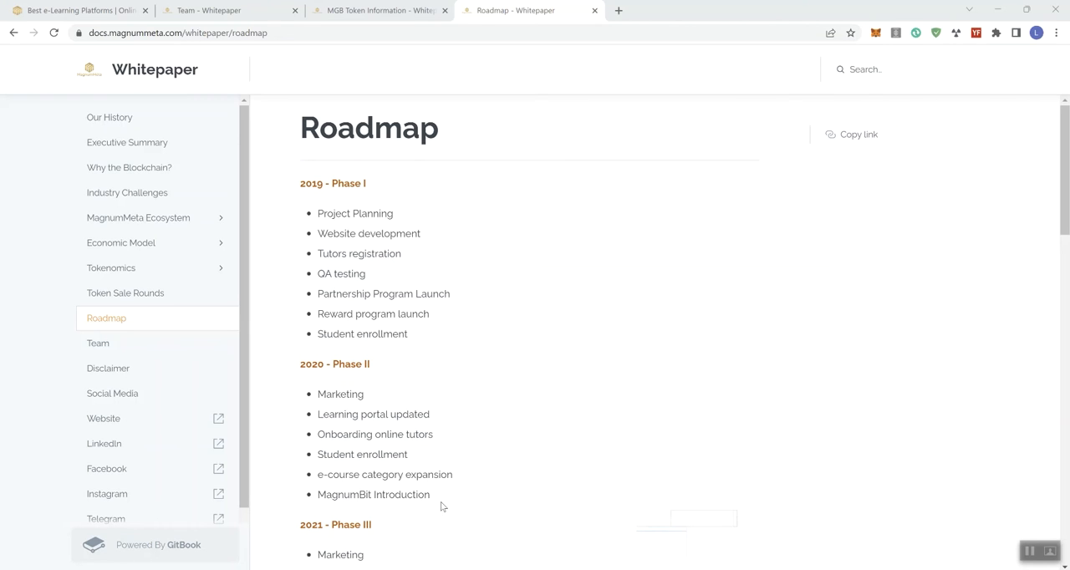
mouse_move(387, 494)
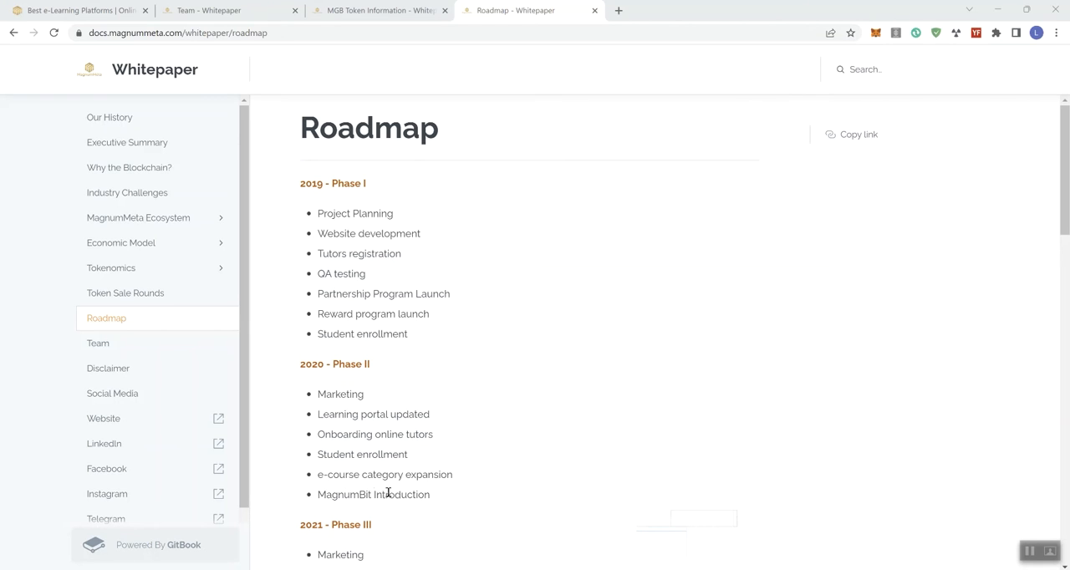
Scroll the Roadmap down to the 2021 Phase III, 2022 Phase IV and Phase V milestones
scroll(down, 3)
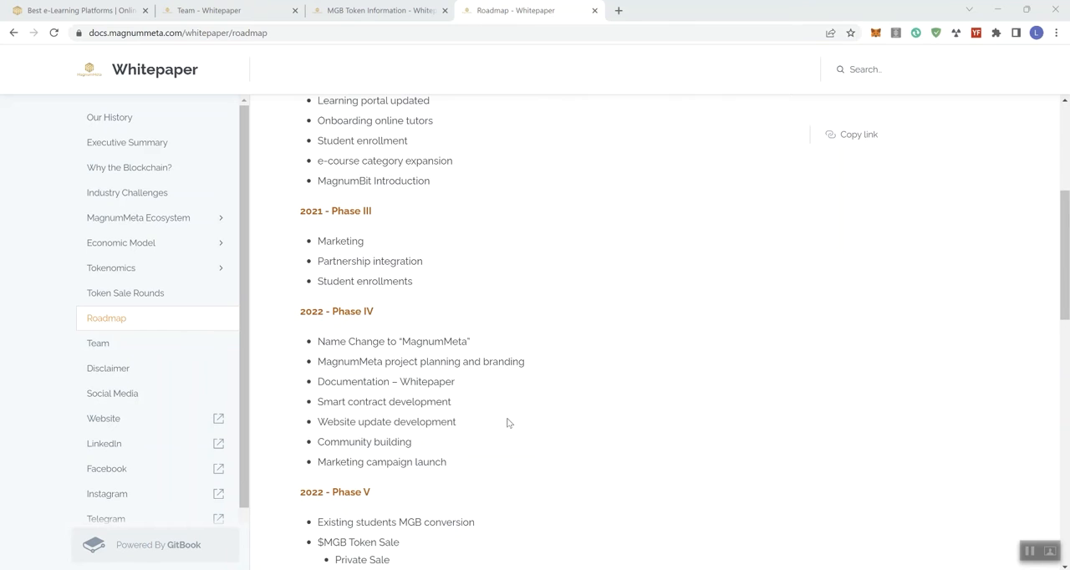
mouse_move(350, 230)
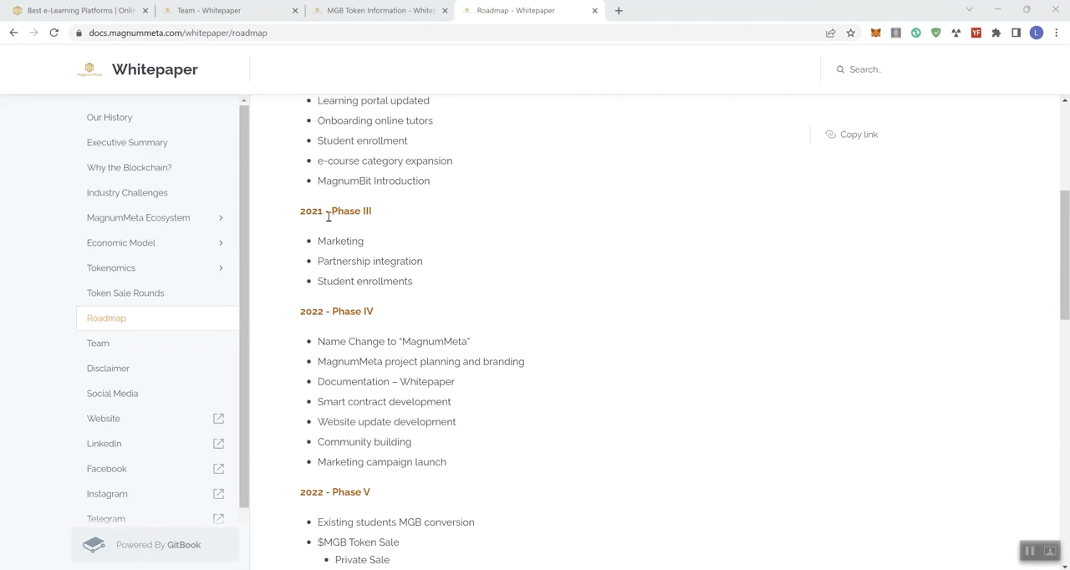
mouse_move(429, 280)
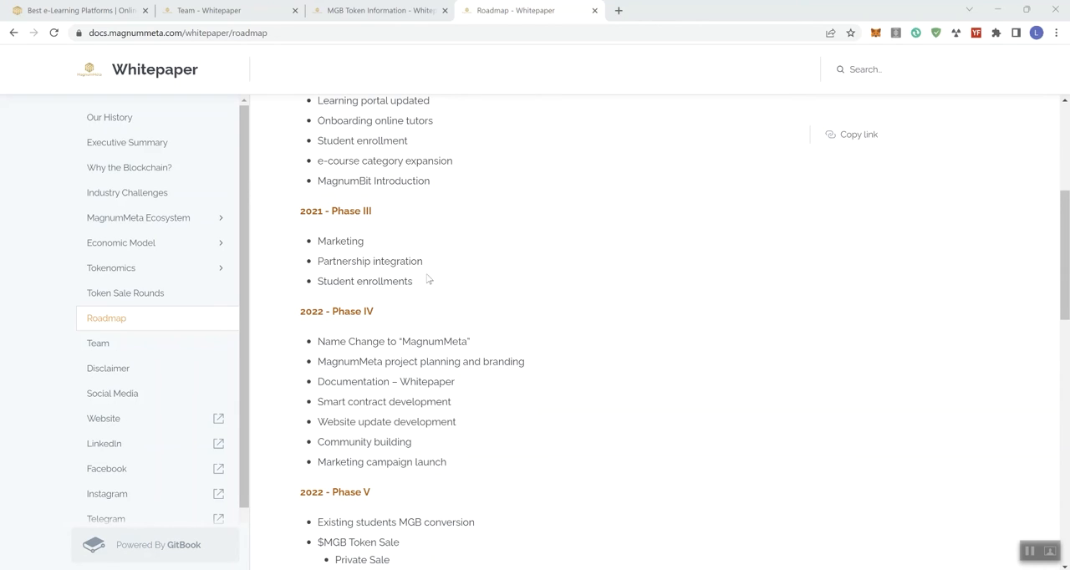
mouse_move(331, 326)
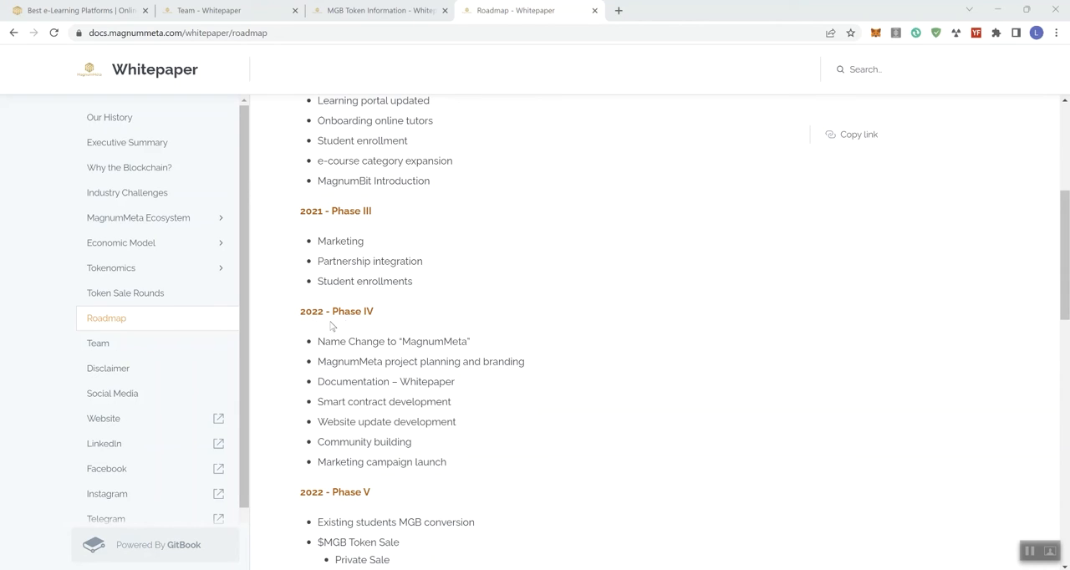
mouse_move(363, 312)
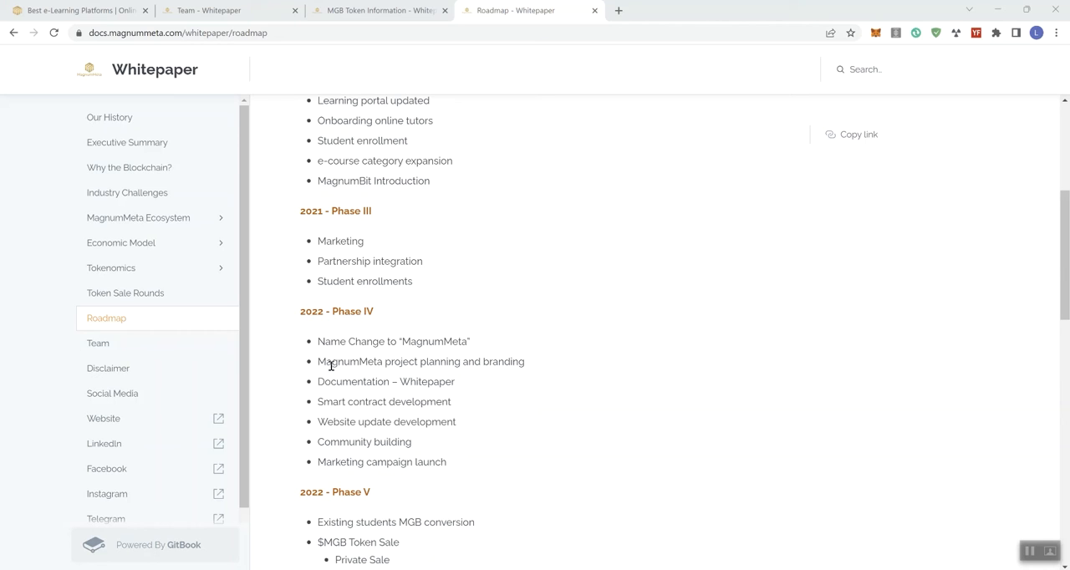
mouse_move(379, 406)
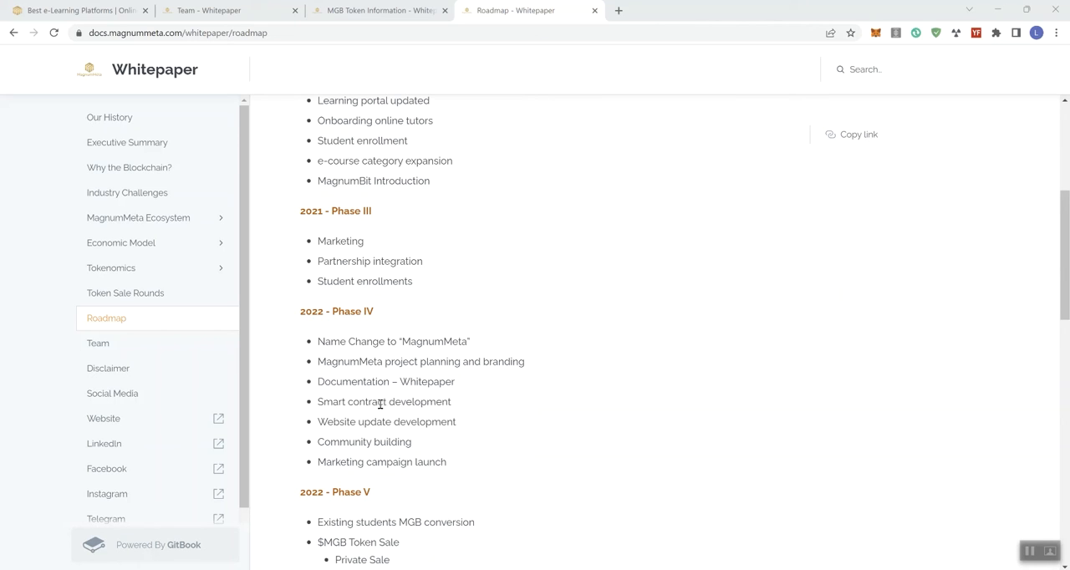
mouse_move(456, 433)
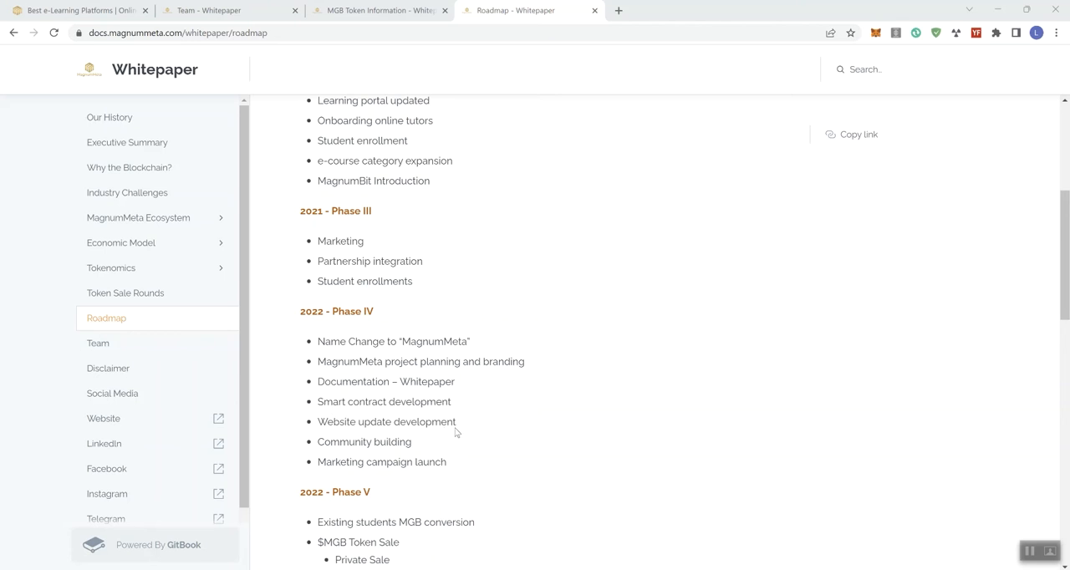
mouse_move(405, 463)
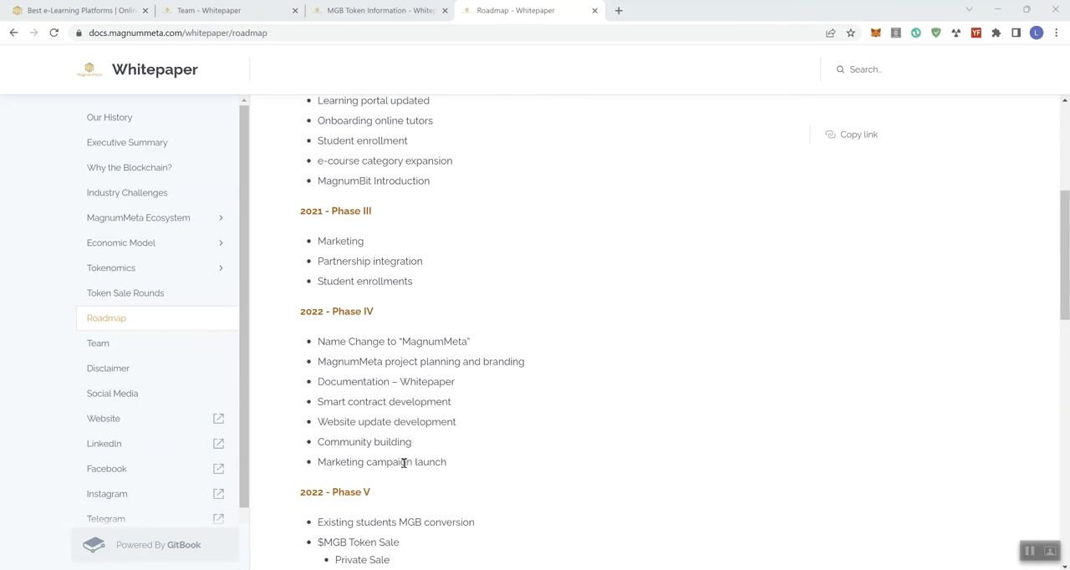
scroll(down, 3)
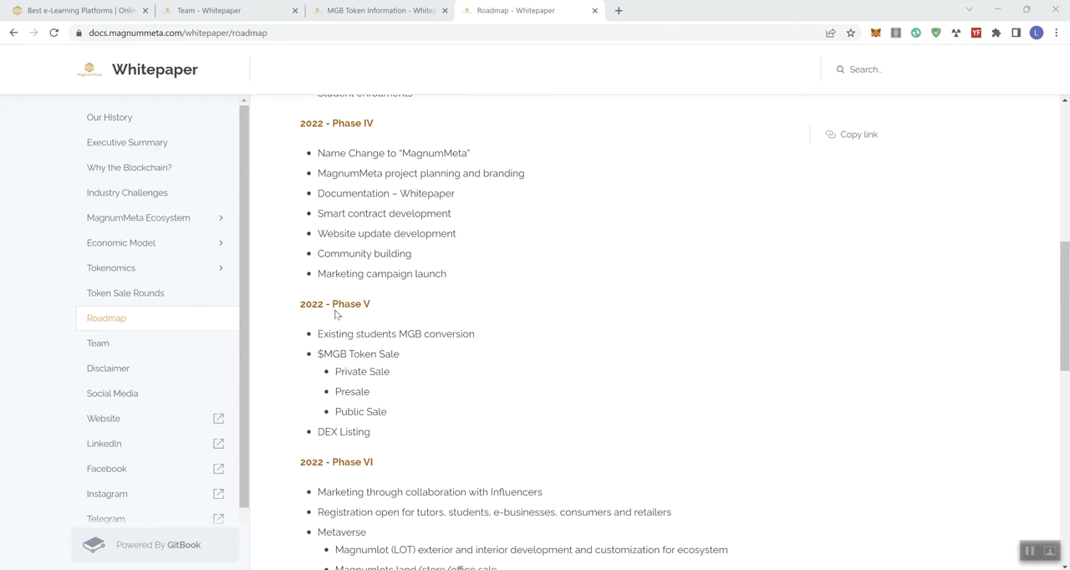
mouse_move(415, 340)
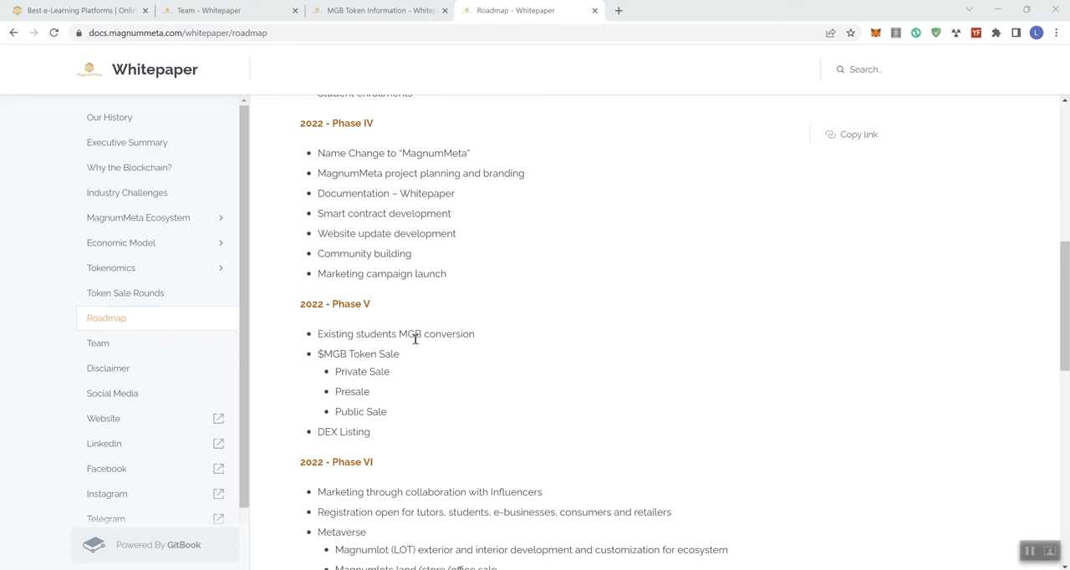
mouse_move(313, 366)
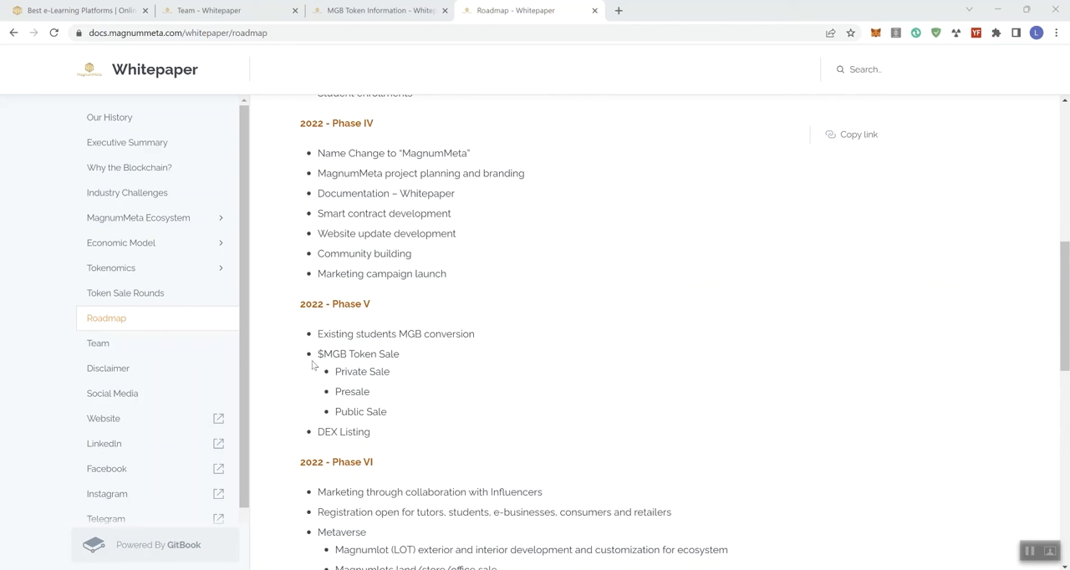
mouse_move(357, 372)
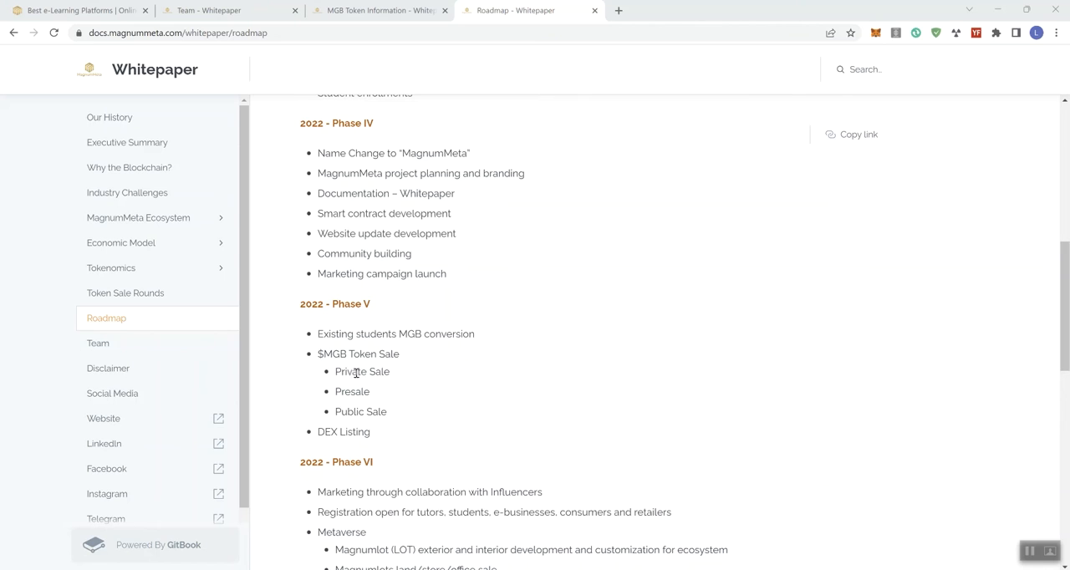
mouse_move(442, 372)
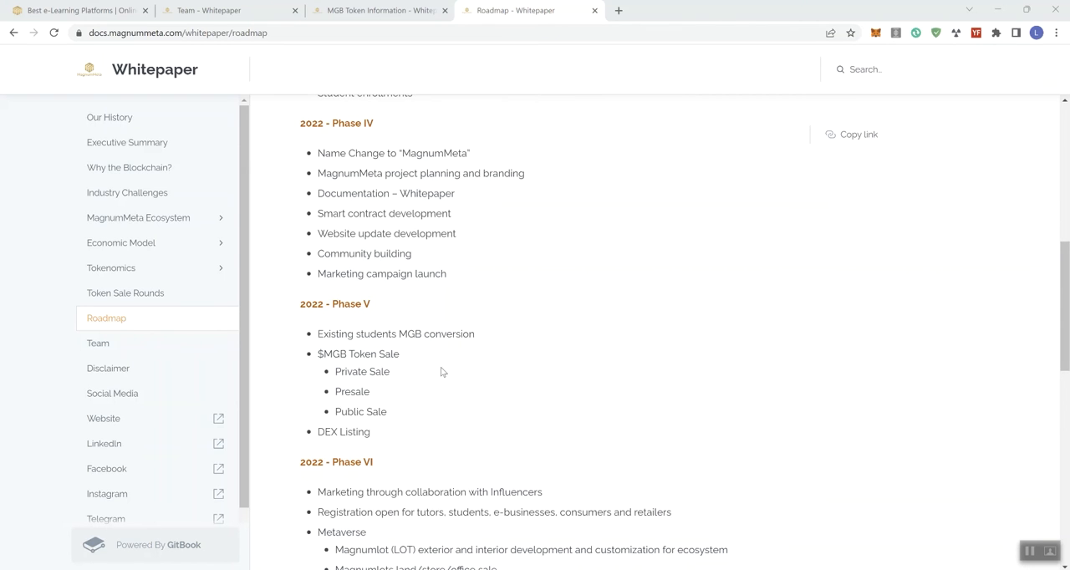
Scroll the Roadmap past Phases VII and VIII to the final 2023 Phase IX and X goals
scroll(down, 3)
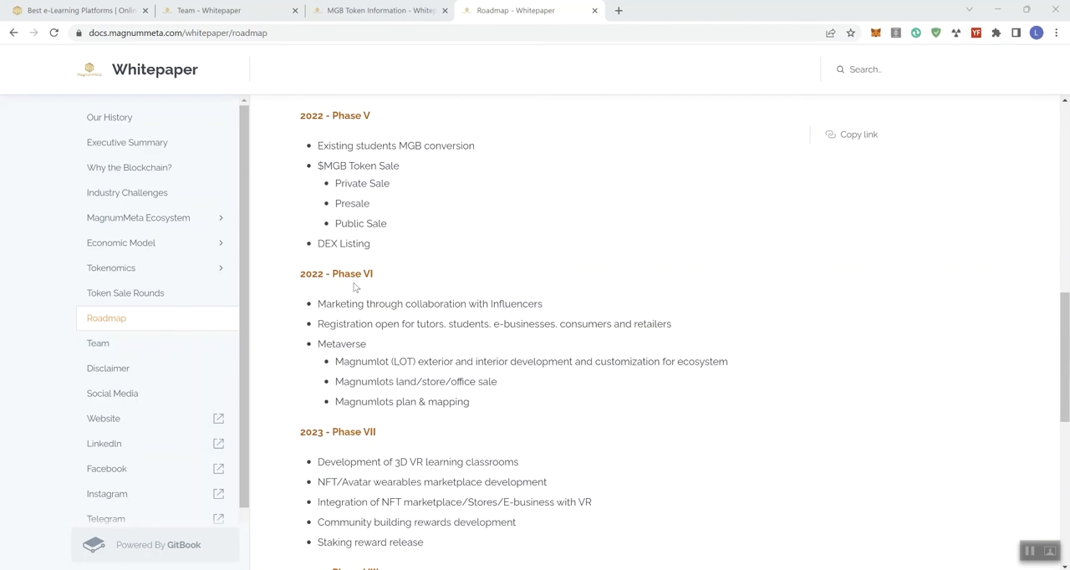
mouse_move(397, 304)
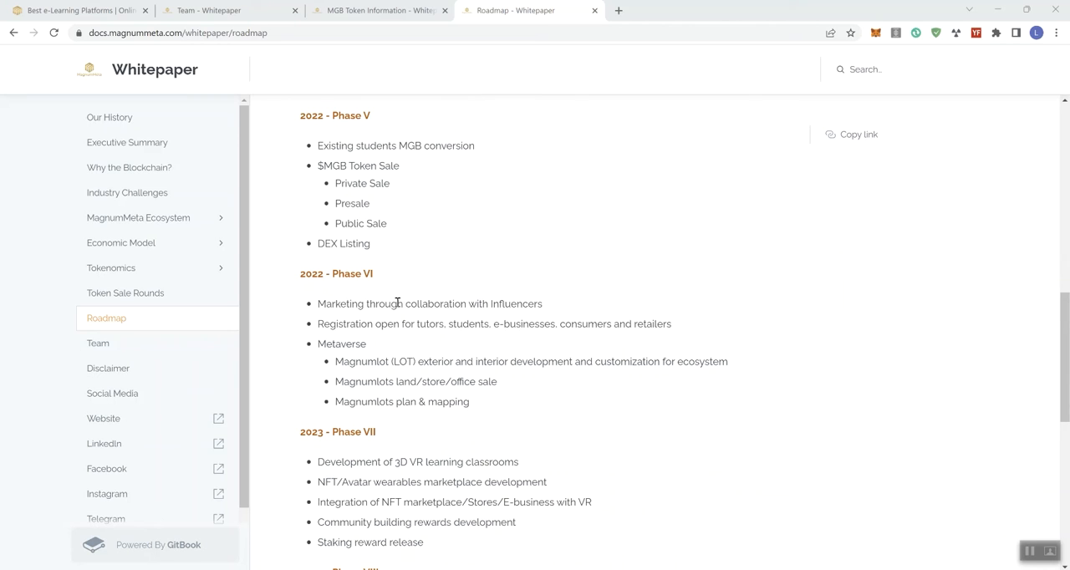
mouse_move(336, 324)
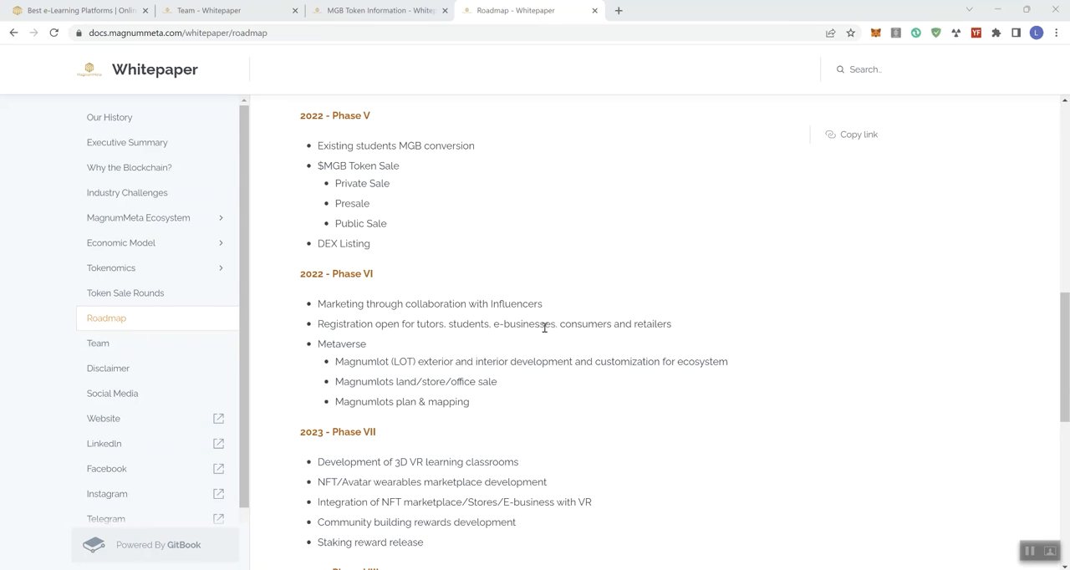
mouse_move(328, 356)
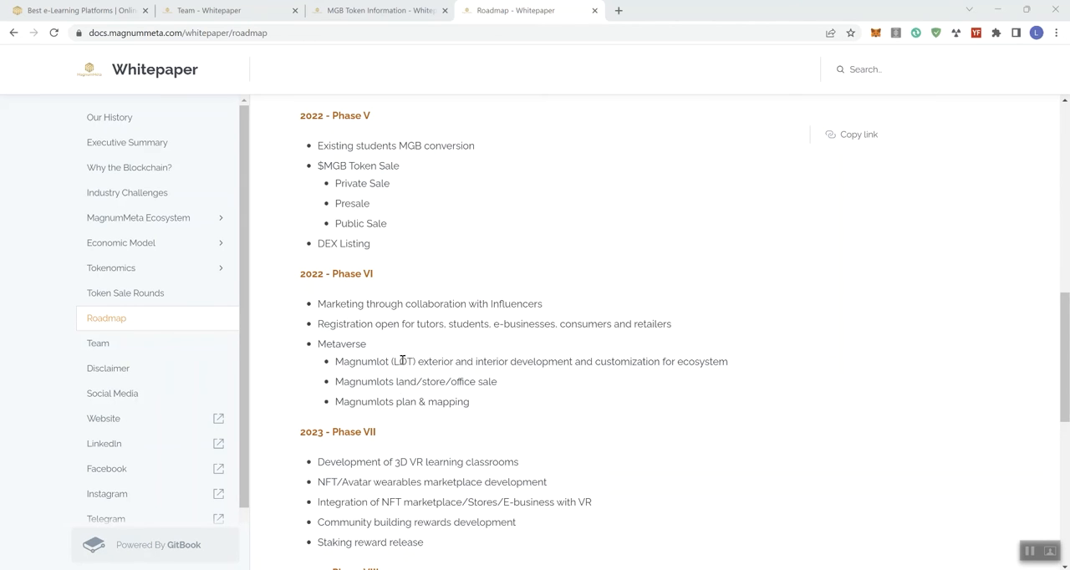
scroll(down, 3)
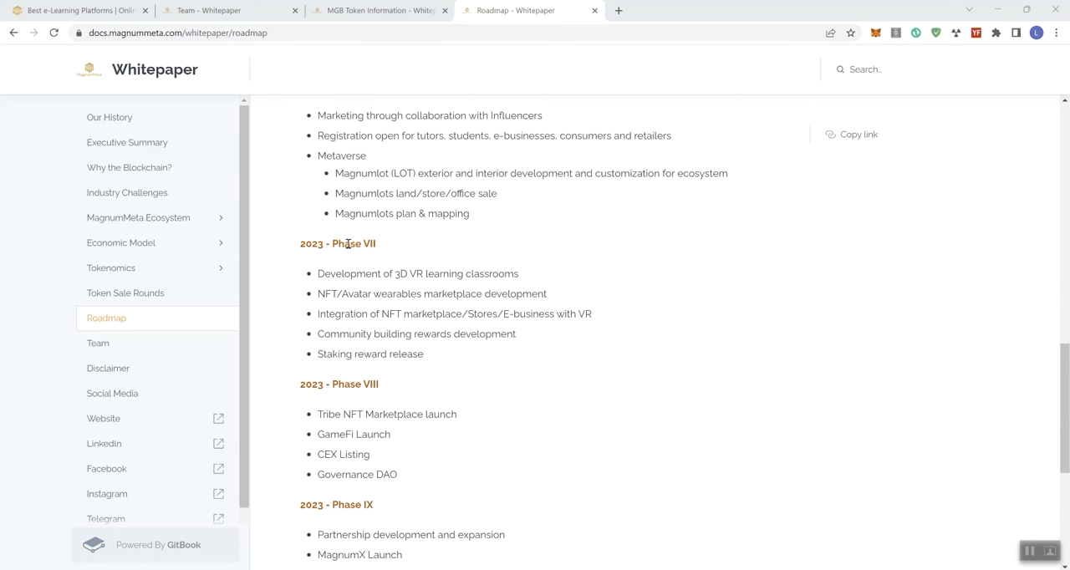
mouse_move(362, 275)
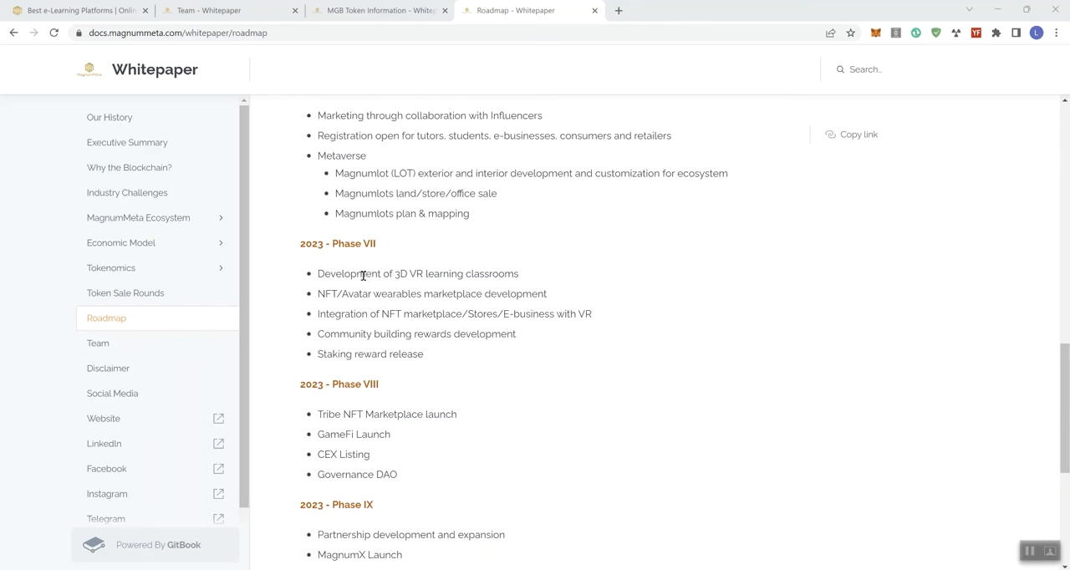
mouse_move(374, 294)
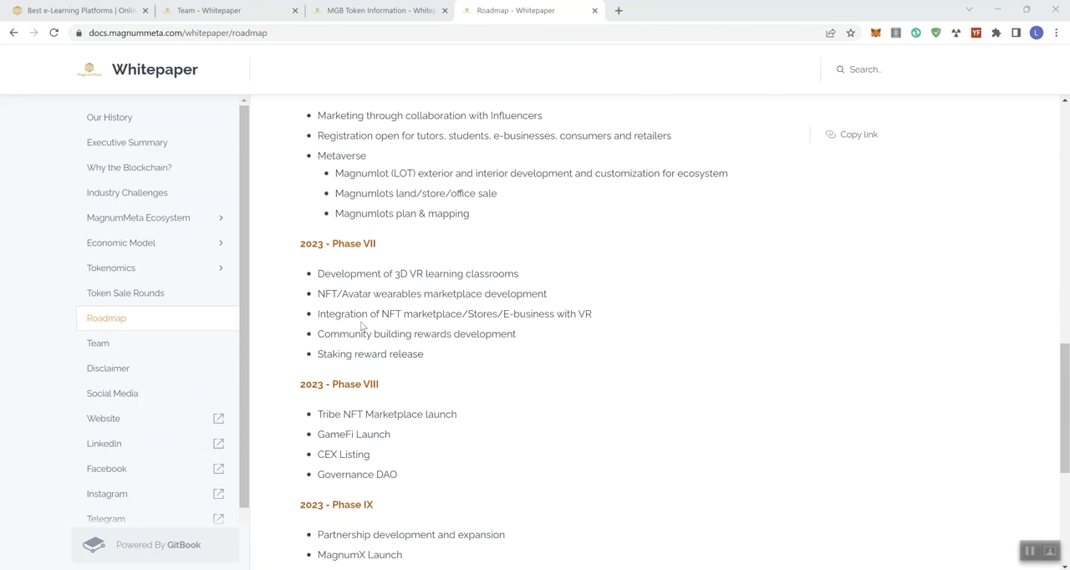
mouse_move(364, 319)
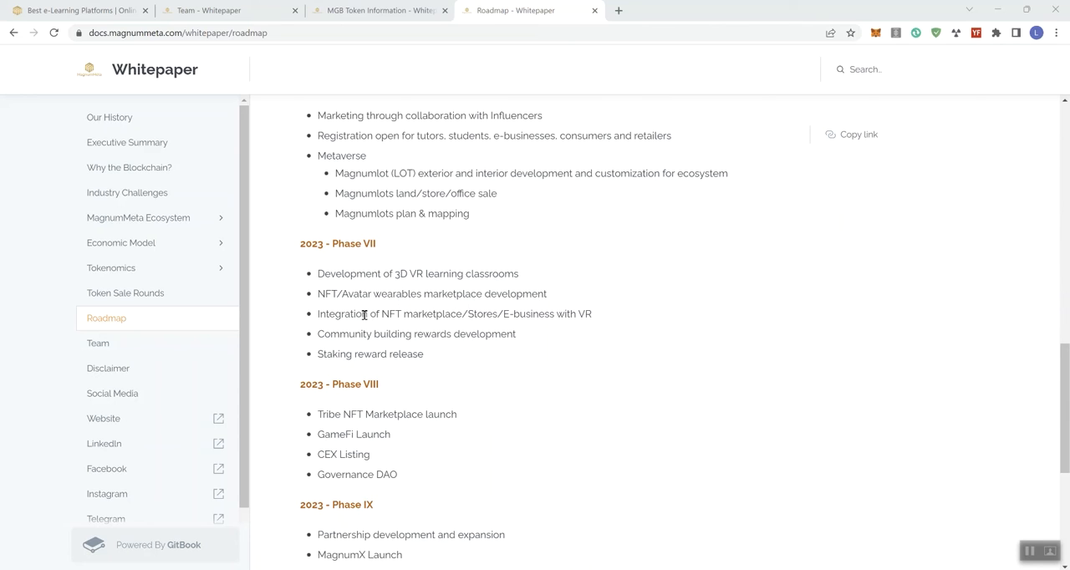
mouse_move(329, 334)
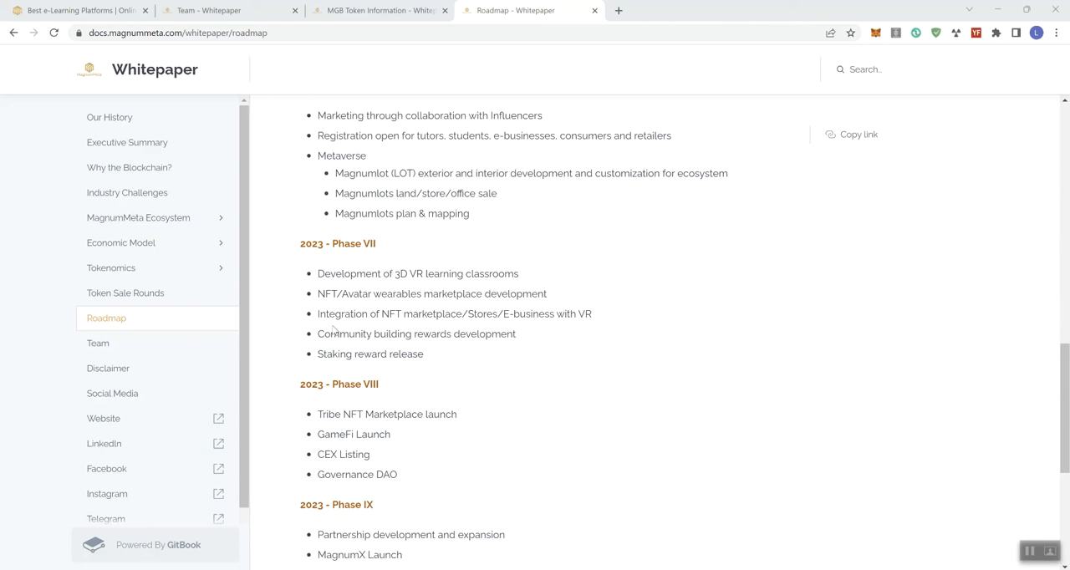
scroll(down, 3)
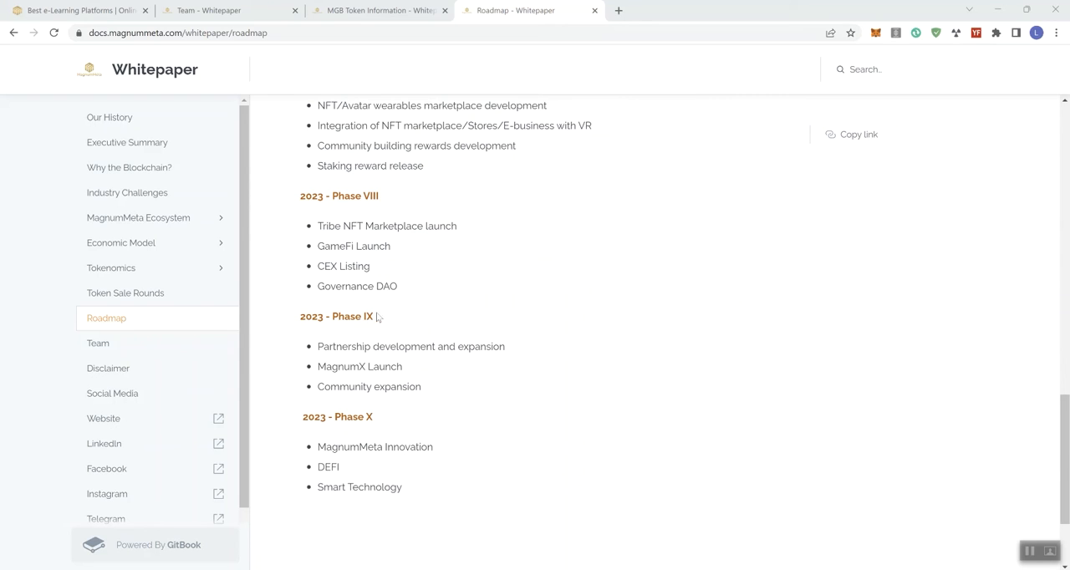
mouse_move(333, 227)
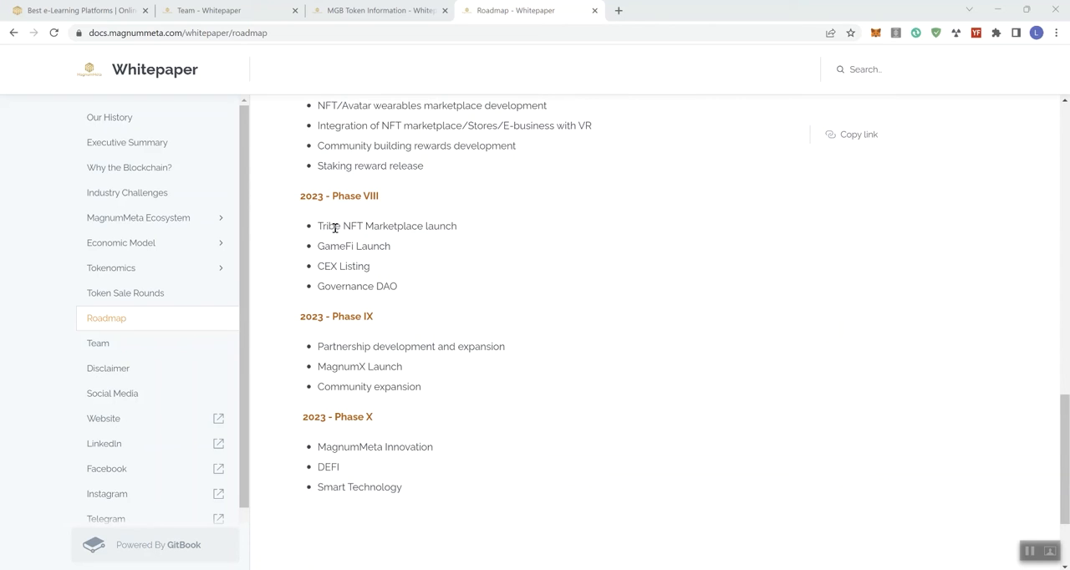
mouse_move(360, 251)
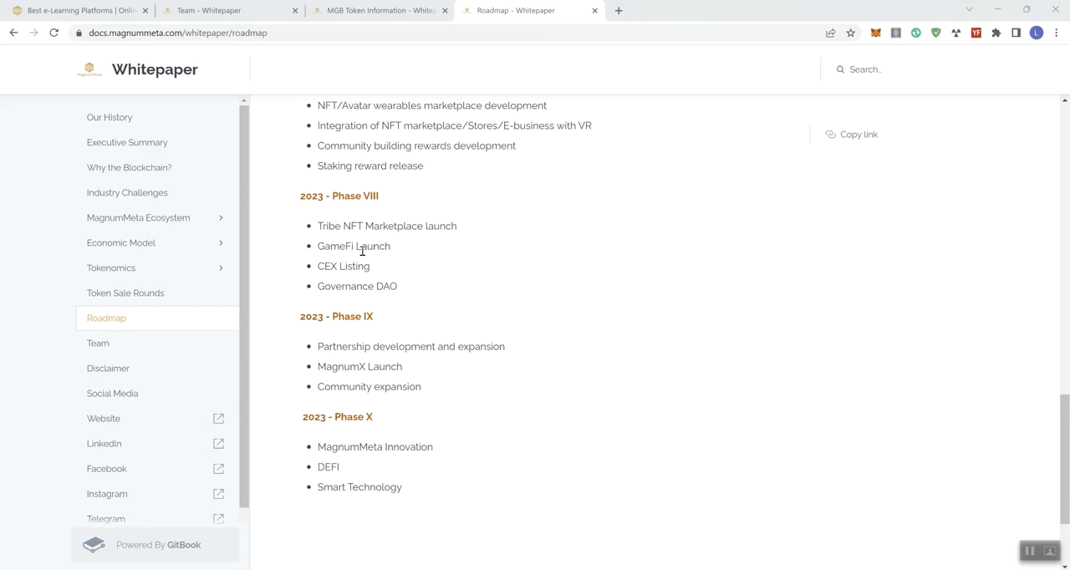
mouse_move(332, 286)
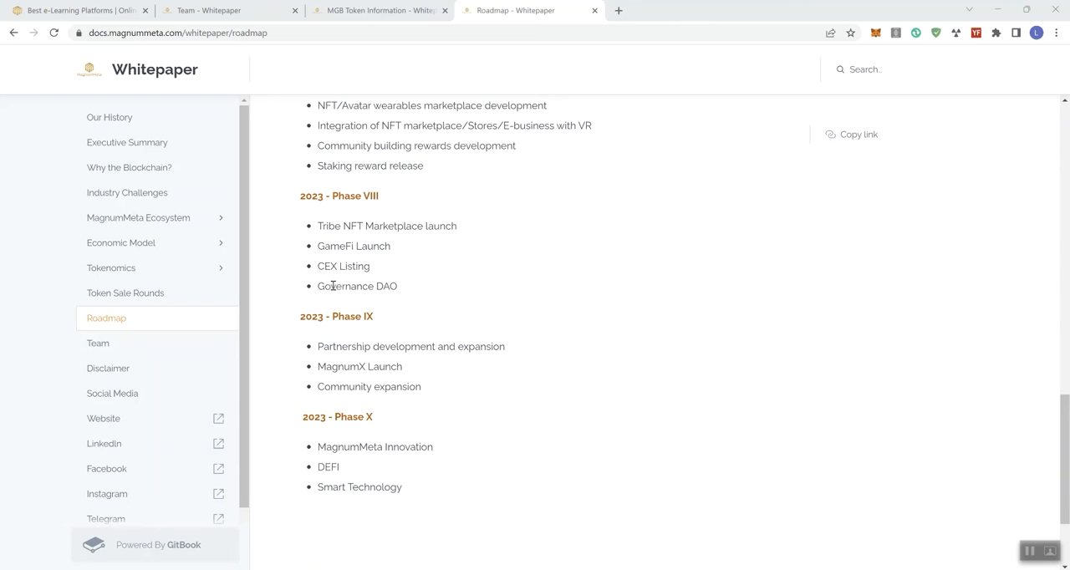
mouse_move(326, 320)
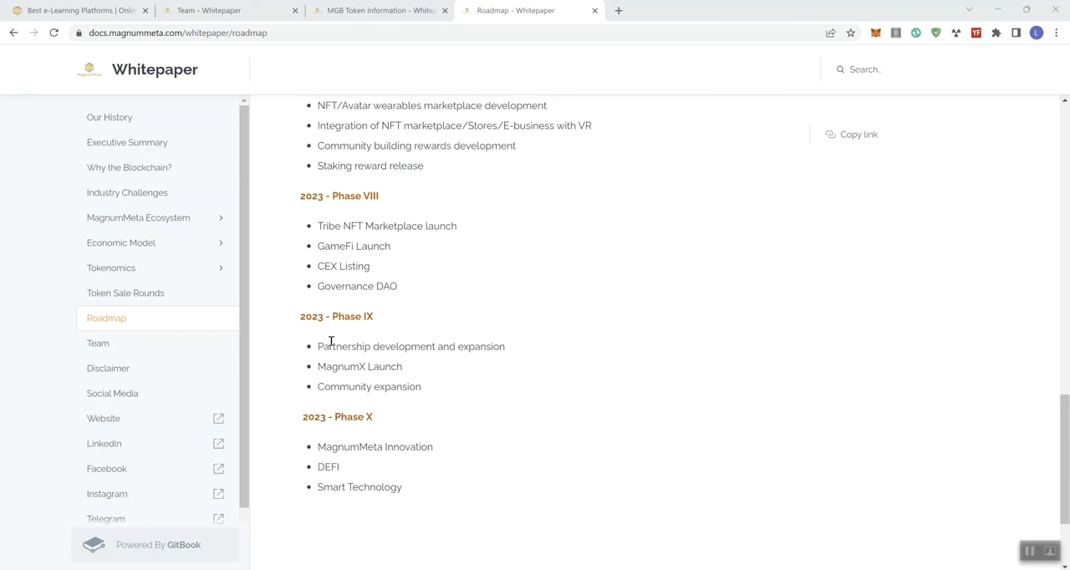
mouse_move(333, 381)
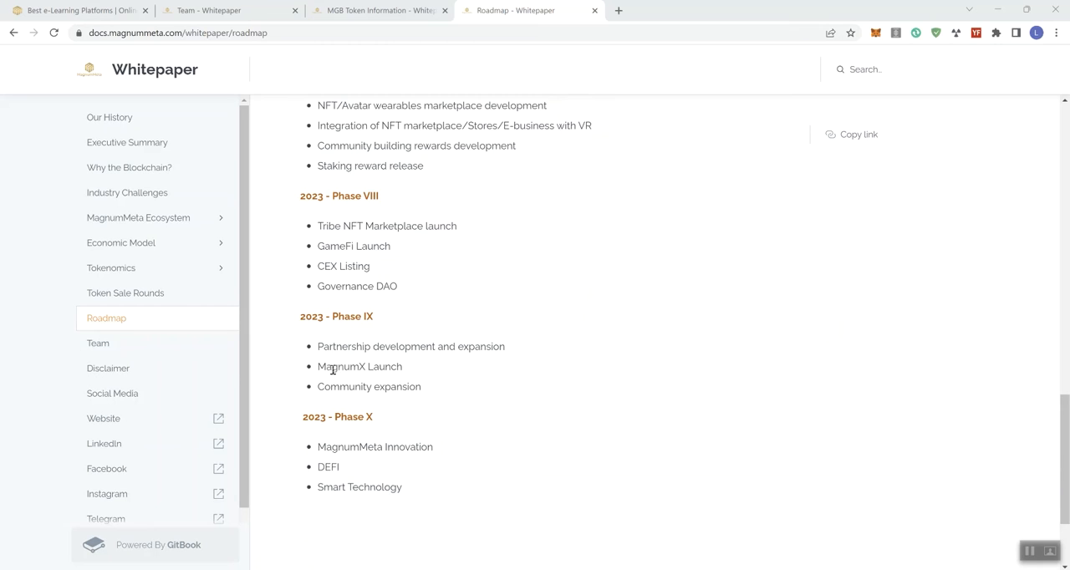
mouse_move(395, 407)
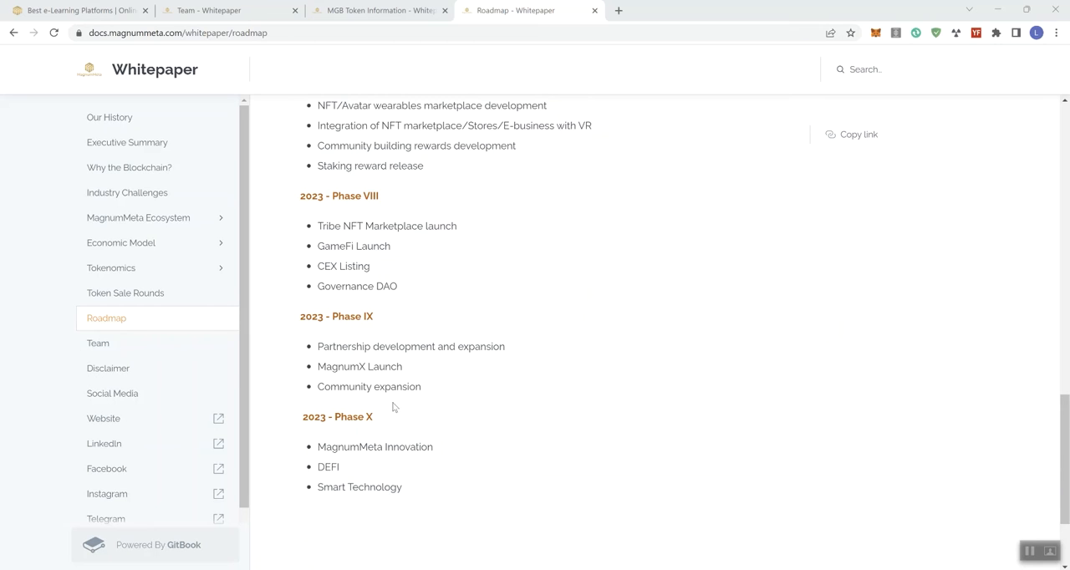
mouse_move(400, 388)
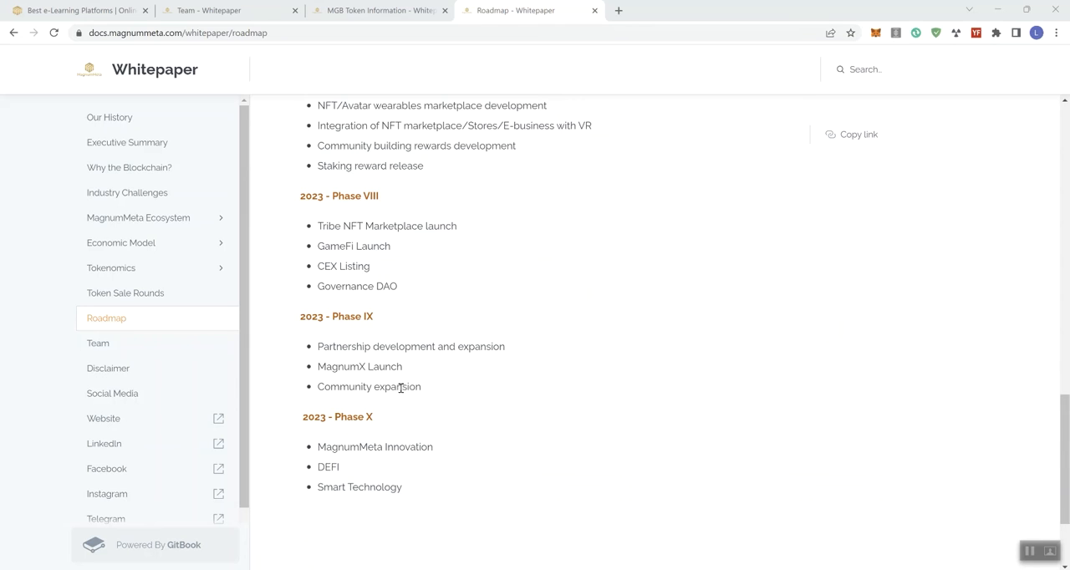
mouse_move(585, 267)
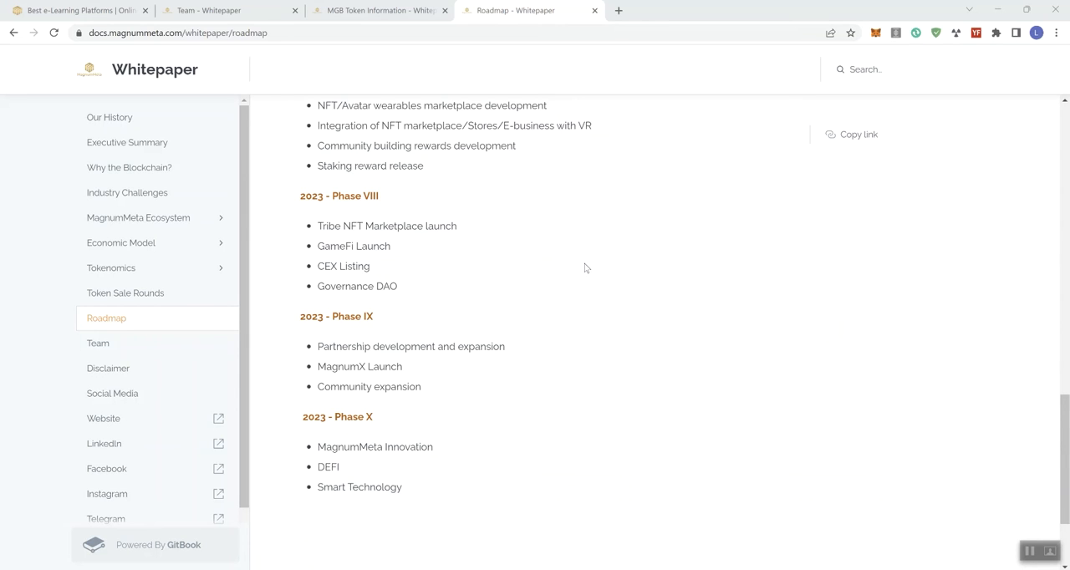
mouse_move(591, 269)
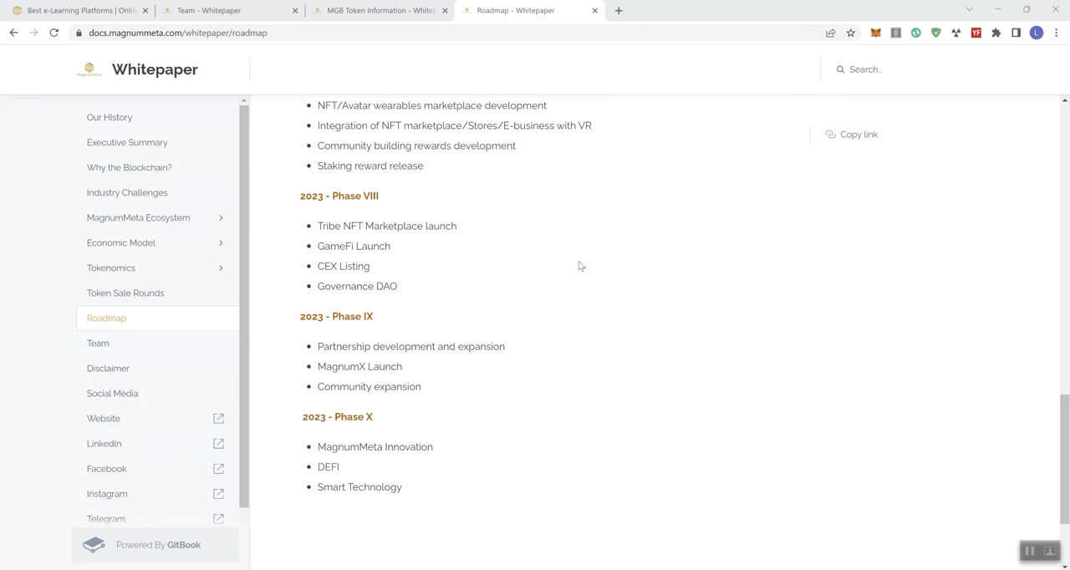
mouse_move(456, 338)
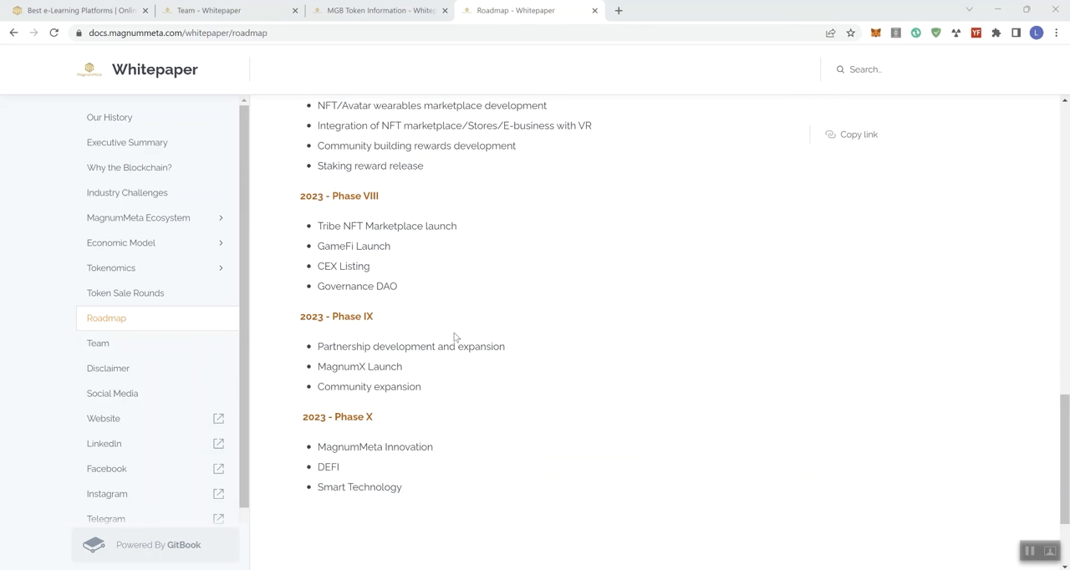
scroll(up, 3)
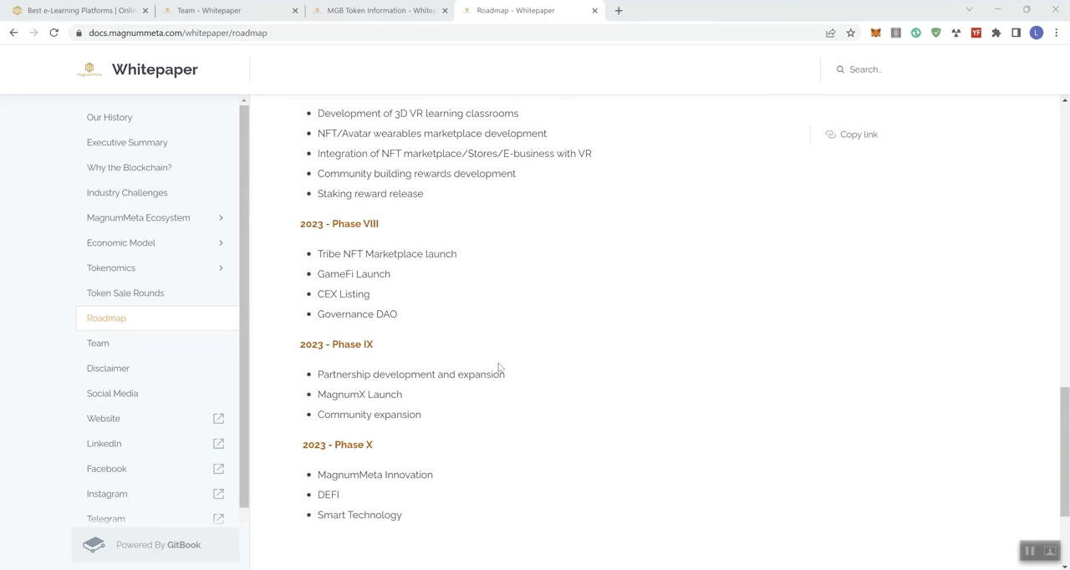
Scroll up to the Roadmap's 2019 Phase I and 2020 Phase II items, then down again
scroll(up, 3)
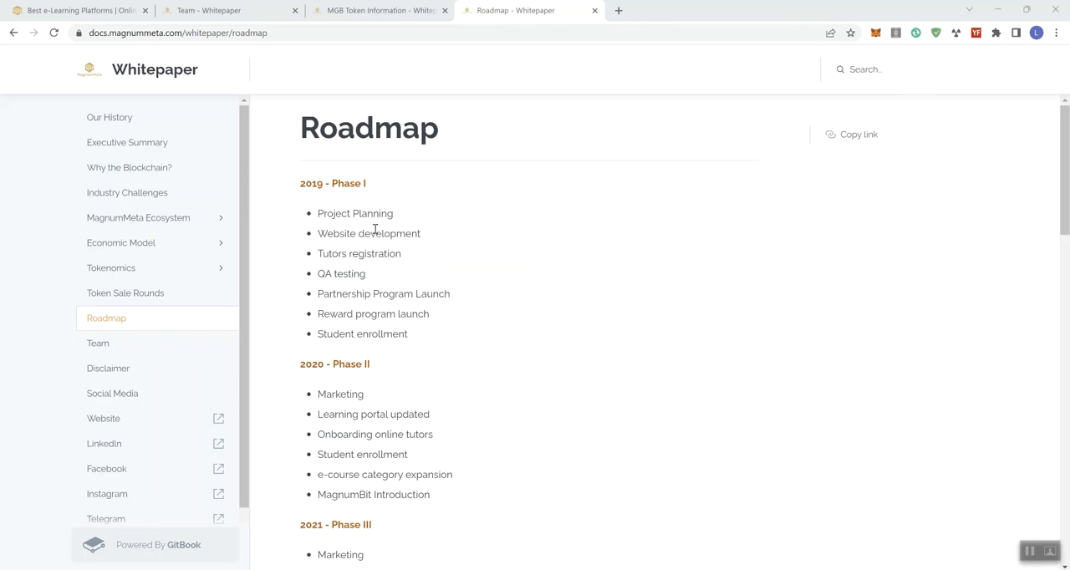
mouse_move(331, 181)
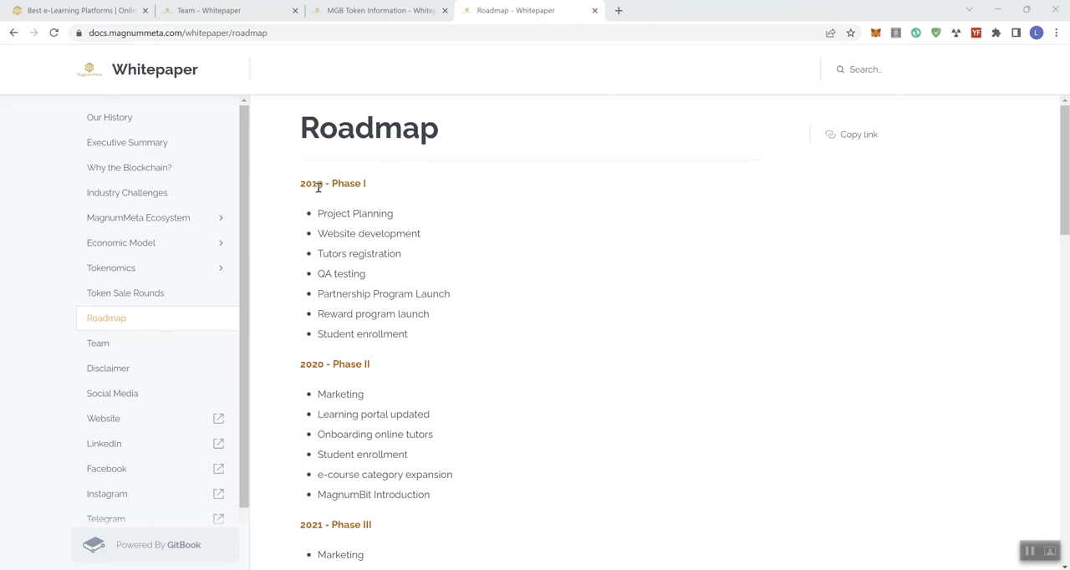
mouse_move(360, 213)
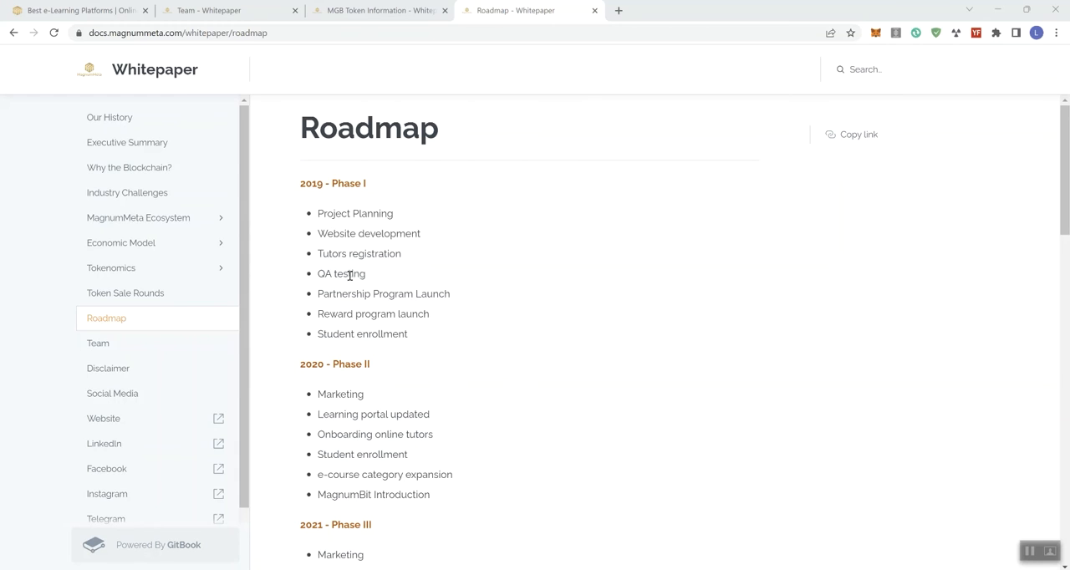
mouse_move(350, 205)
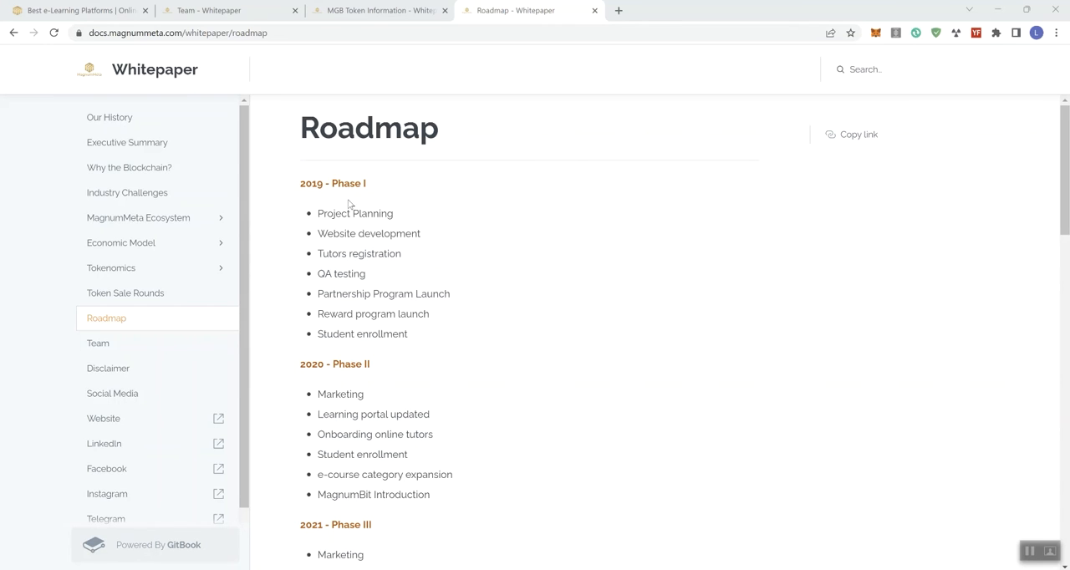
mouse_move(370, 199)
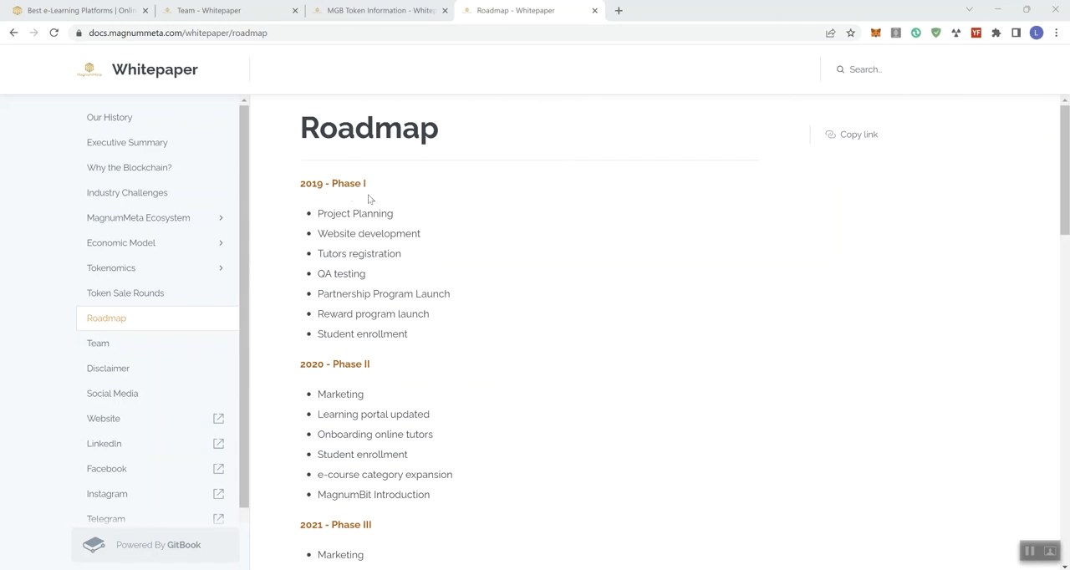
mouse_move(381, 187)
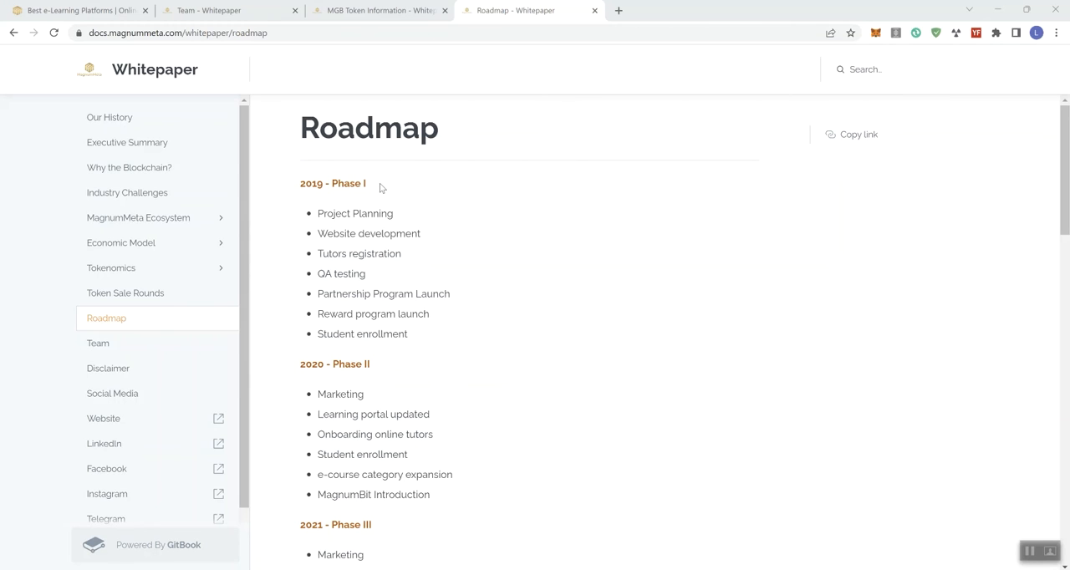
mouse_move(330, 227)
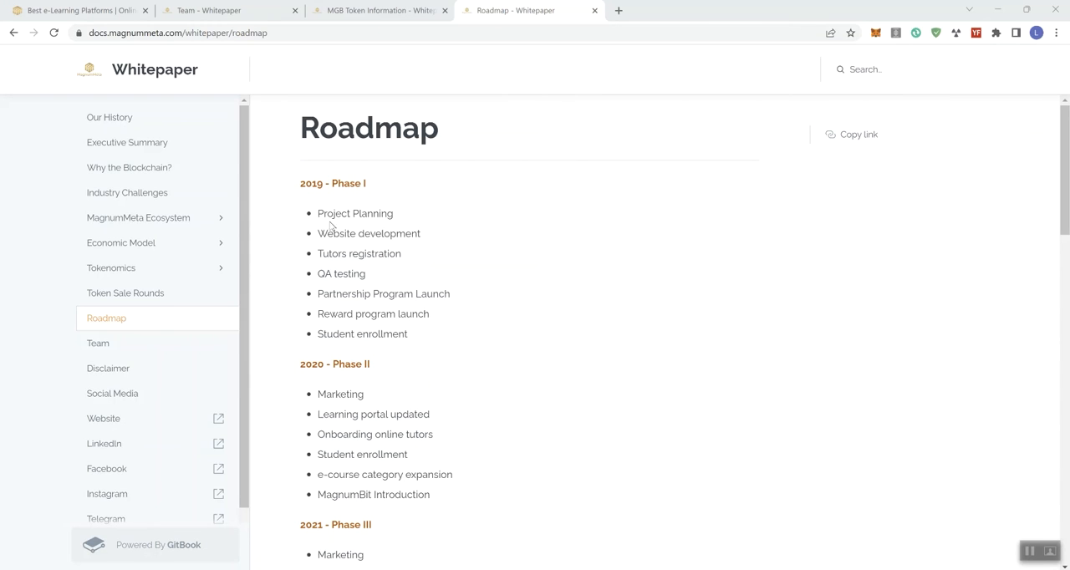
mouse_move(409, 331)
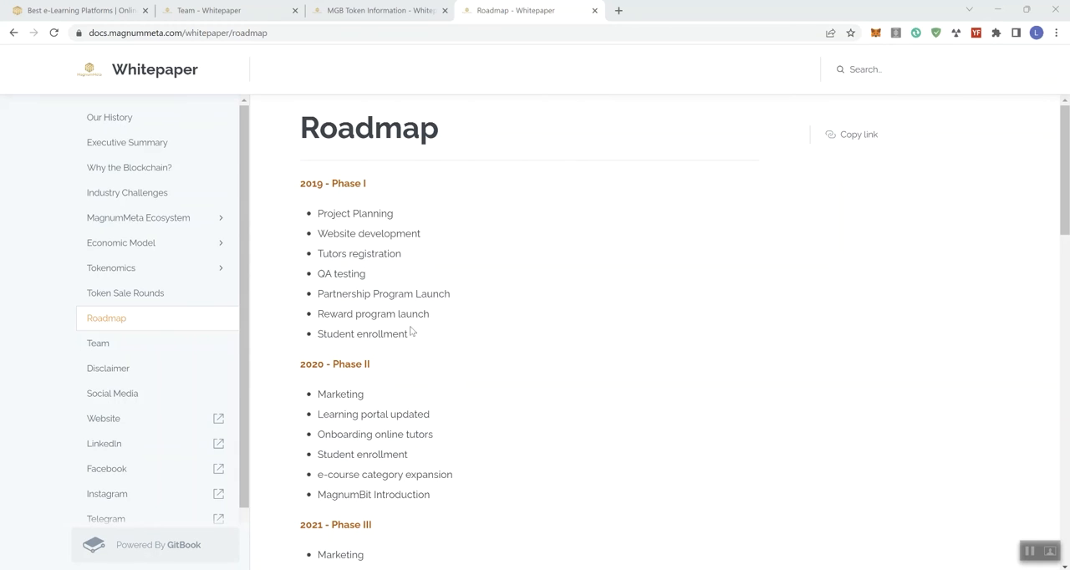
mouse_move(447, 397)
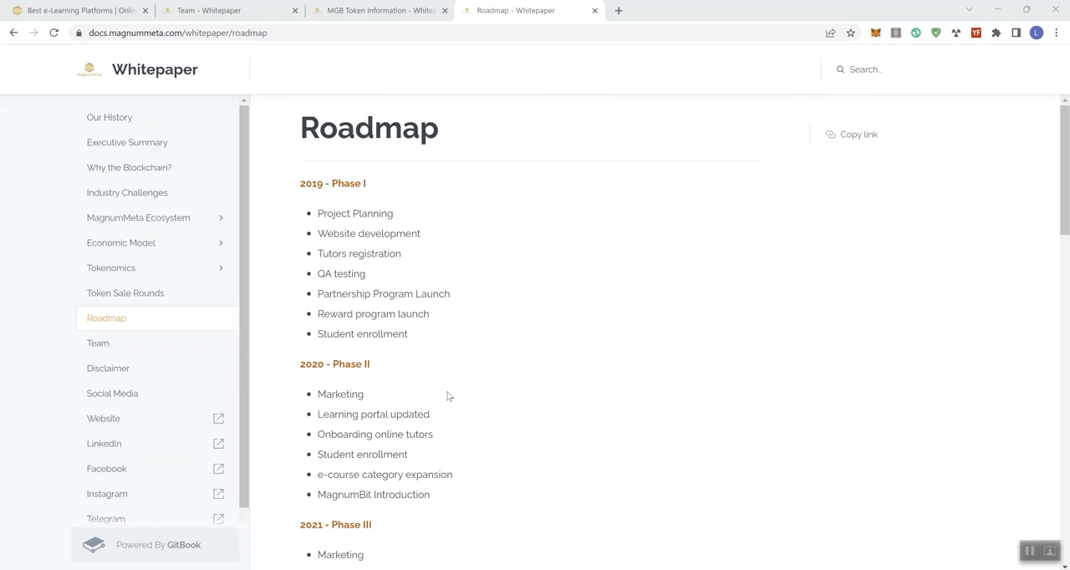
mouse_move(410, 348)
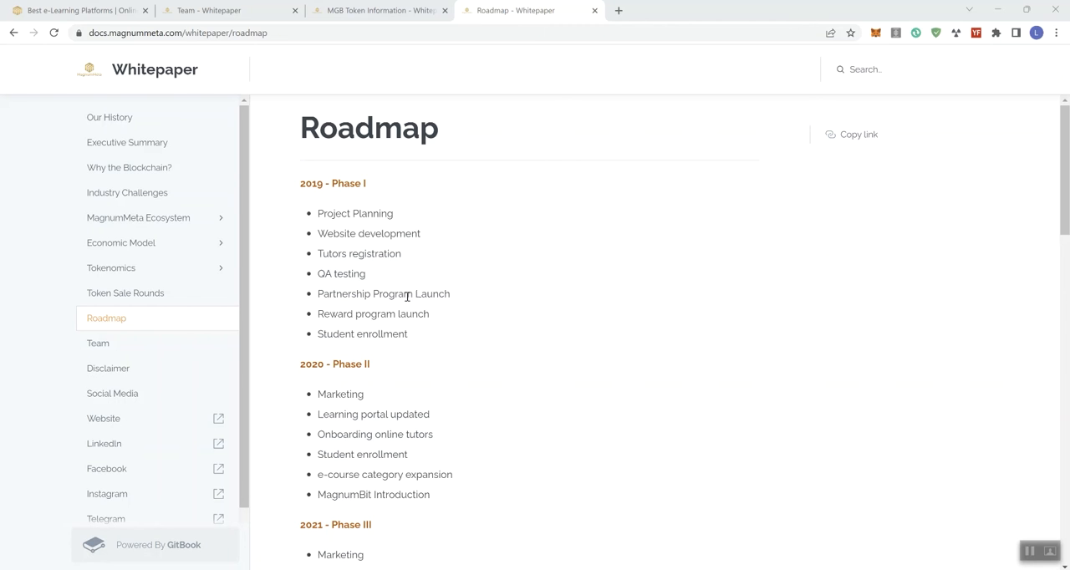
scroll(down, 3)
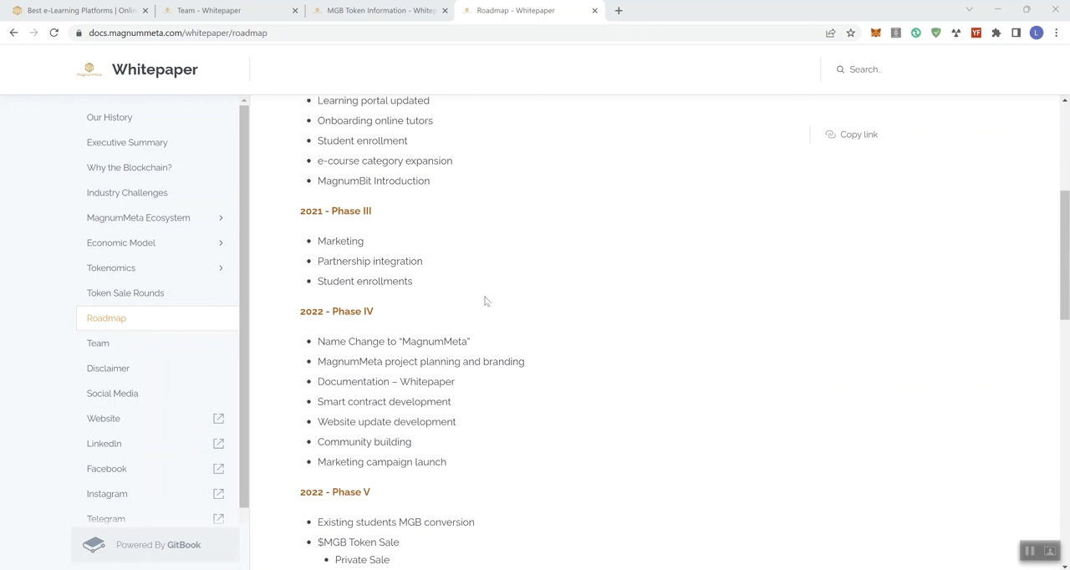
Scroll the Roadmap past Phase IV through the 2022 Phase V token sale and Phase VI Metaverse goals
scroll(down, 3)
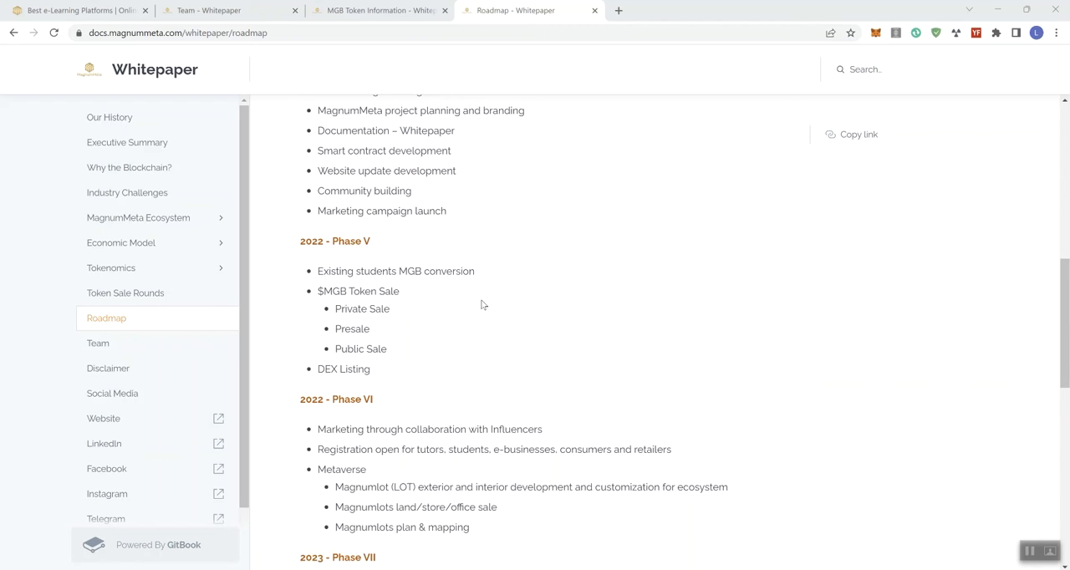
mouse_move(416, 345)
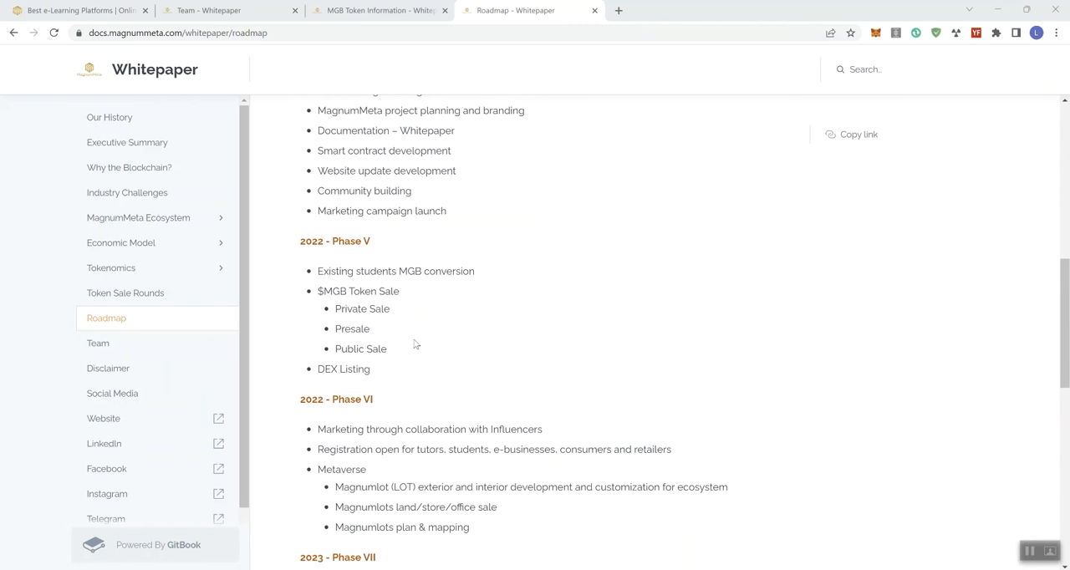
mouse_move(413, 324)
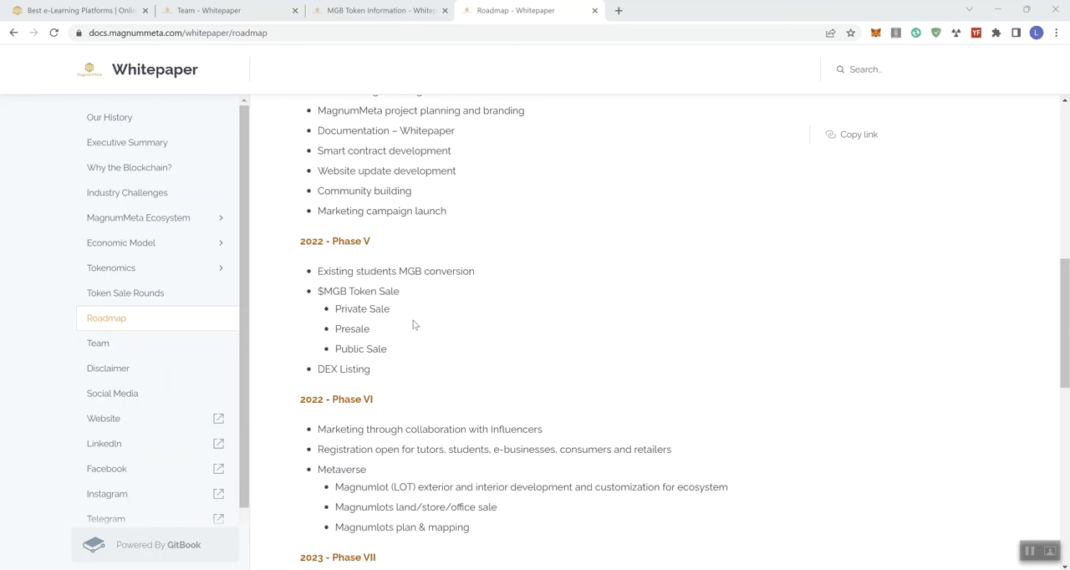
mouse_move(386, 373)
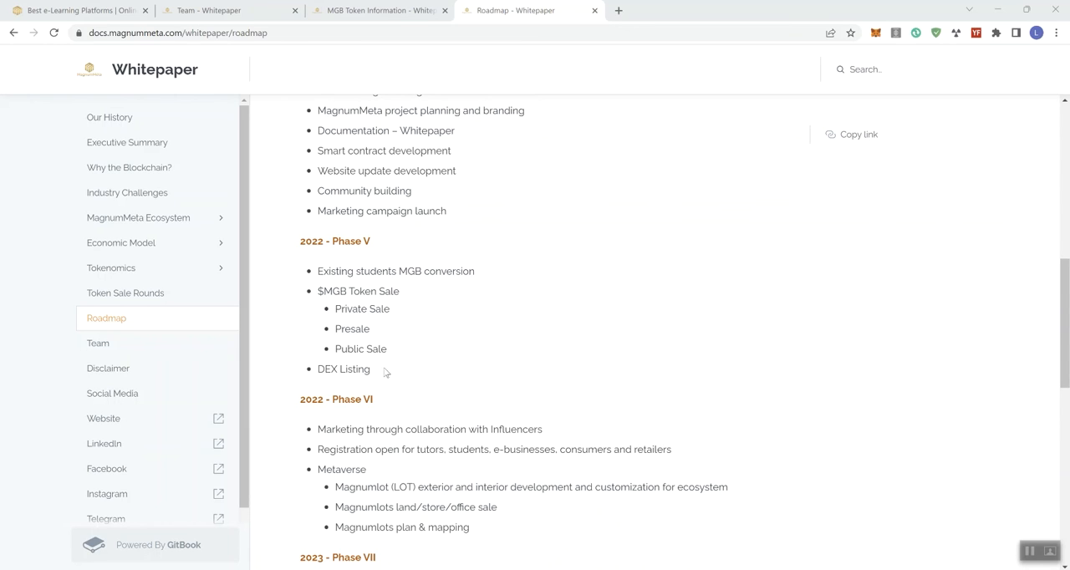
mouse_move(387, 377)
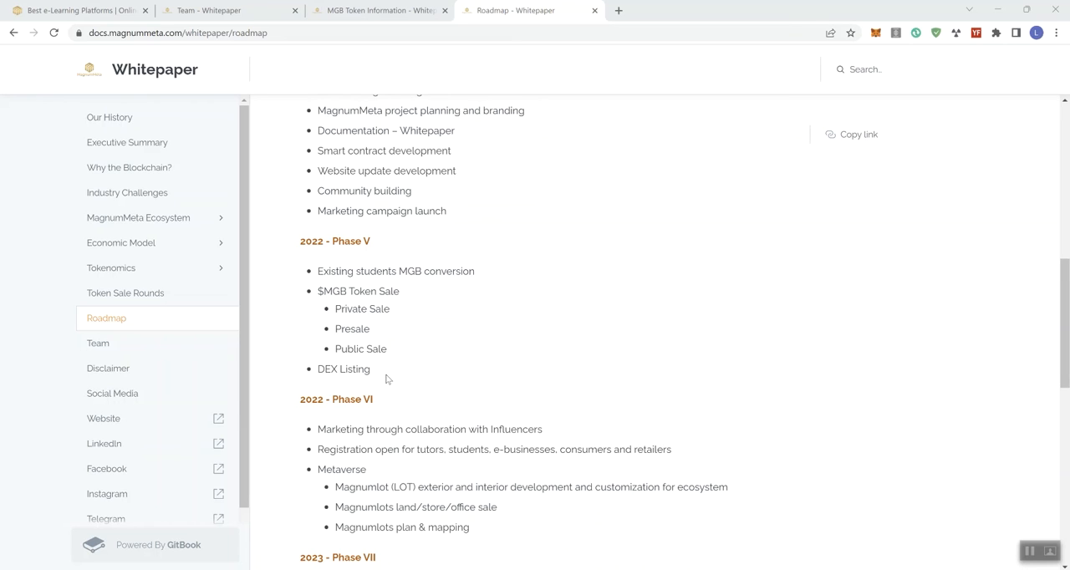
mouse_move(372, 344)
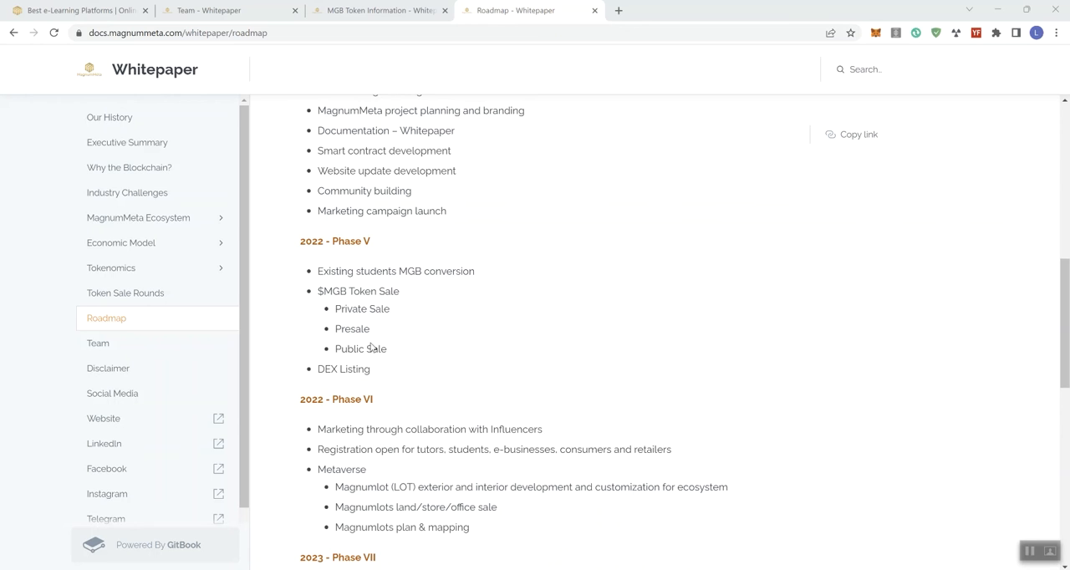
scroll(down, 3)
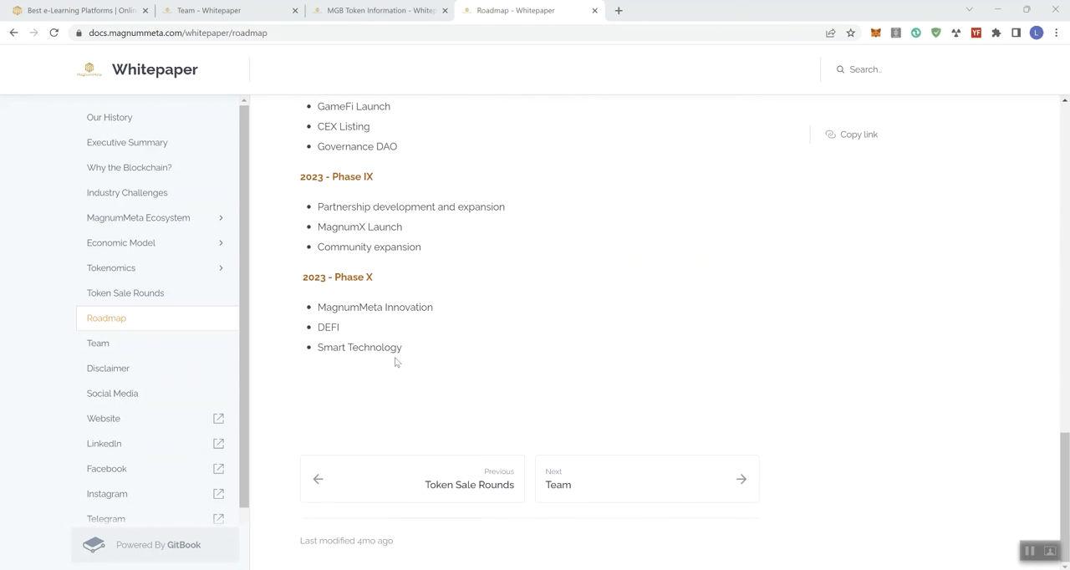
mouse_move(334, 366)
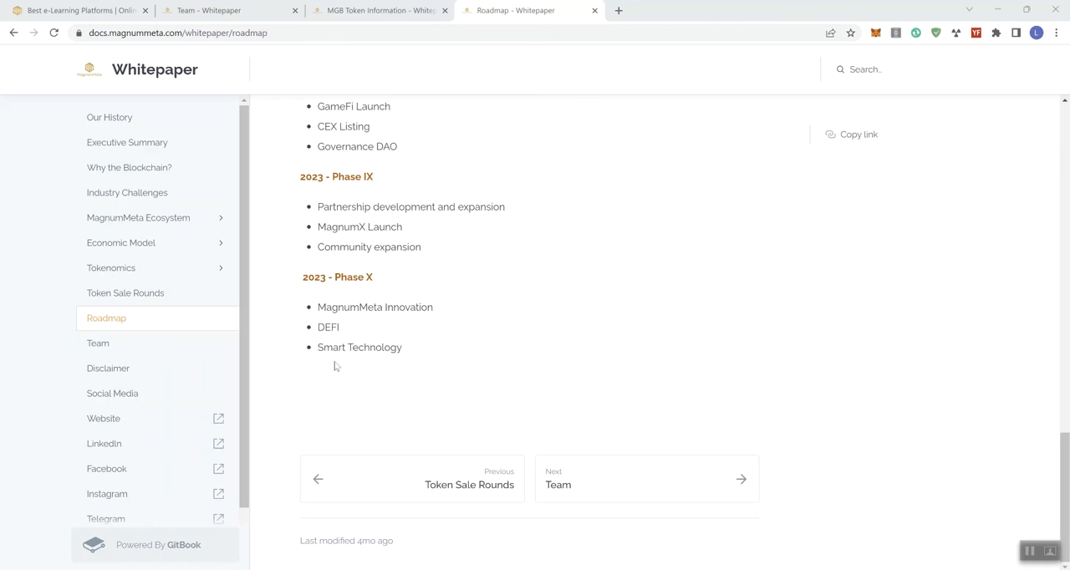
mouse_move(280, 376)
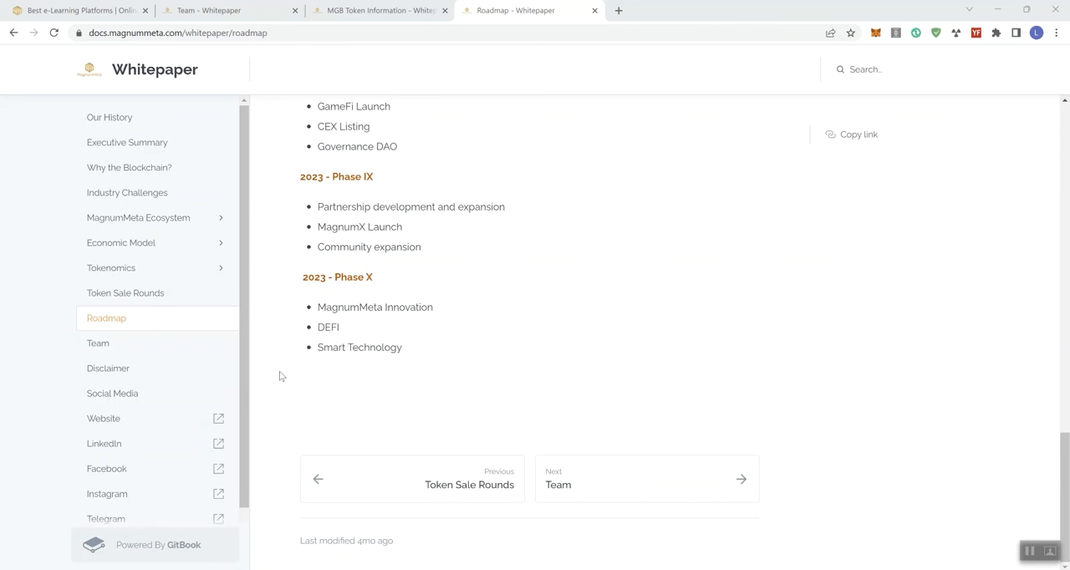
mouse_move(388, 382)
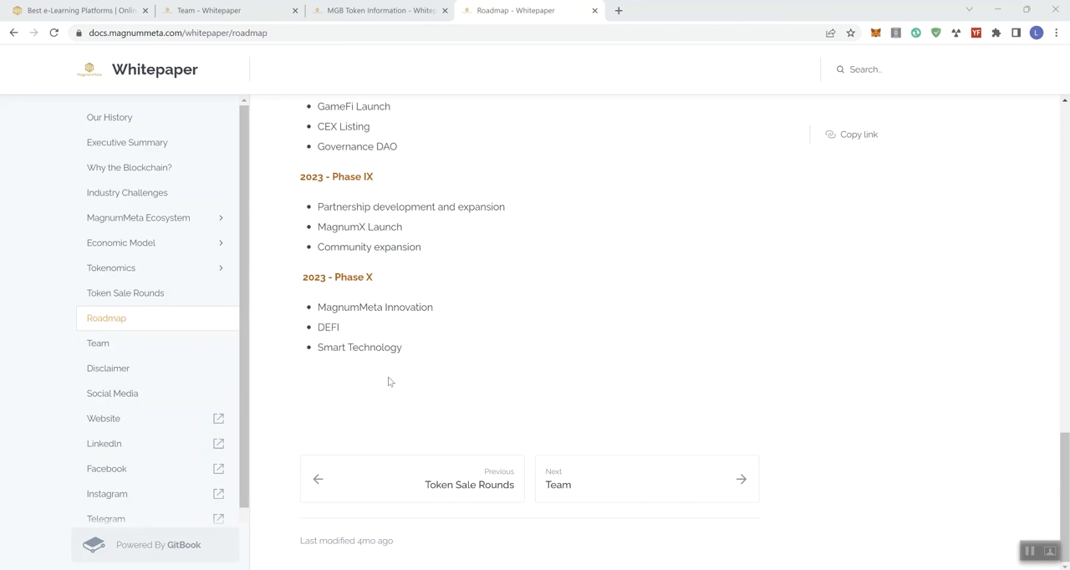
mouse_move(418, 295)
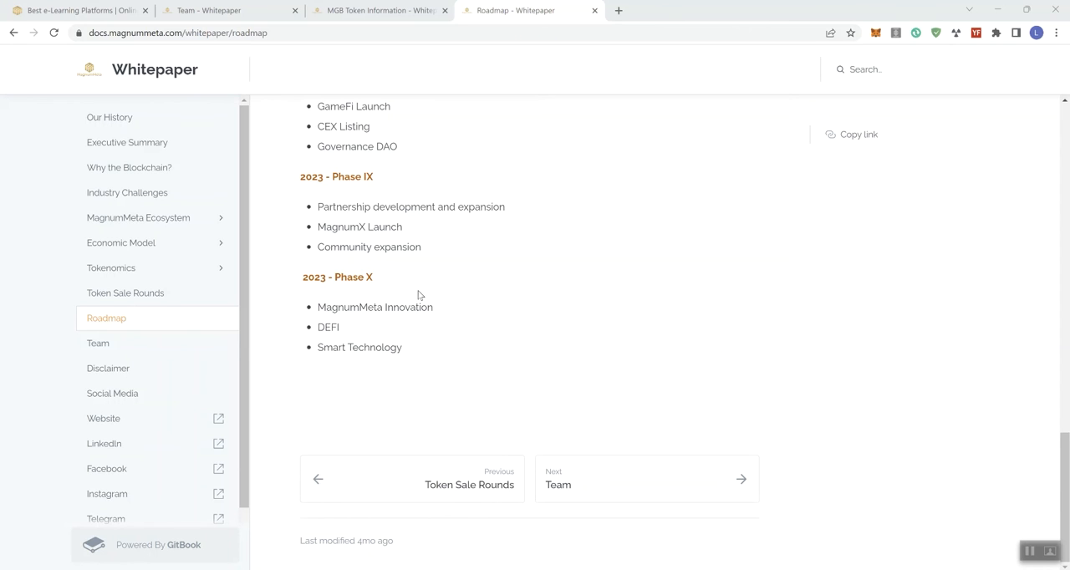
Scroll up slightly from the Roadmap's end to the 2023 Phase VII and VIII milestones
scroll(up, 3)
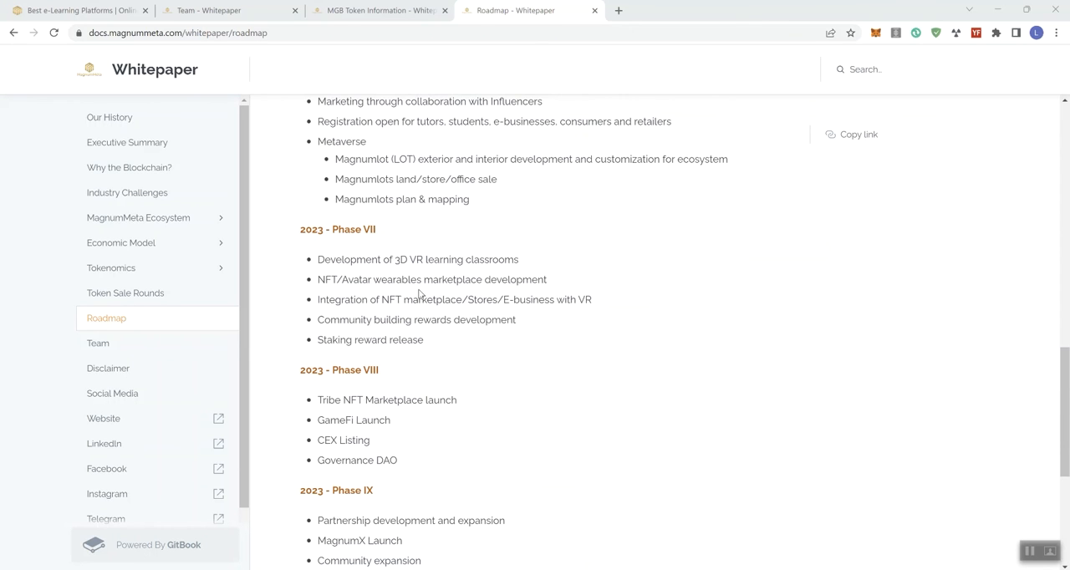
Scroll the Roadmap up near its top to the 2019 Phase I and 2020 Phase II goals
scroll(up, 3)
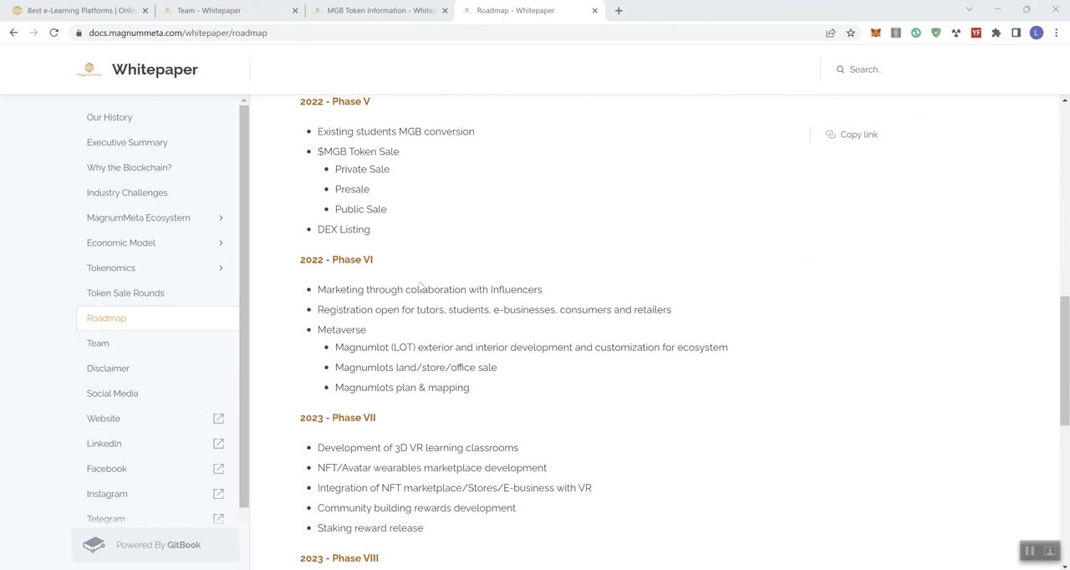
mouse_move(439, 257)
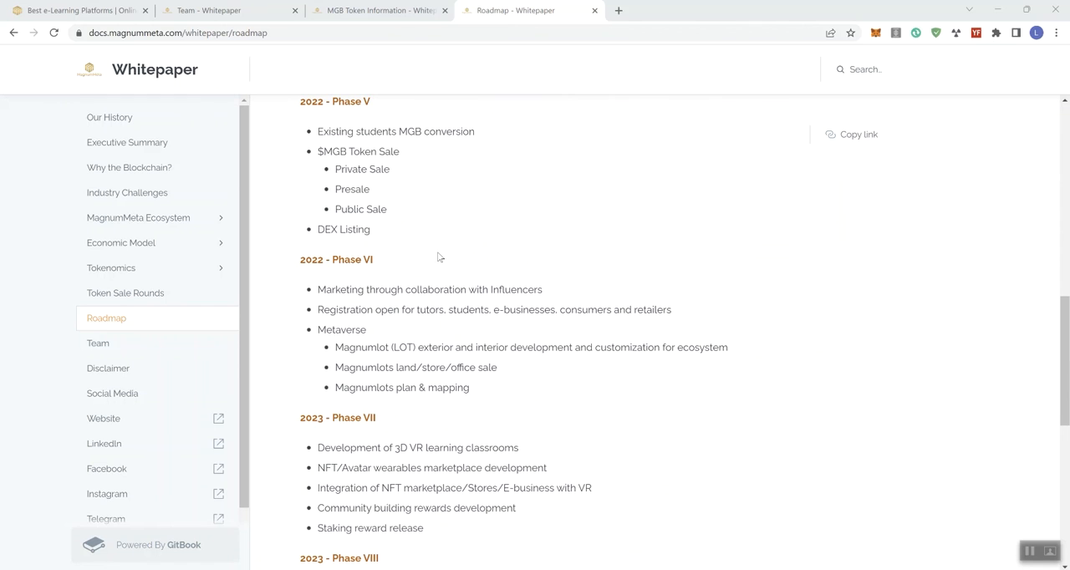
scroll(up, 3)
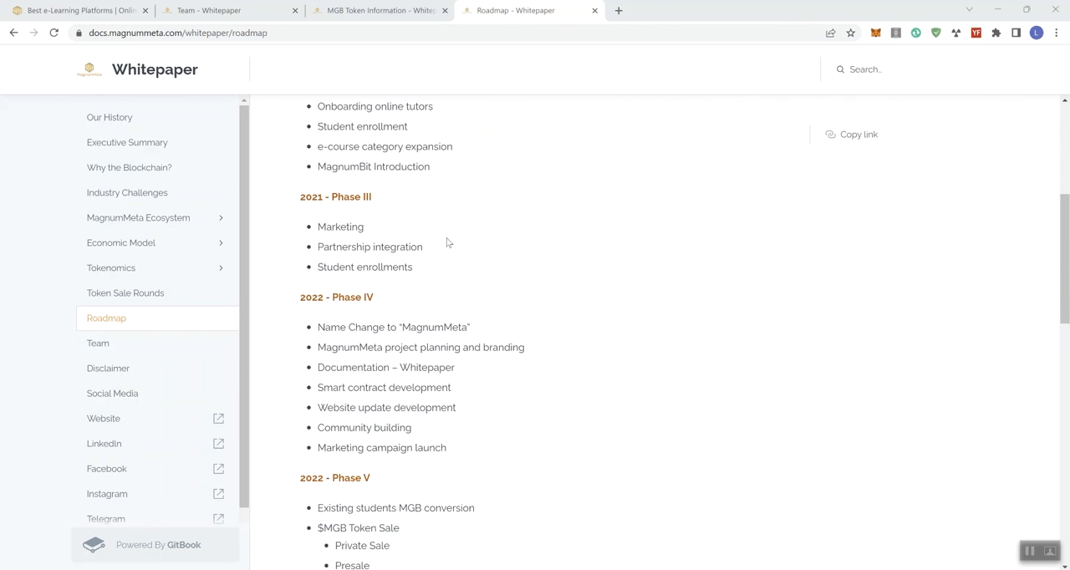
scroll(up, 3)
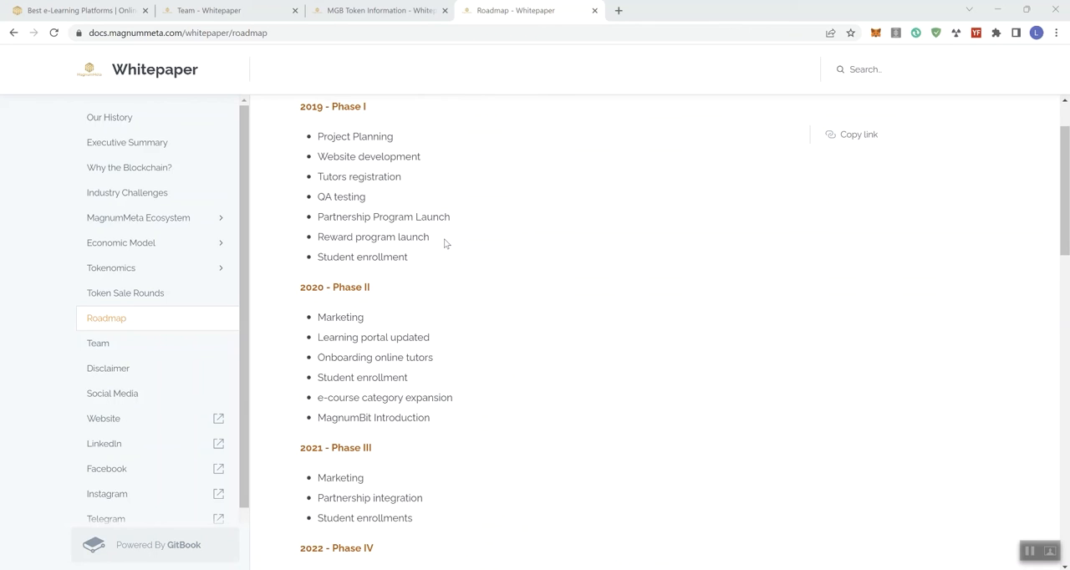
mouse_move(441, 240)
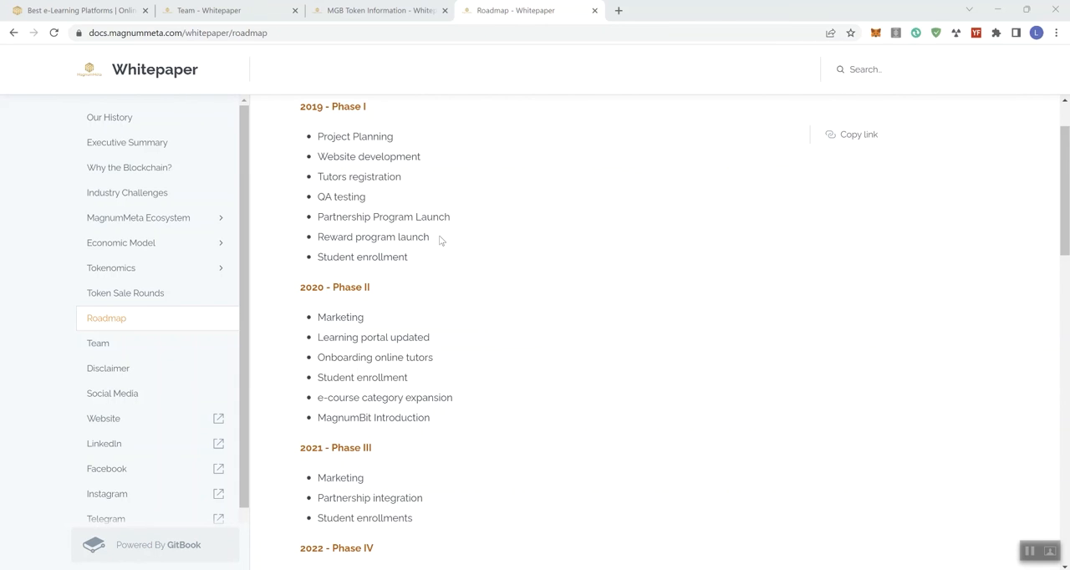
mouse_move(388, 211)
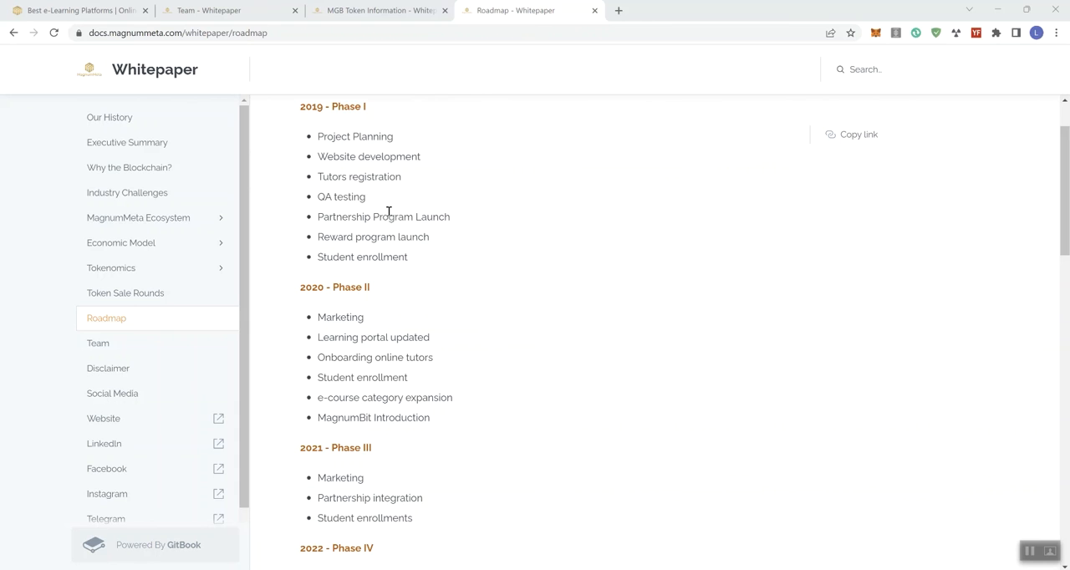
mouse_move(392, 213)
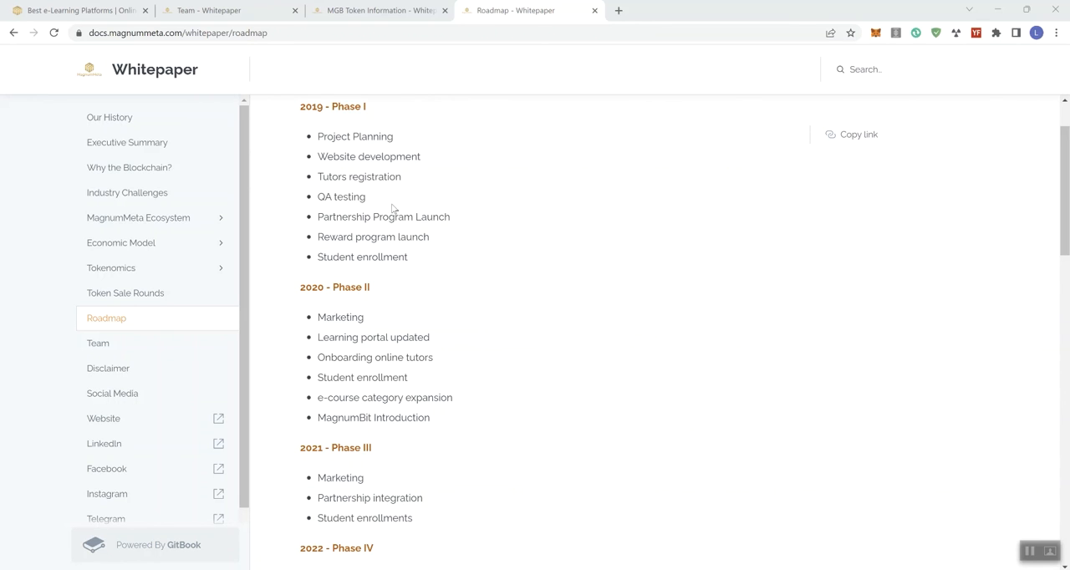
mouse_move(388, 251)
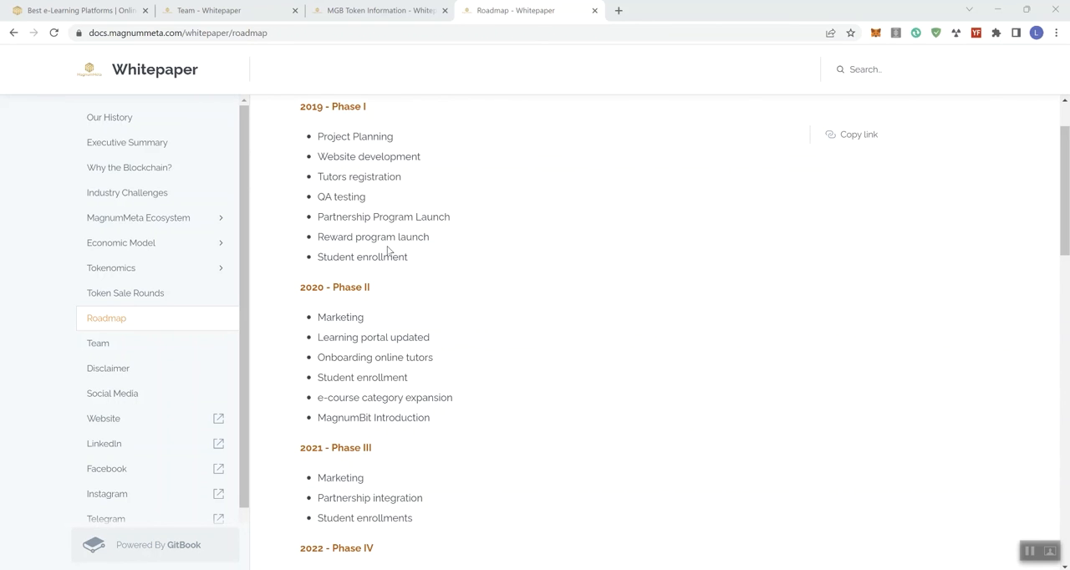
mouse_move(395, 227)
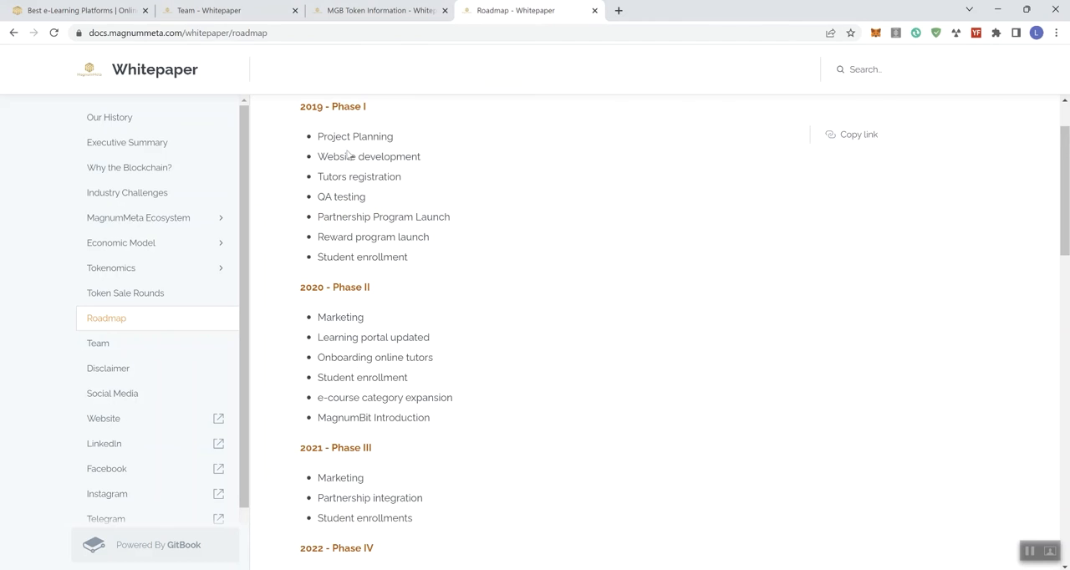
Open the whitepaper's Our History page from the sidebar and scroll down through it
click(109, 117)
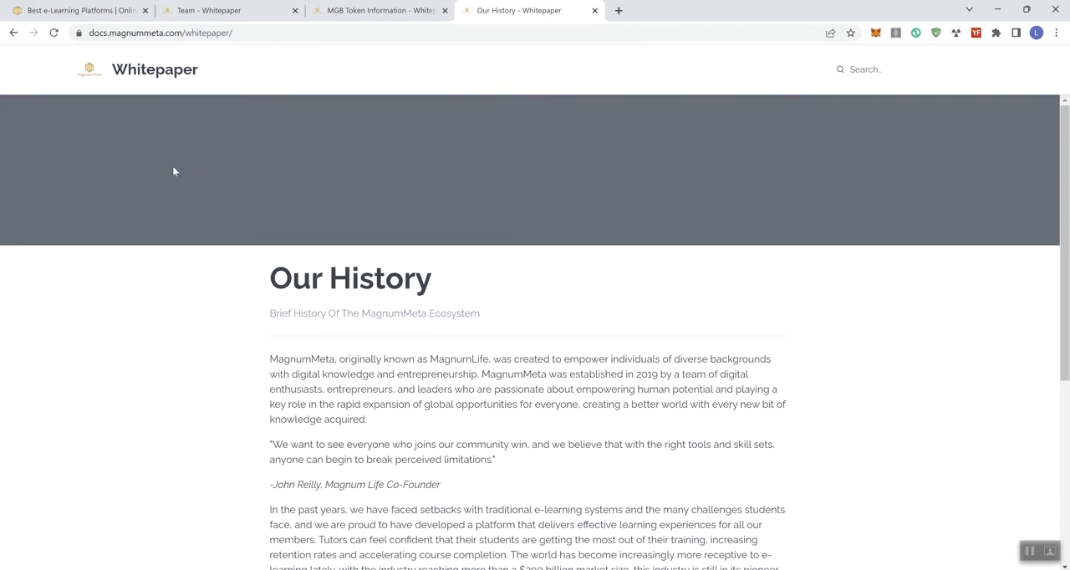
scroll(down, 3)
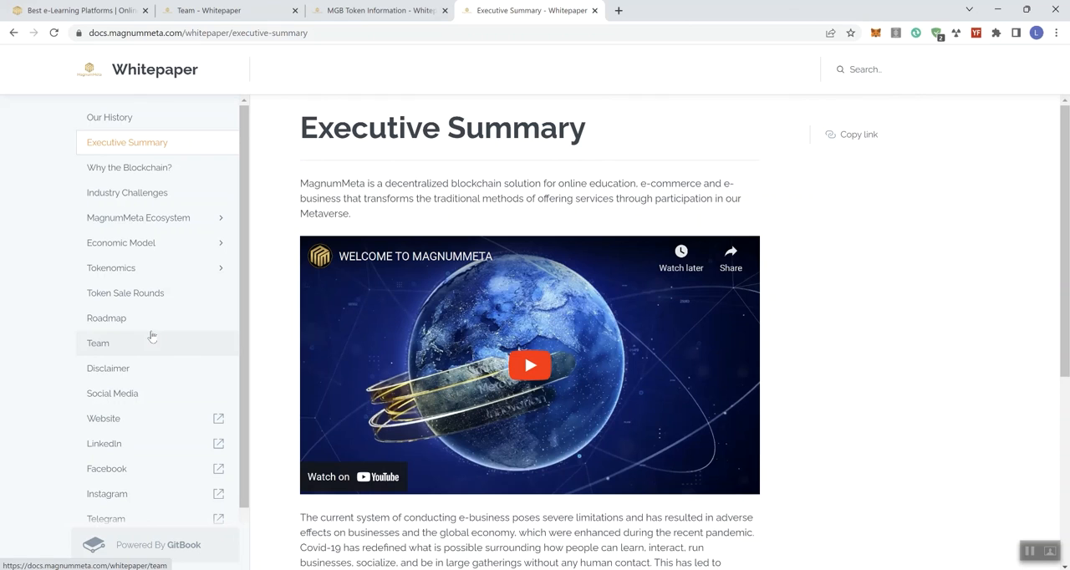
mouse_move(871, 401)
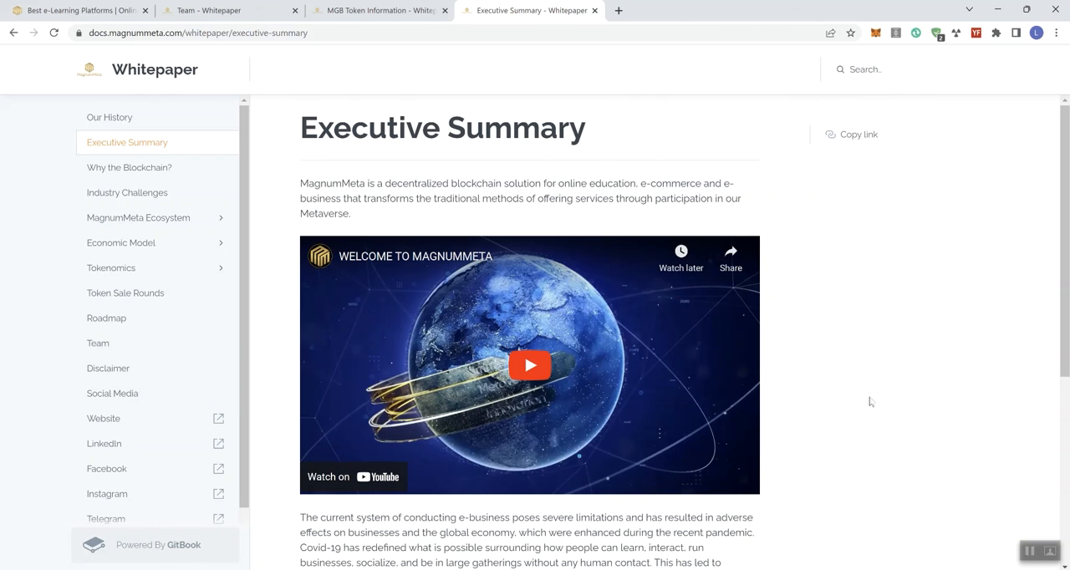